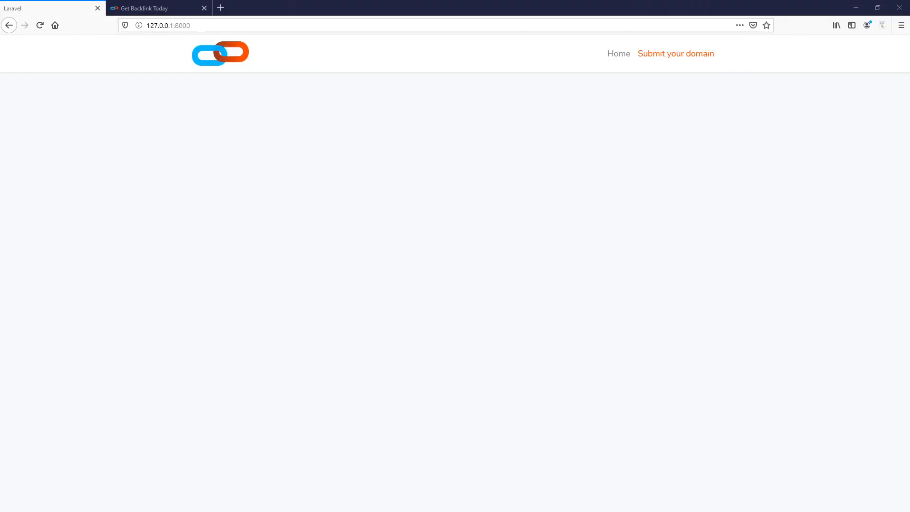
mouse_move(624, 80)
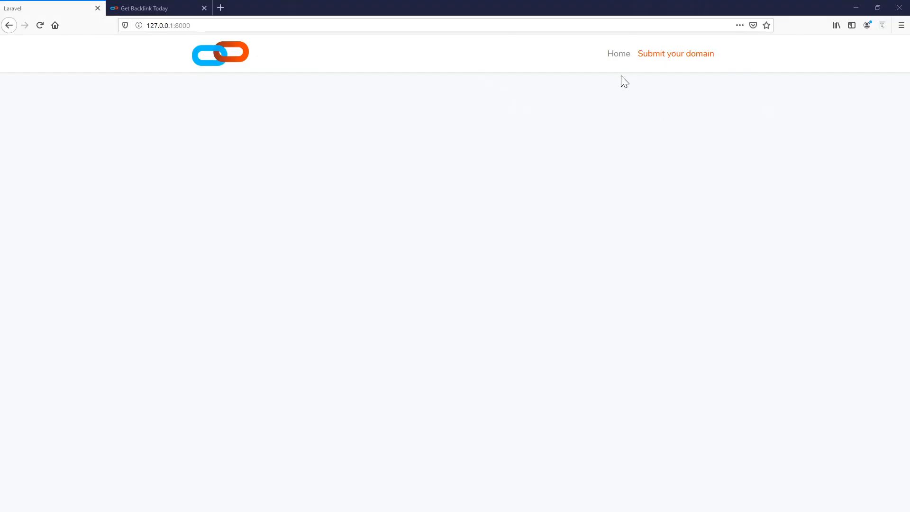
mouse_move(547, 50)
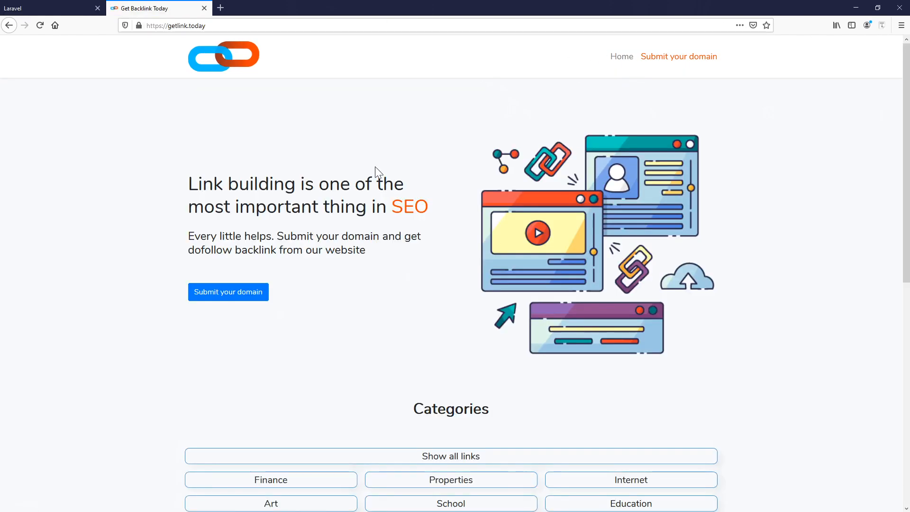
mouse_move(239, 265)
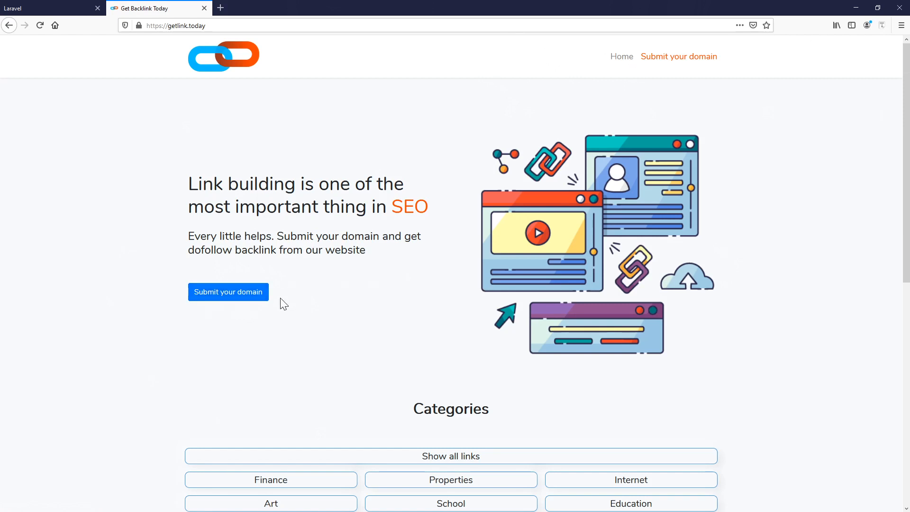
- Switch back to the local Laravel page tab after viewing the getlink.today reference site
left_click(46, 8)
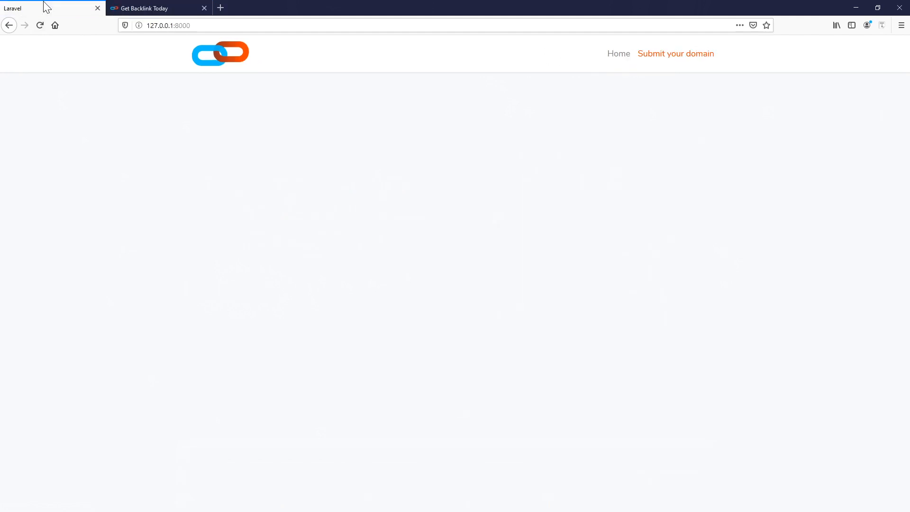
mouse_move(424, 54)
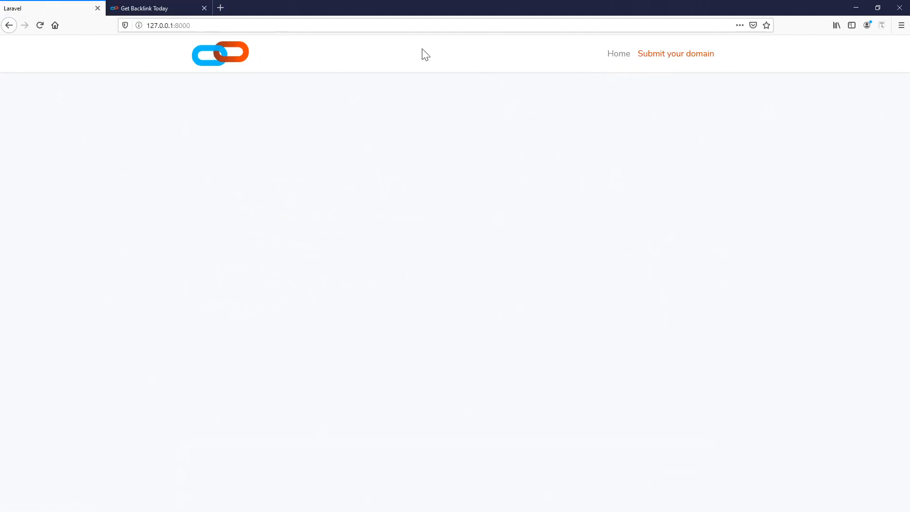
mouse_move(172, 169)
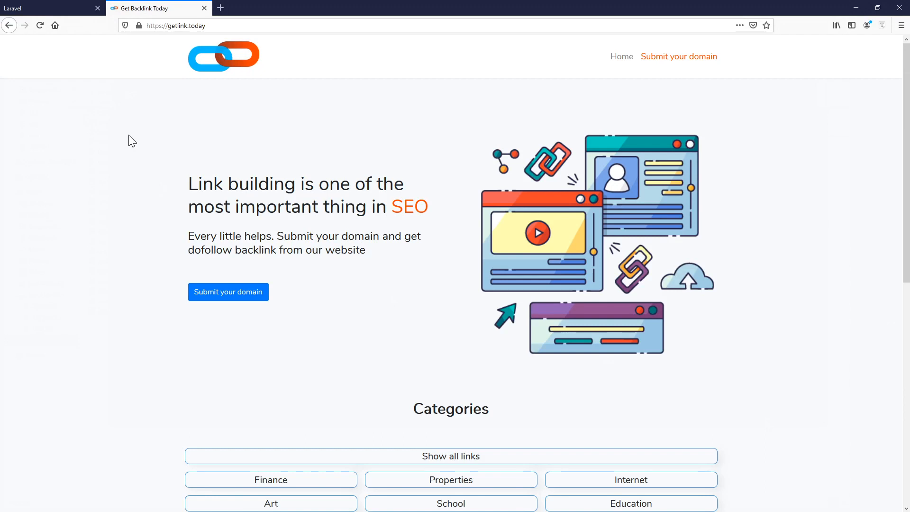
mouse_move(457, 258)
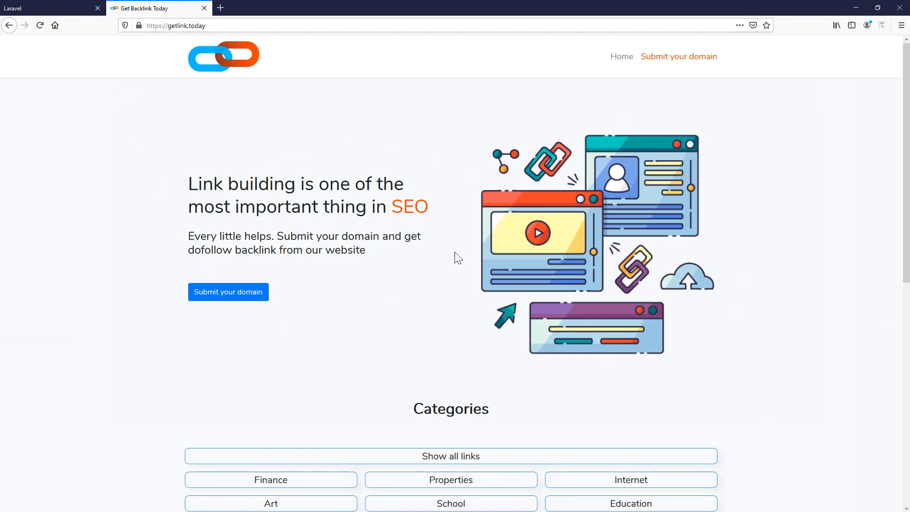
mouse_move(427, 258)
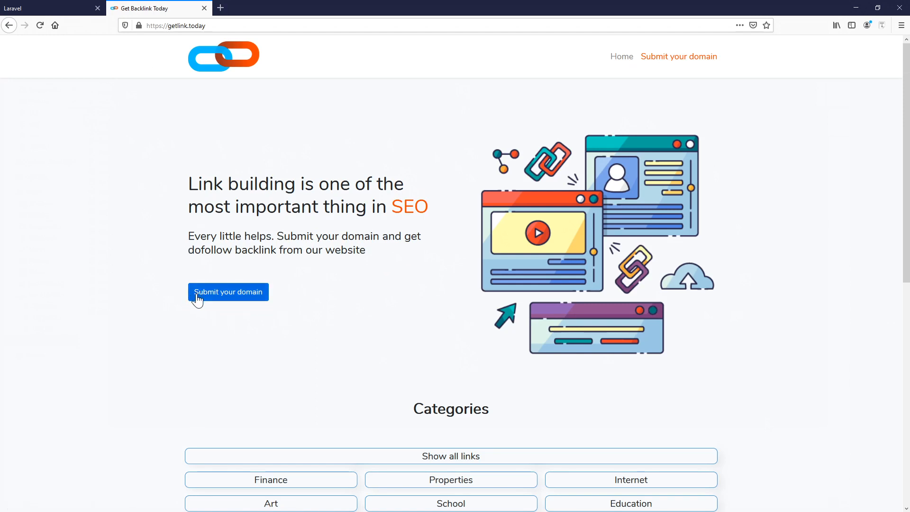
mouse_move(617, 211)
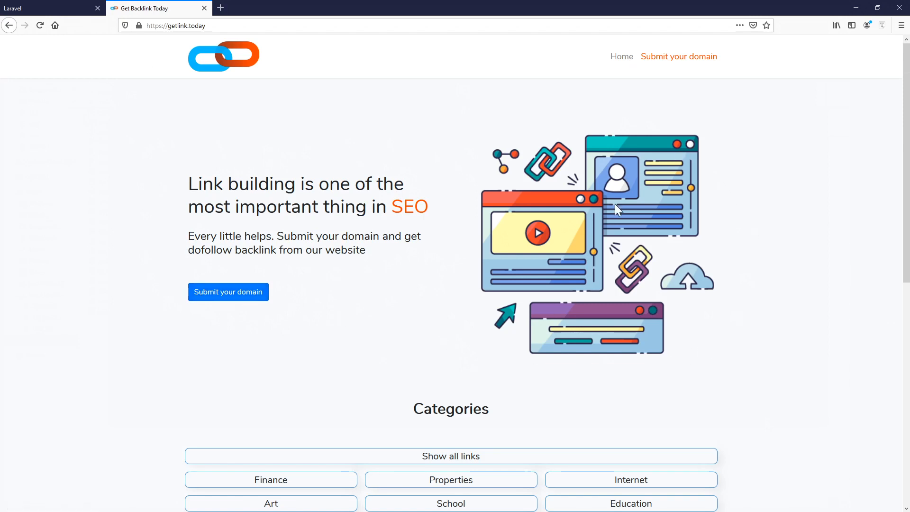
mouse_move(514, 259)
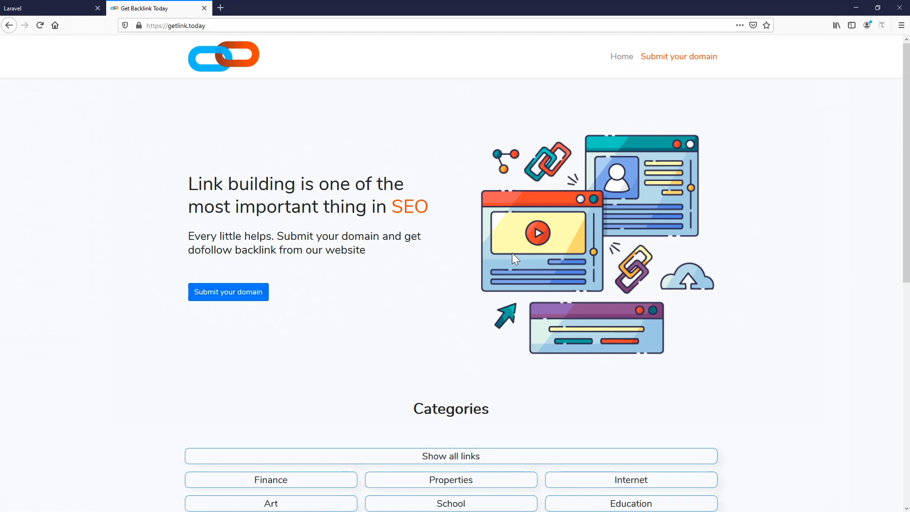
mouse_move(625, 162)
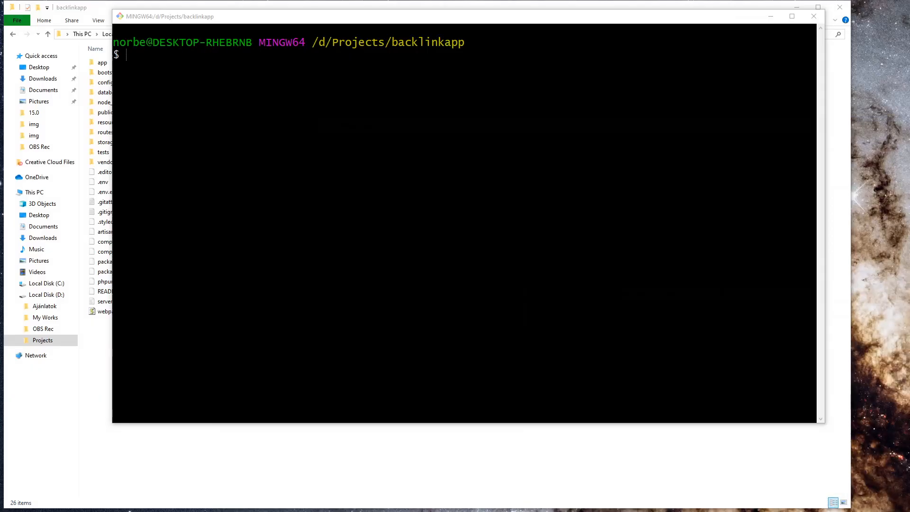
mouse_move(225, 504)
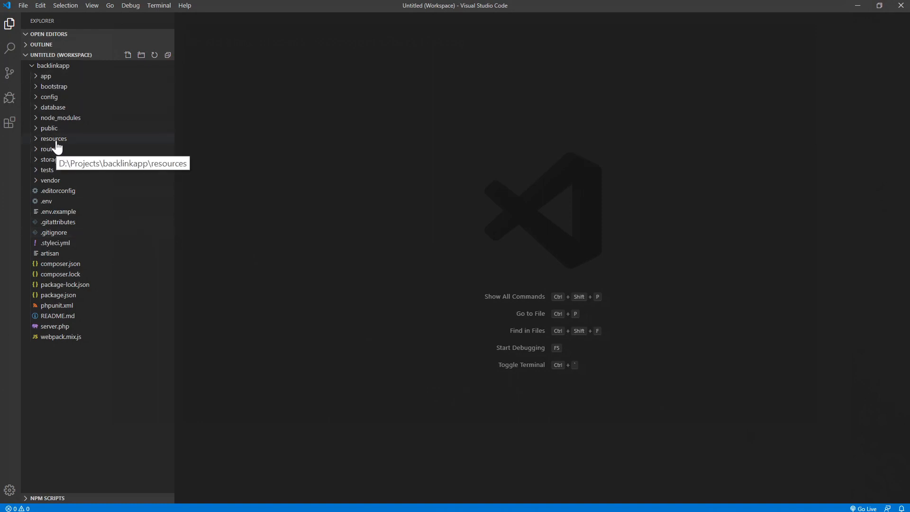
- Expand resources > views in the backlinkapp Explorer to reach welcome.blade.php
left_click(53, 138)
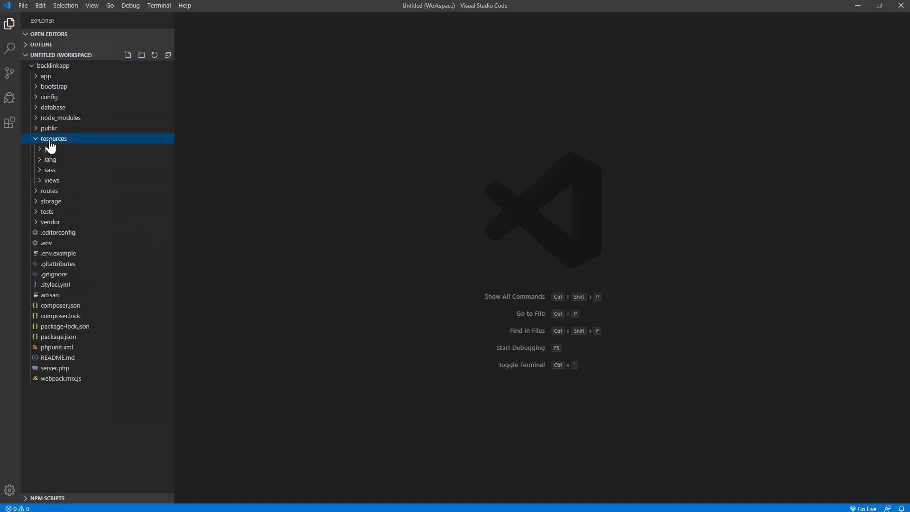
left_click(52, 180)
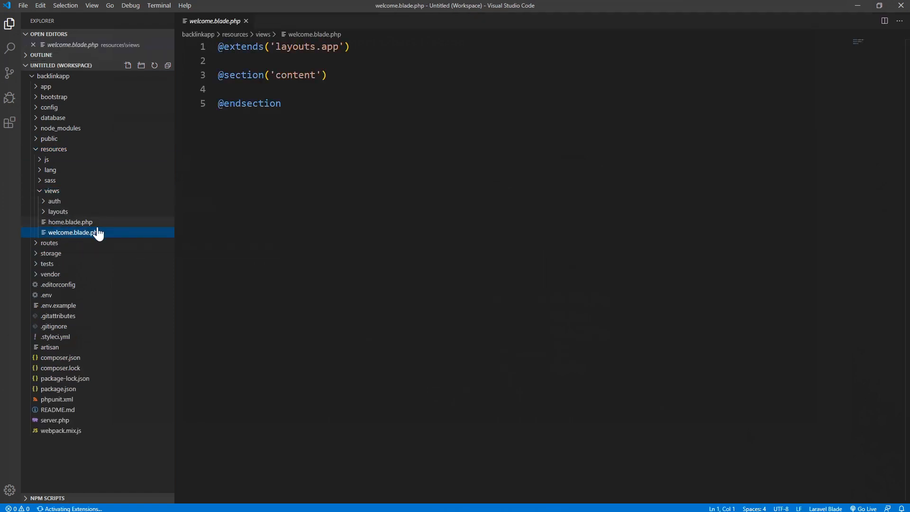
left_click(244, 89)
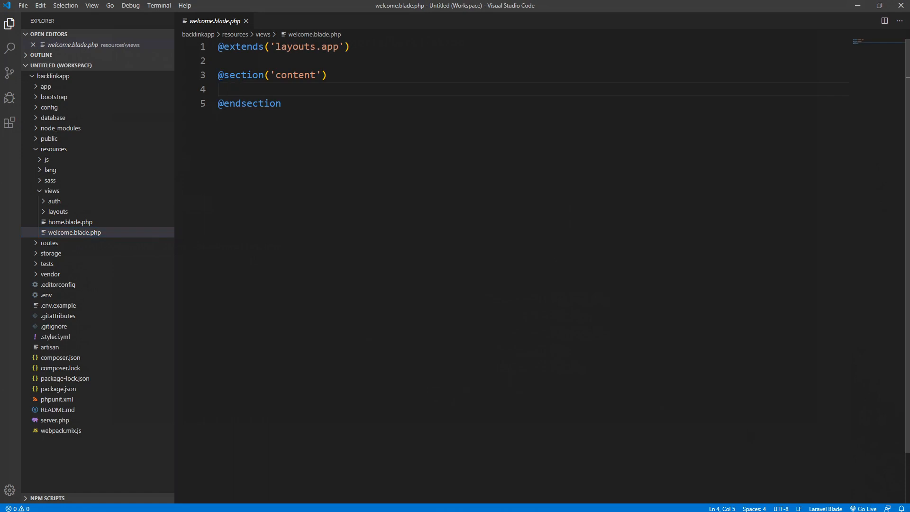
type("div")
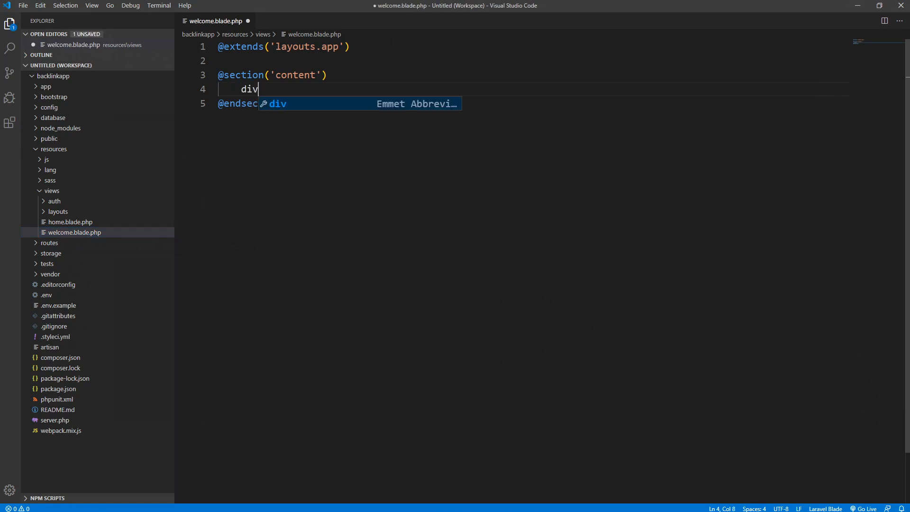
type(".contain")
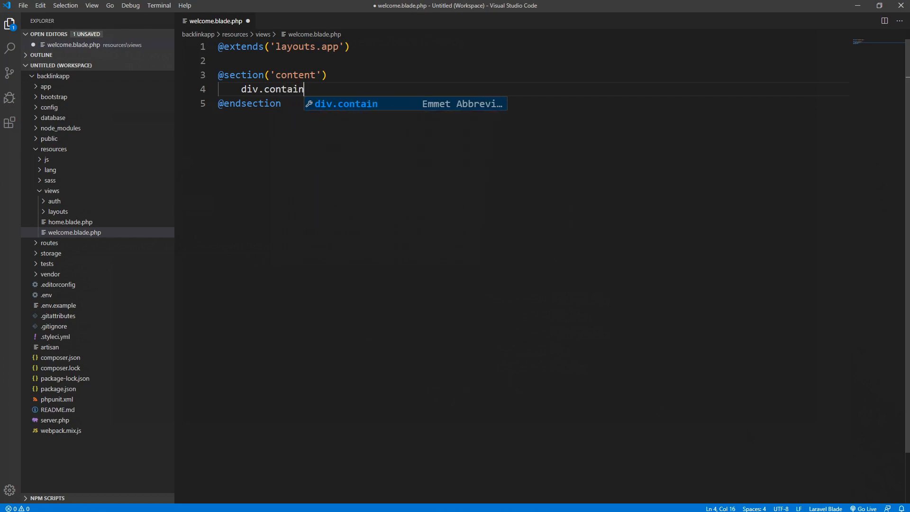
key("Tab")
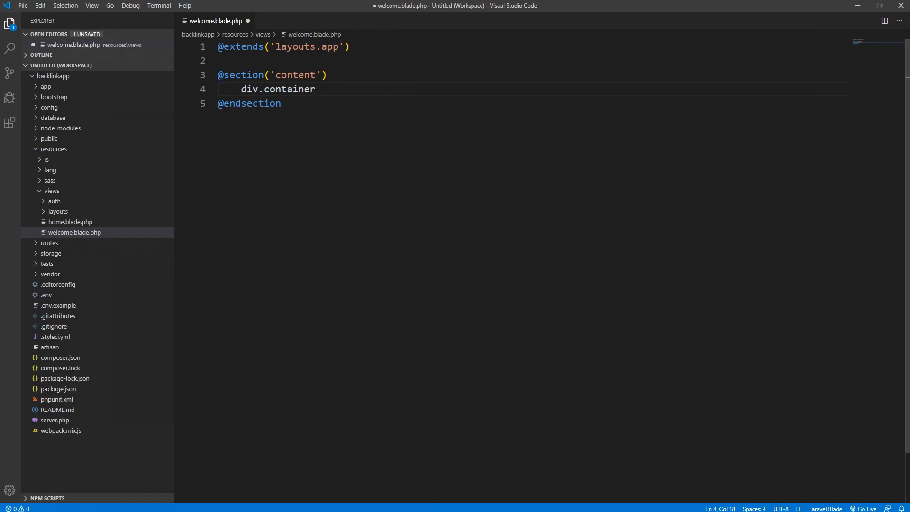
key("Tab")
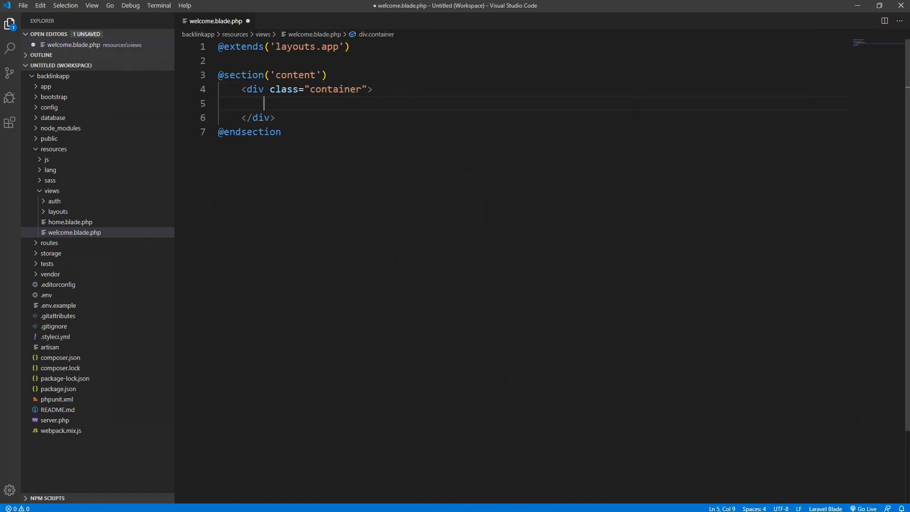
type("div class=\"row\"></div>")
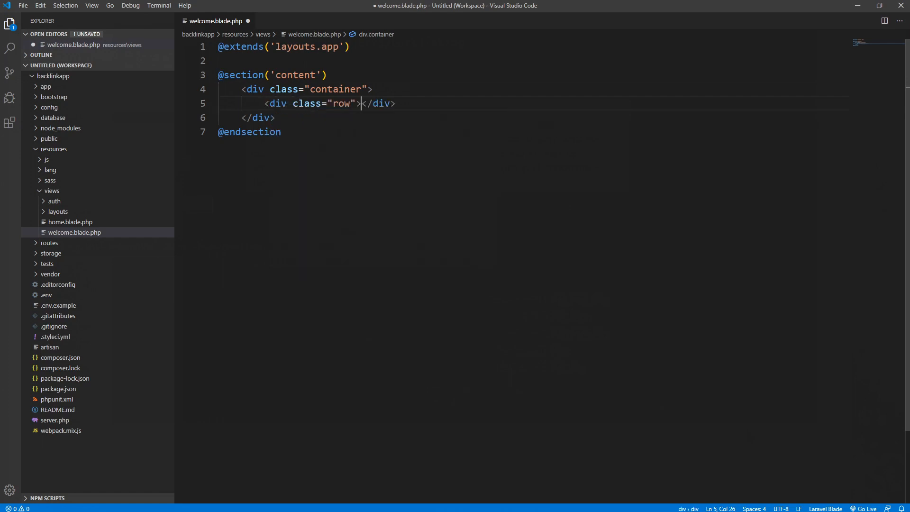
key("Enter")
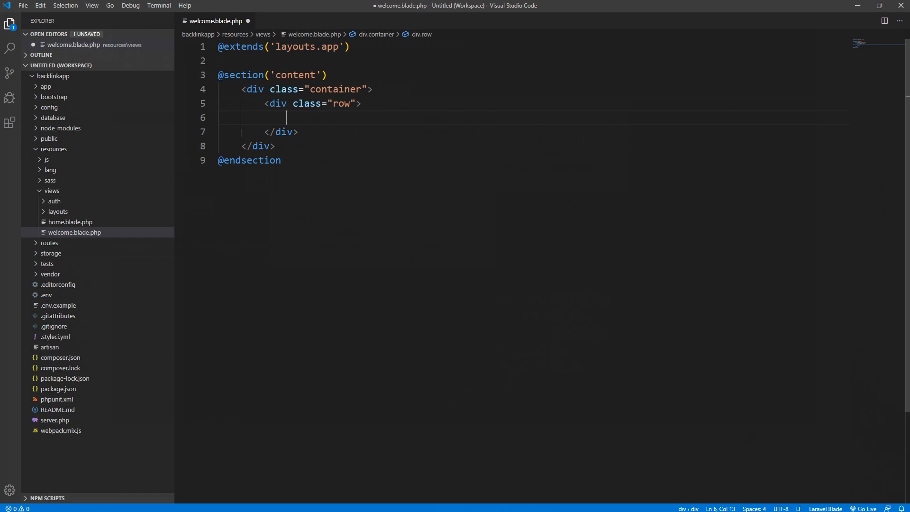
type("div.")
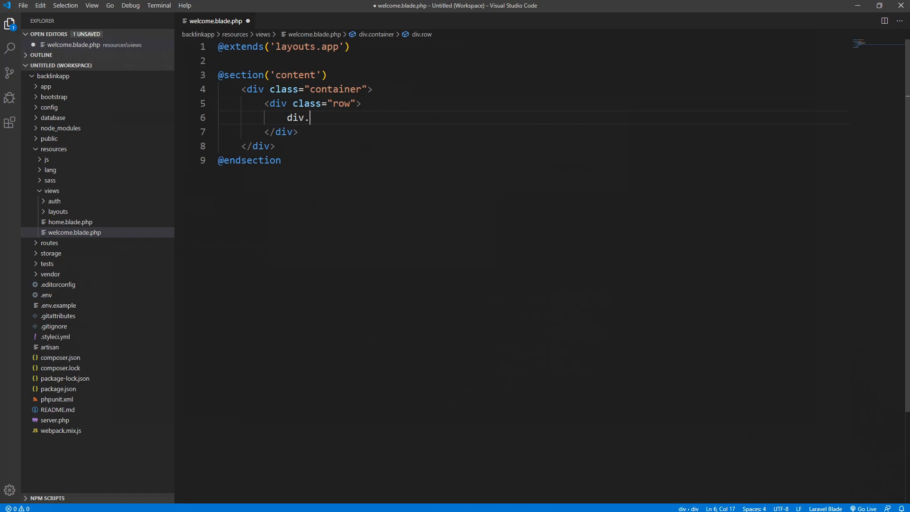
type("c")
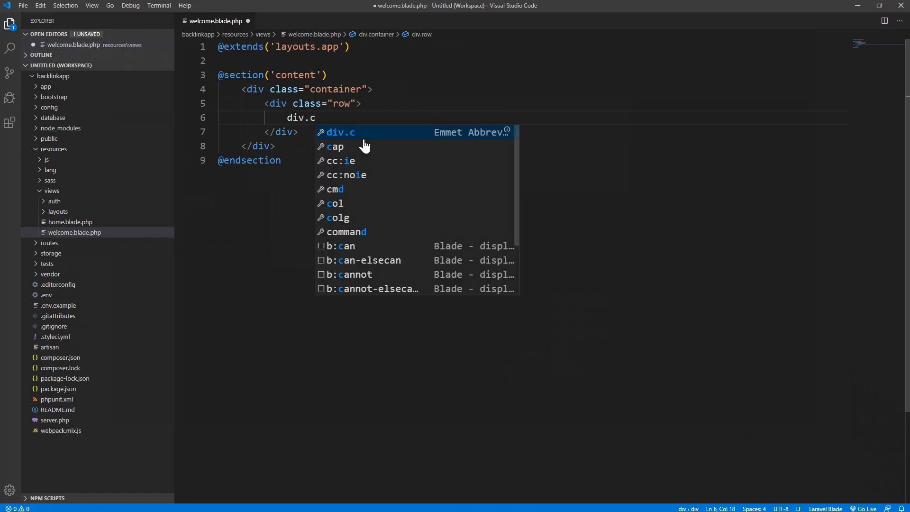
type("ol")
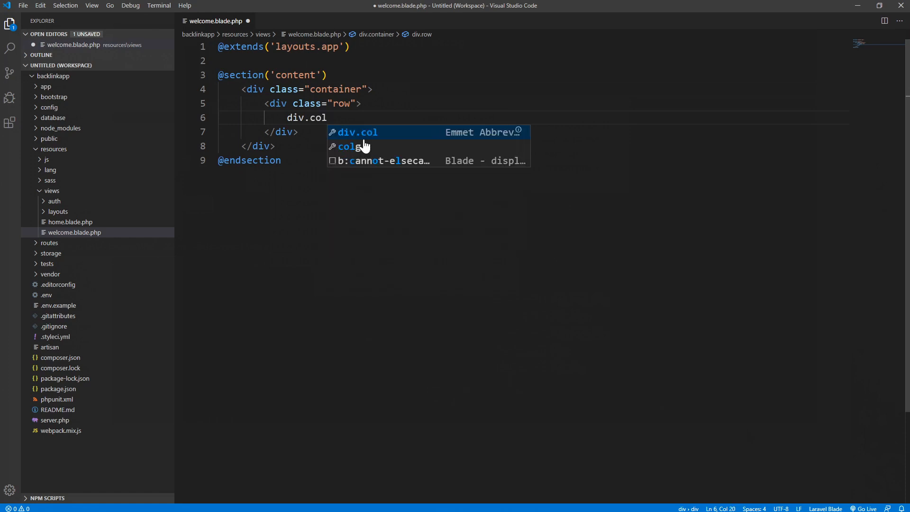
type("-6\">")
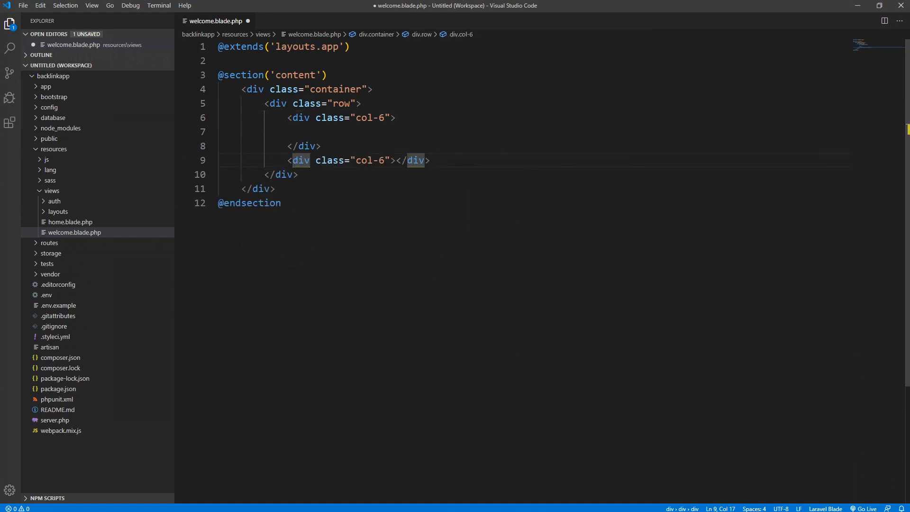
- Add a div.d-flex.justify-content-end.align-items-center wrapper inside the second col-6
left_click(396, 160)
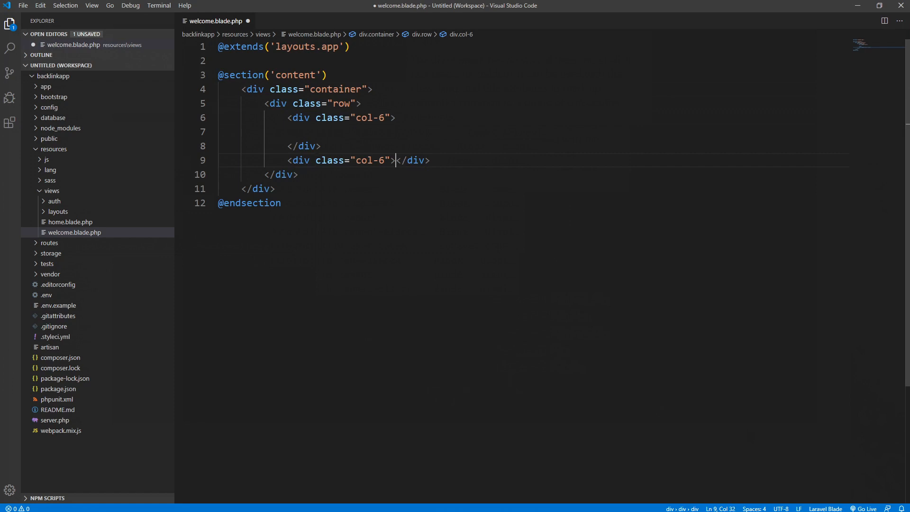
key("Enter")
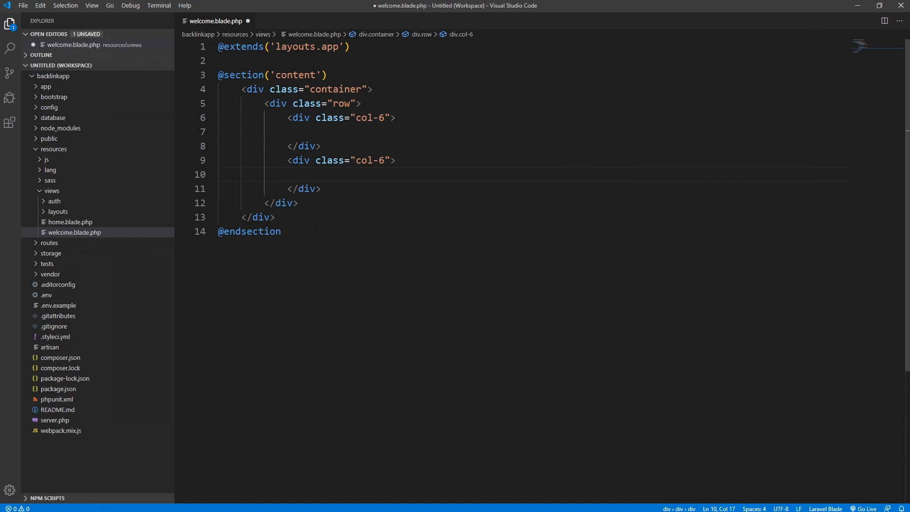
type("div")
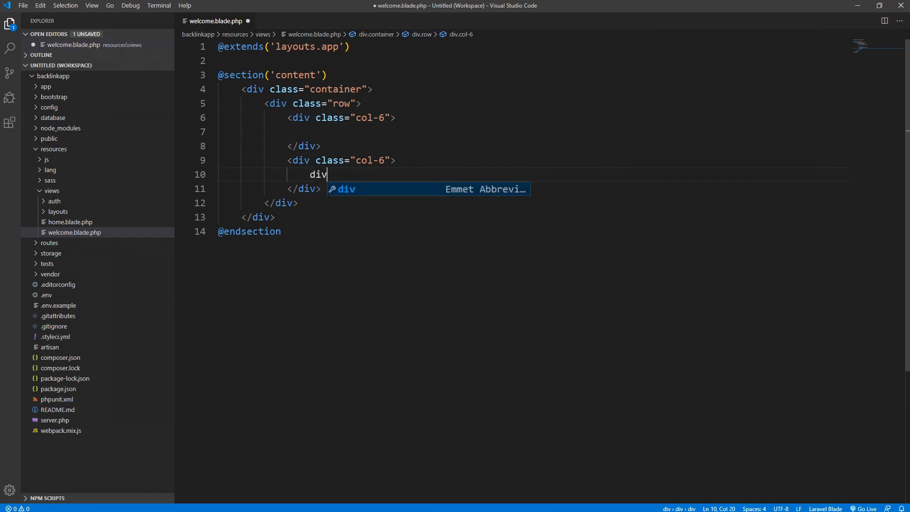
type(".")
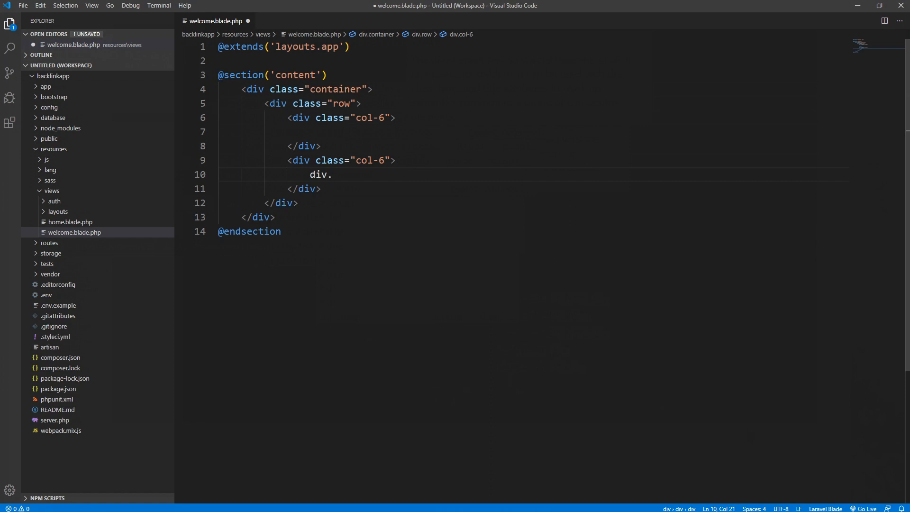
type("d-fel")
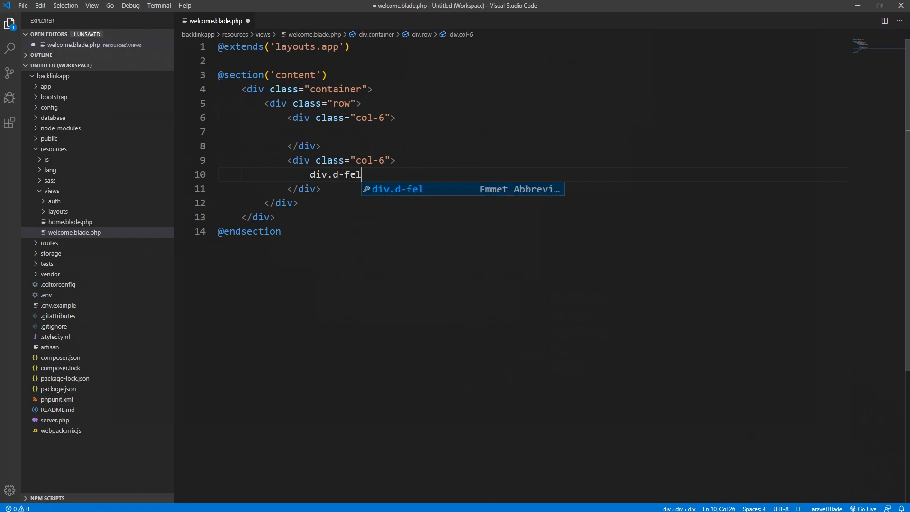
type("x.")
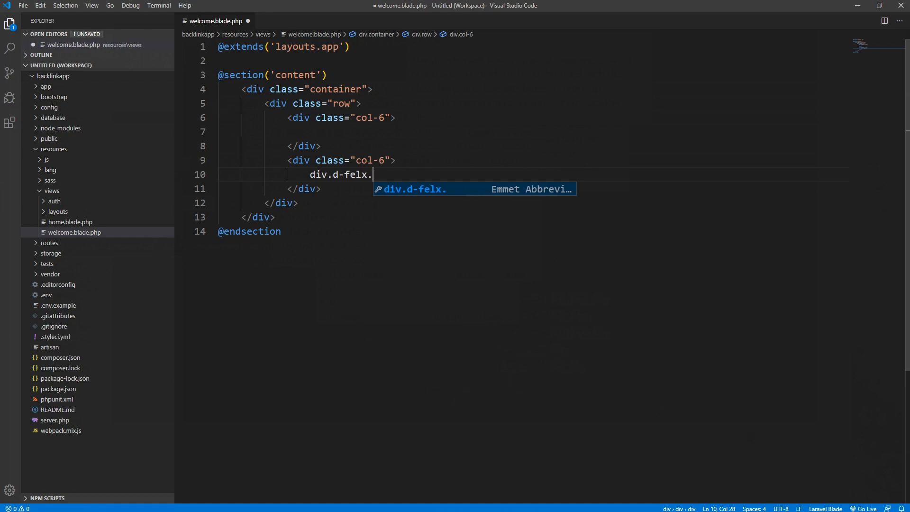
type("justify-content-e")
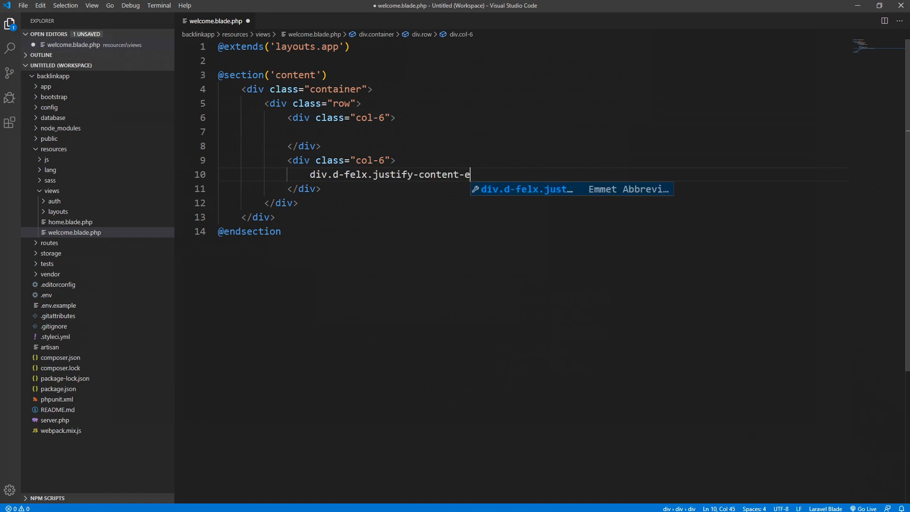
type("n")
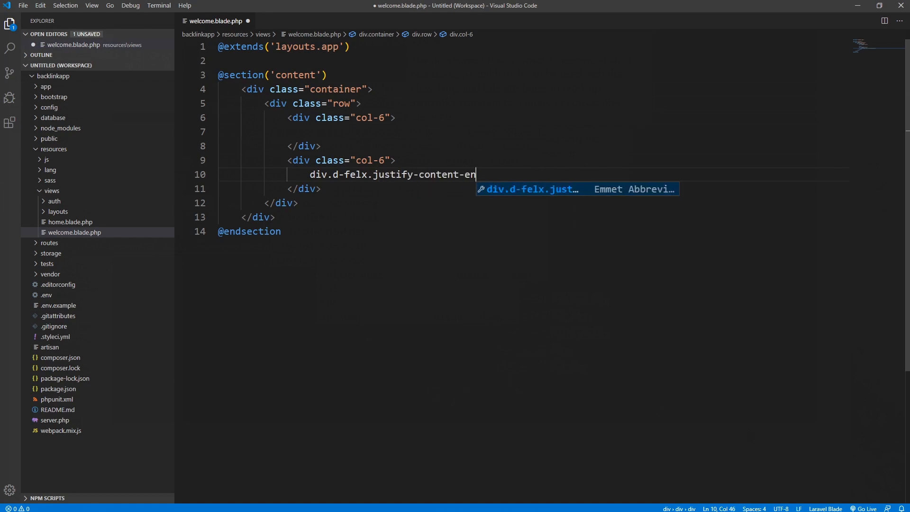
key("Escape")
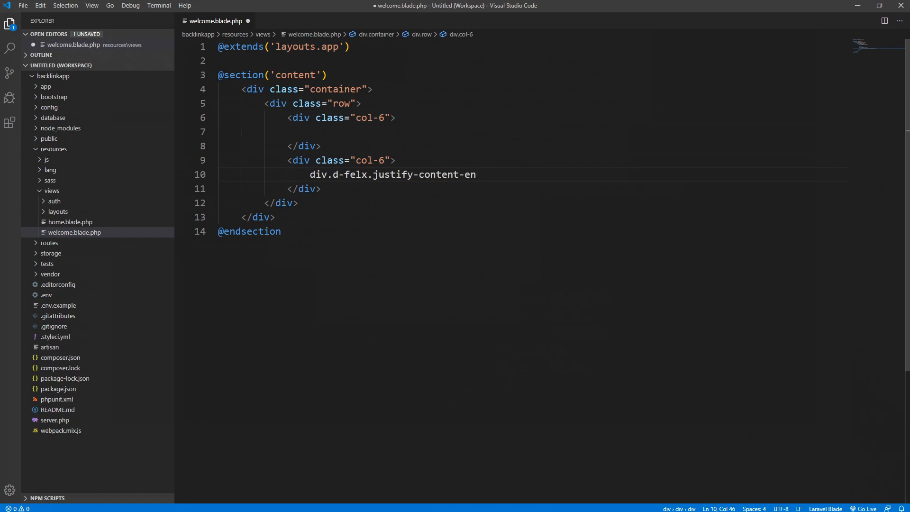
type("d.")
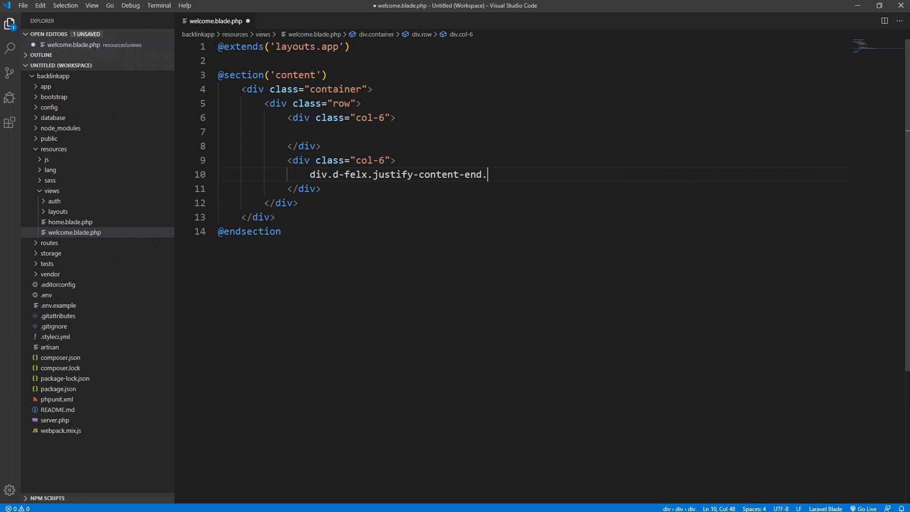
type("align")
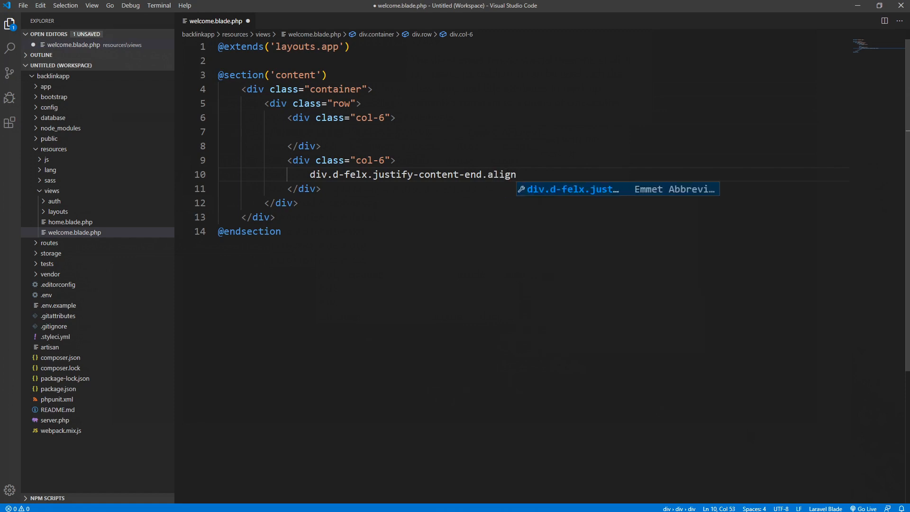
type("-i")
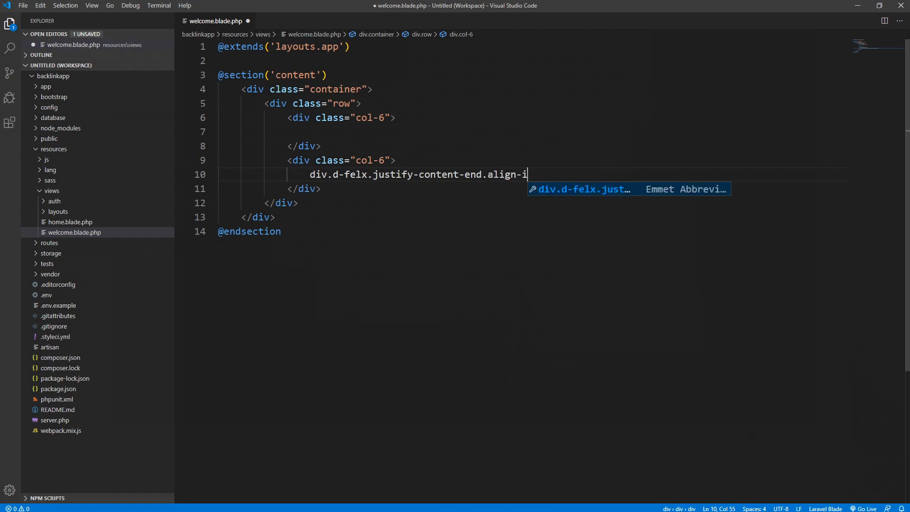
type("tmes")
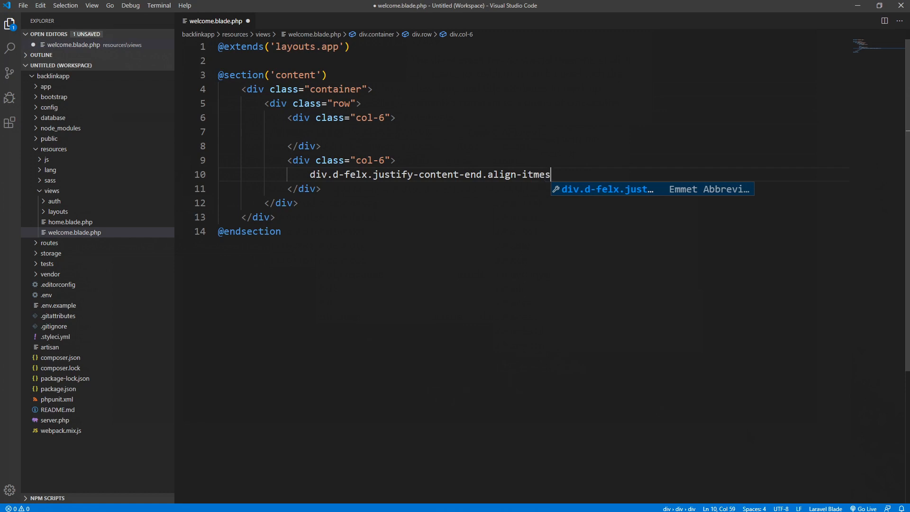
type("-cetr")
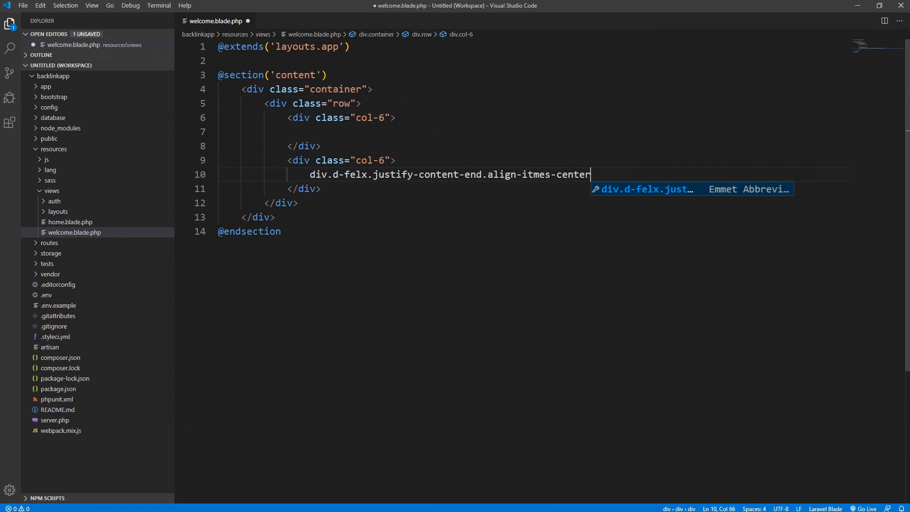
key("Tab")
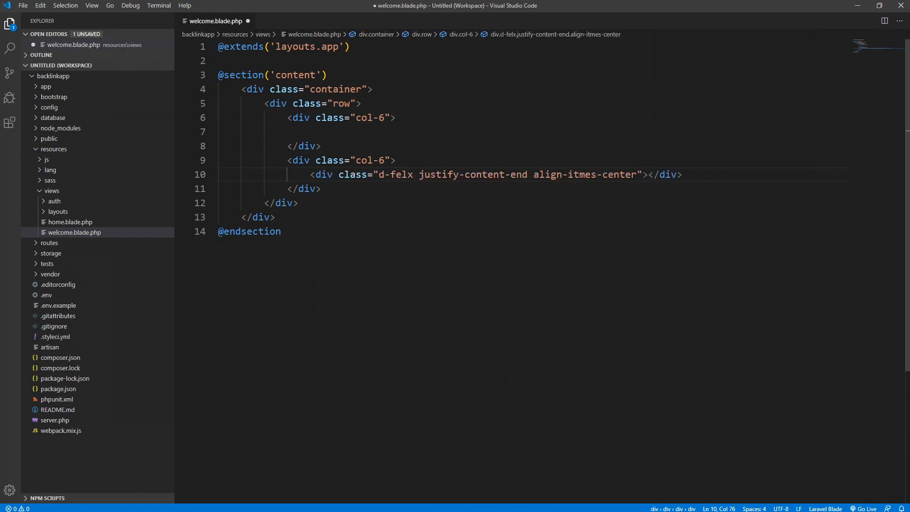
key("Enter")
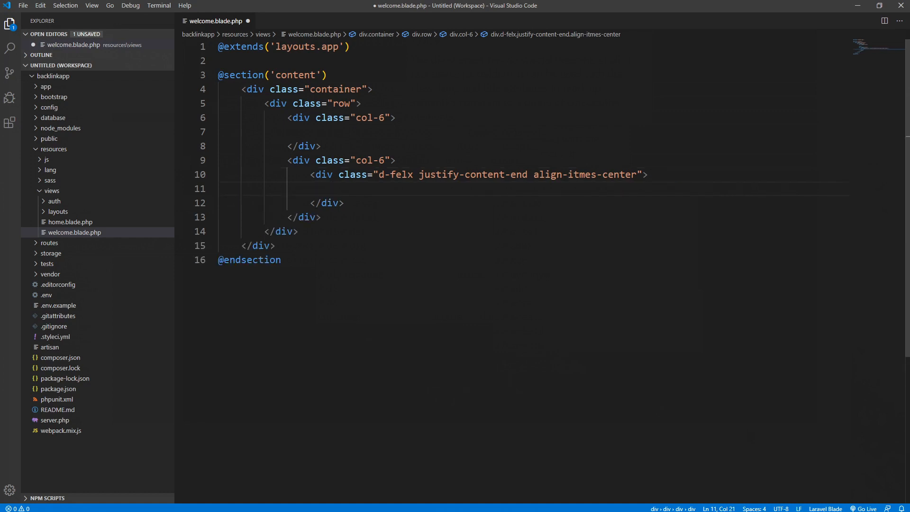
- Insert an img tag sourcing {{assets('img/backlink-img.png')}} inside the flex div
type("im")
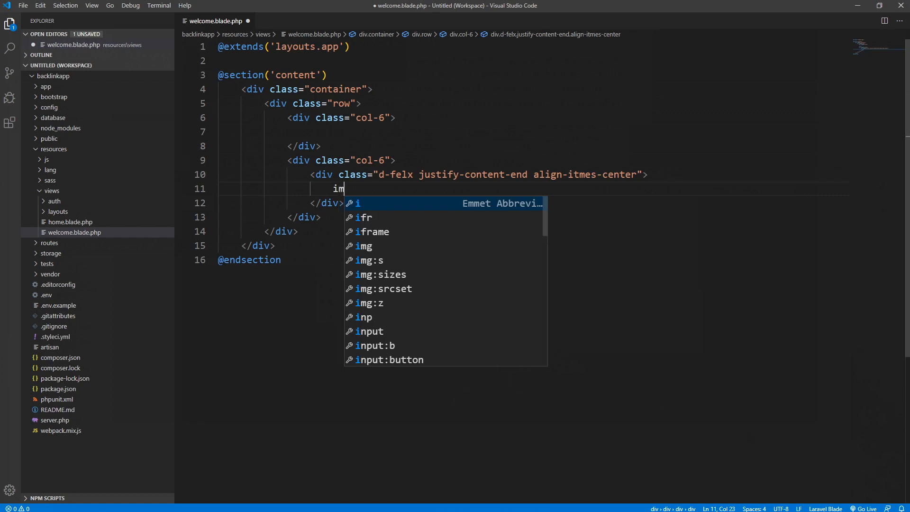
key("Tab")
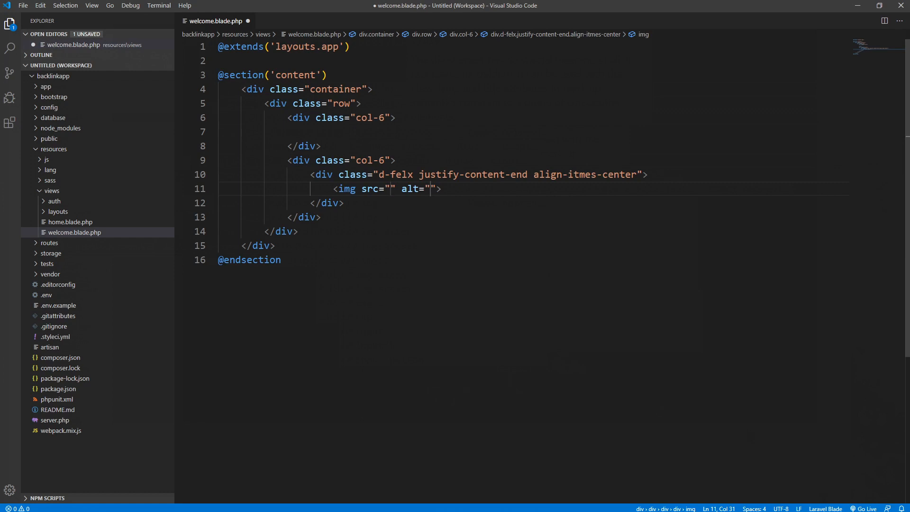
type("{{")
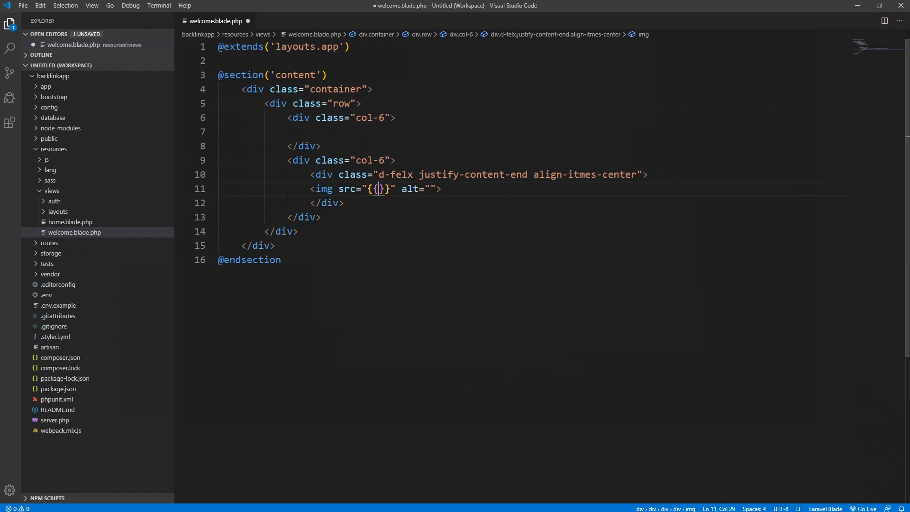
type("assets(")
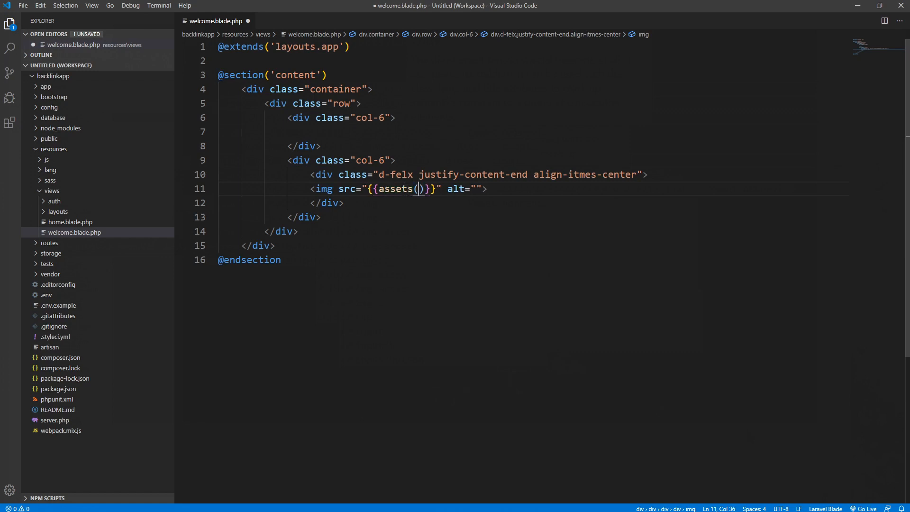
type("''")
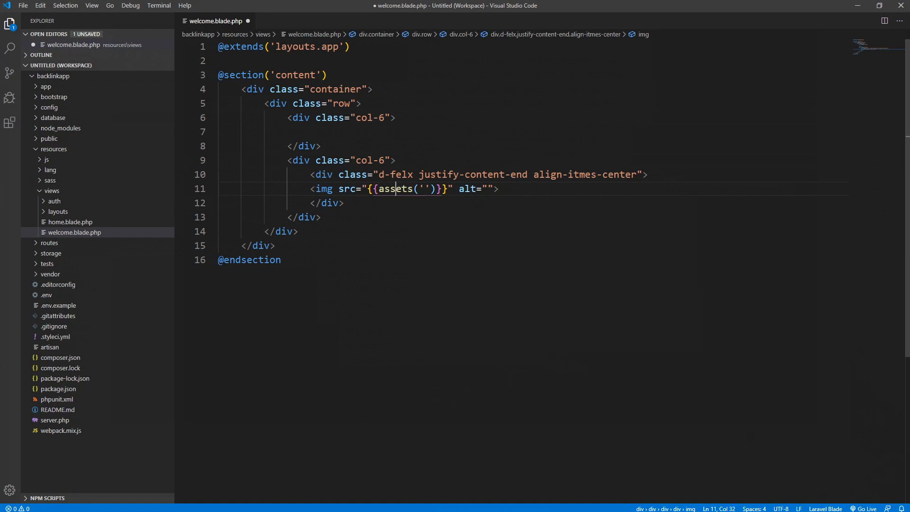
left_click(422, 189)
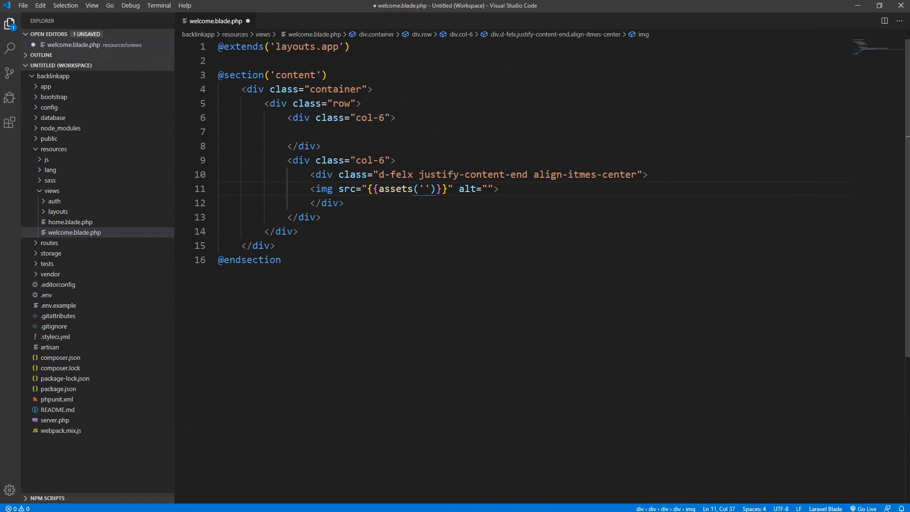
type("img/")
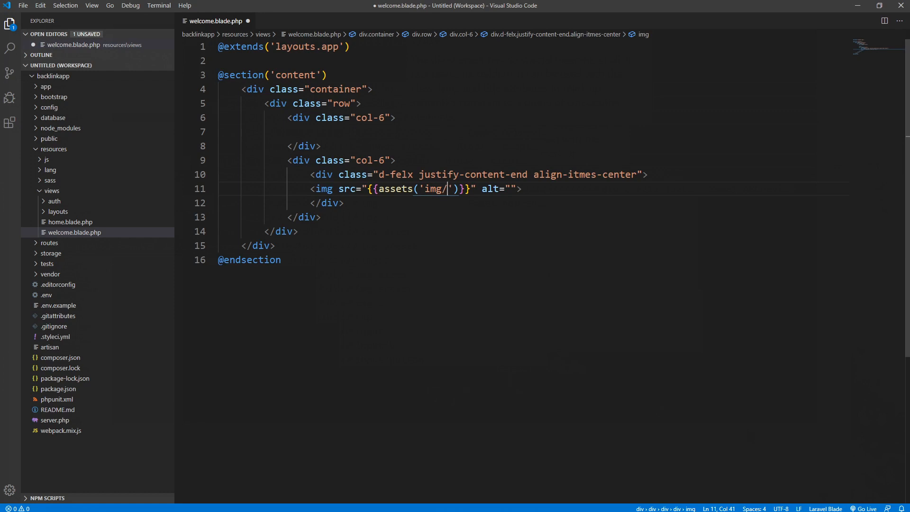
type("backlink")
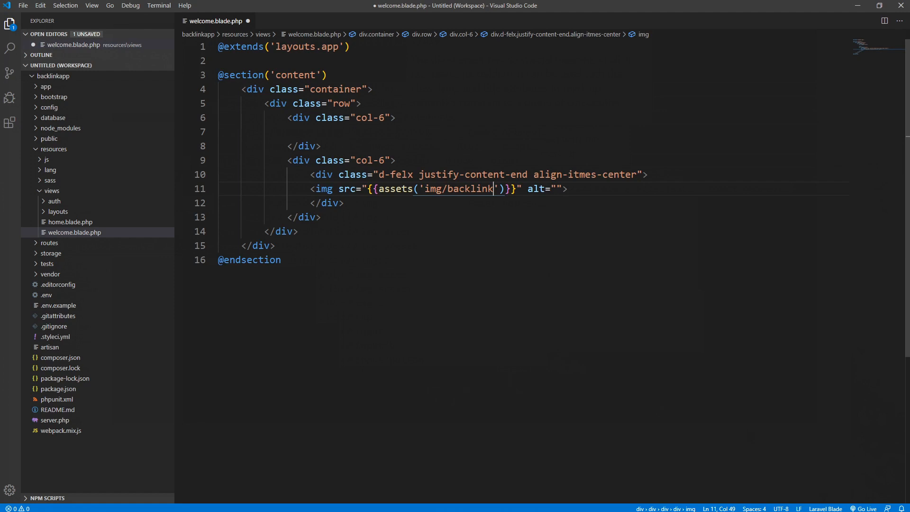
type("-img")
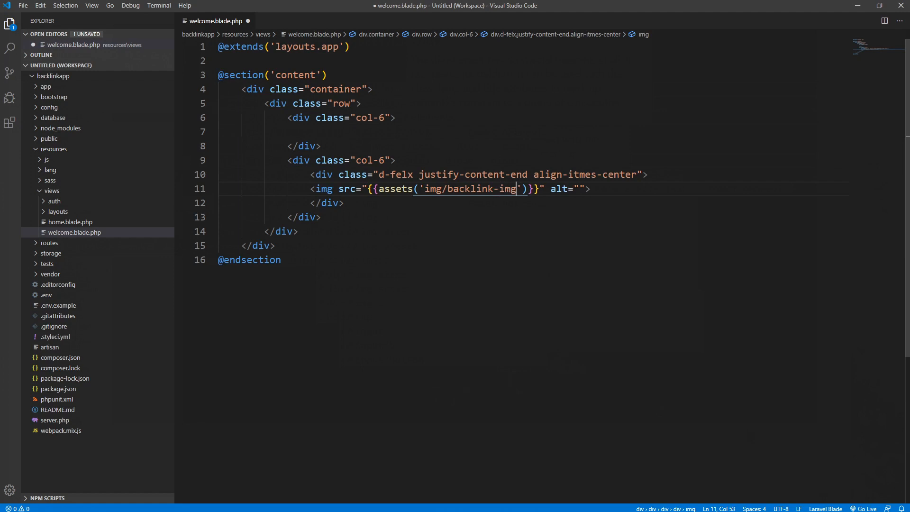
type(".pn")
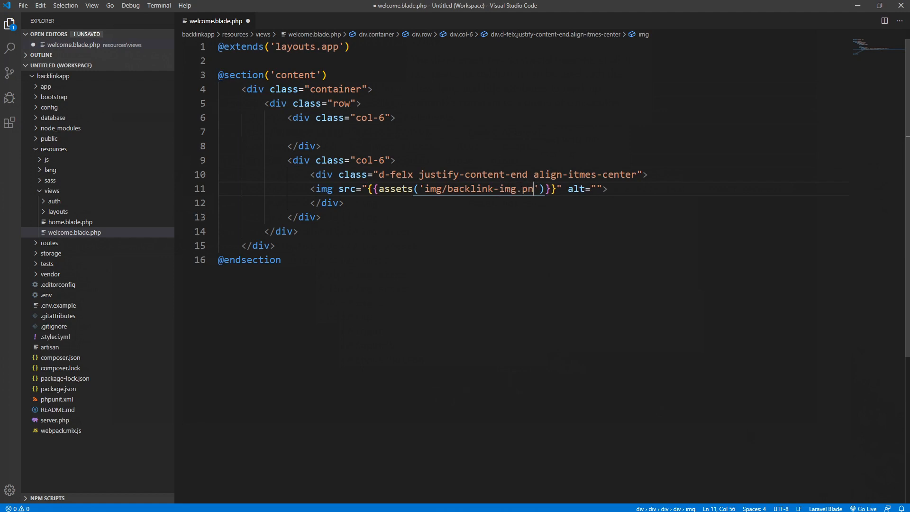
type("g")
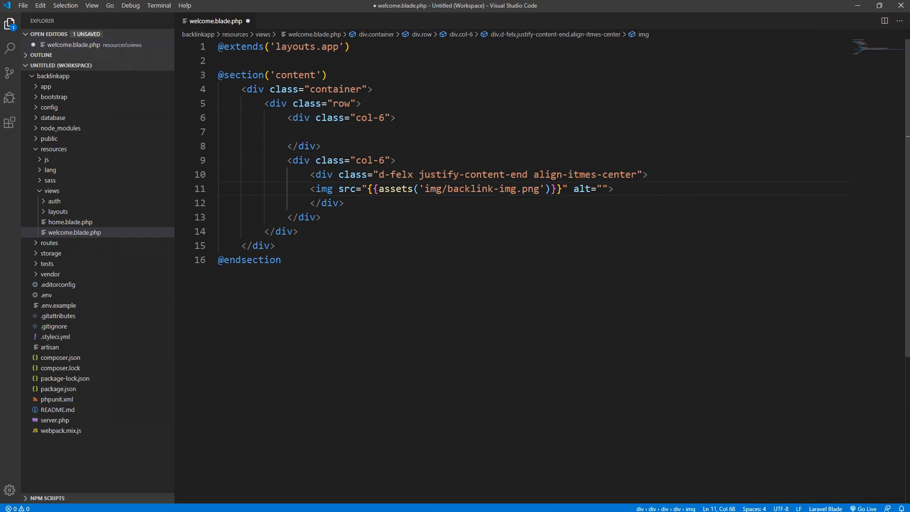
- Give the image the alt text "main image of my page"
type("main im")
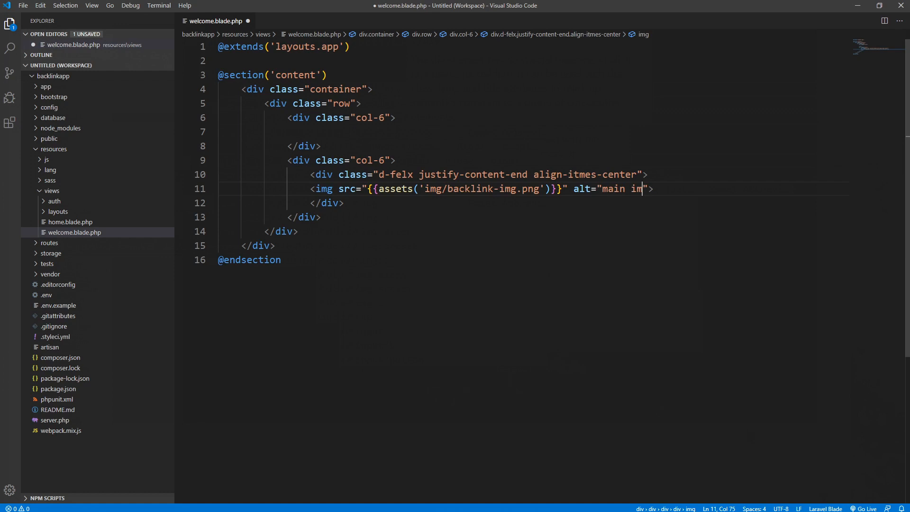
type("ige")
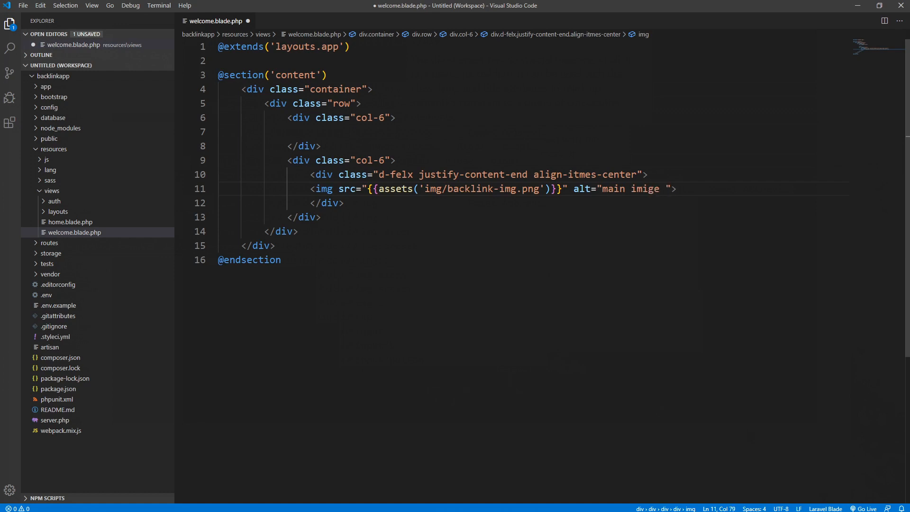
key("BackSpace")
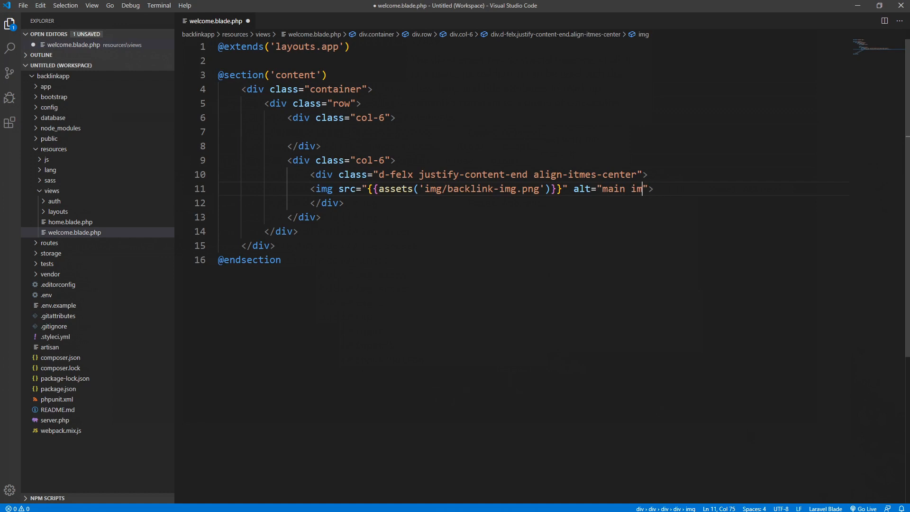
type("age of mypa")
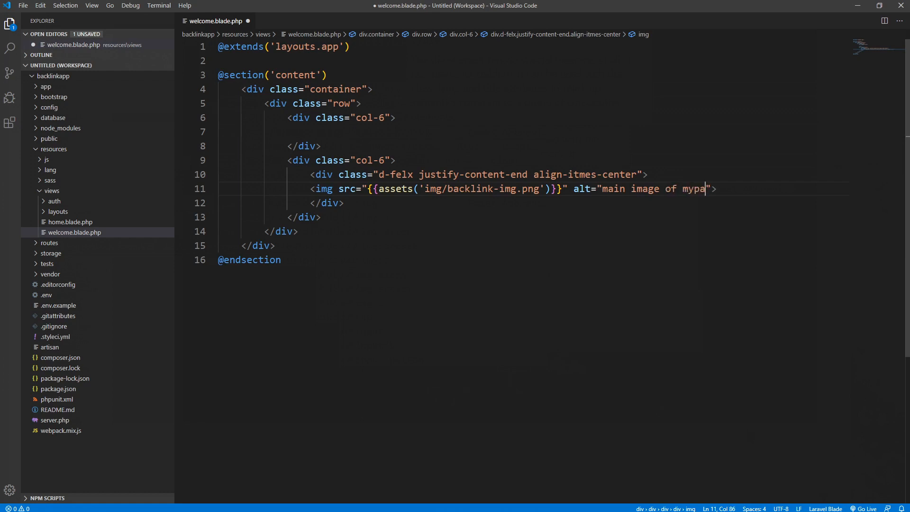
type("ge")
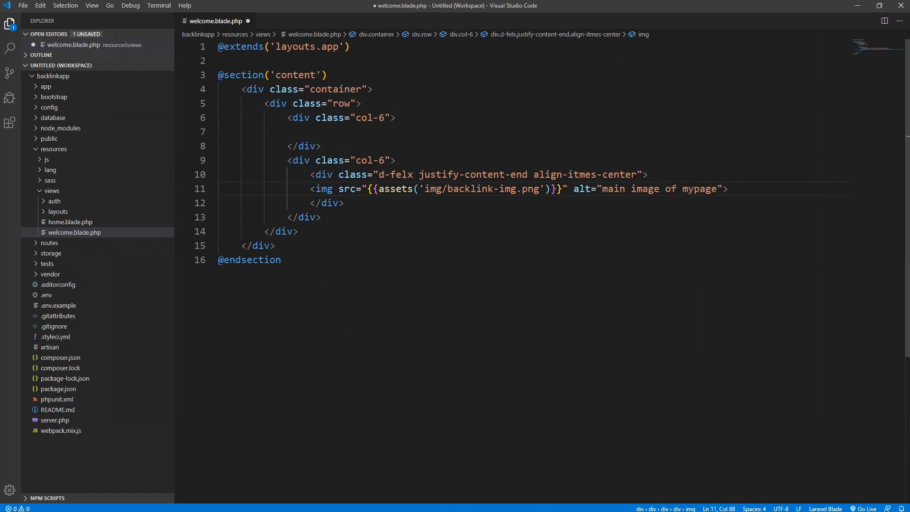
type("\" \"")
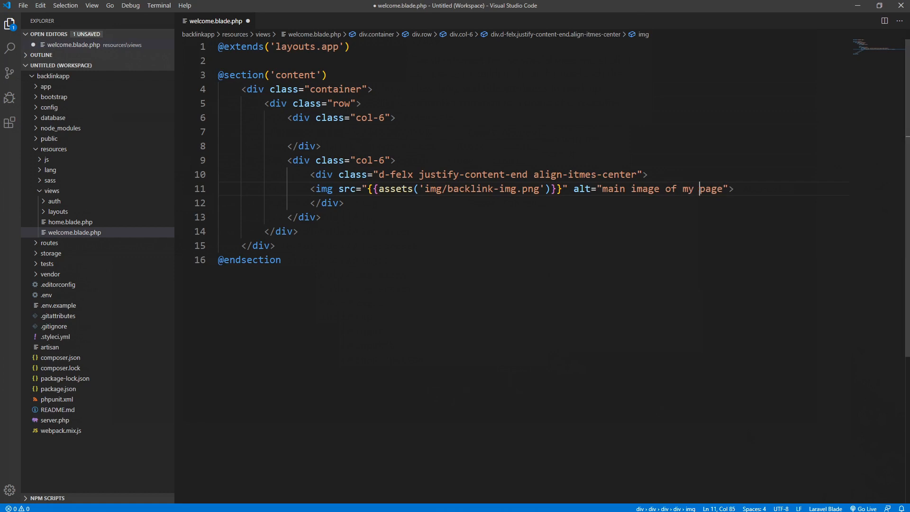
left_click_drag(700, 189, 601, 189)
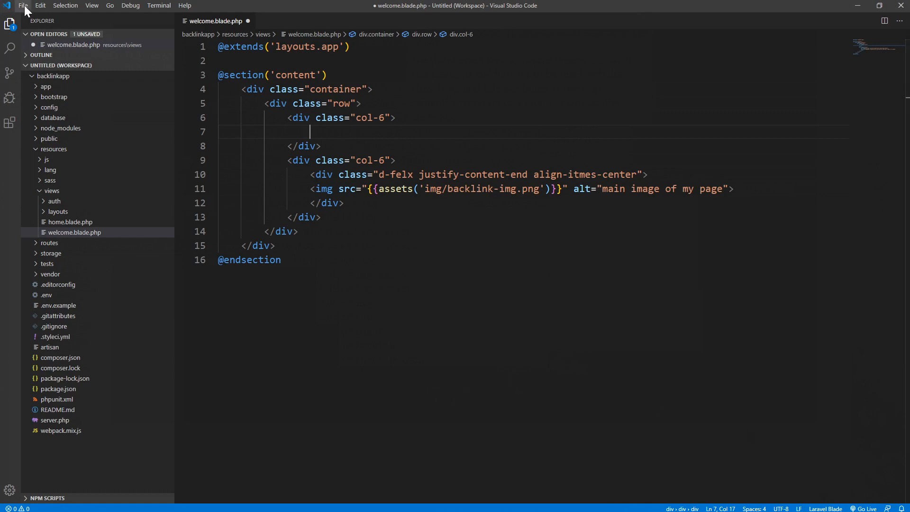
- Save the view and reload 127.0.0.1:8000, revealing the undefined assets() ViewException
key("ctrl+s")
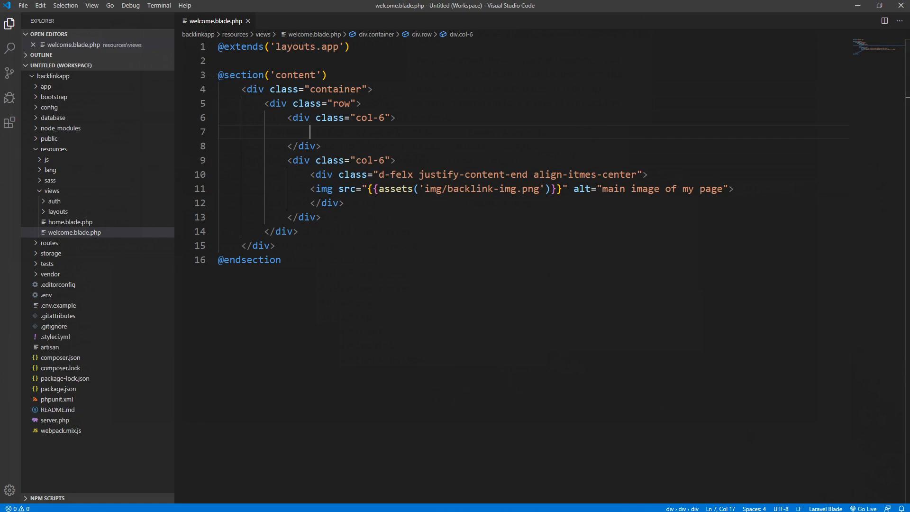
left_click(40, 25)
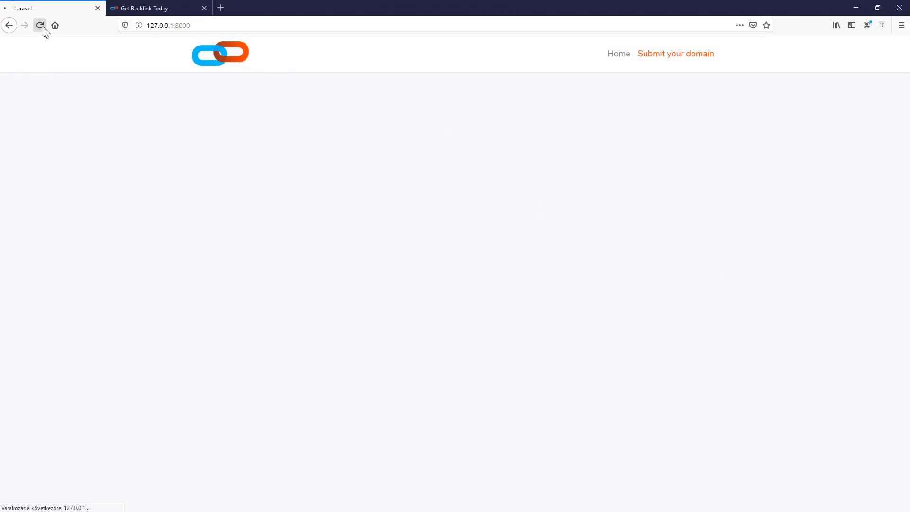
left_click(40, 25)
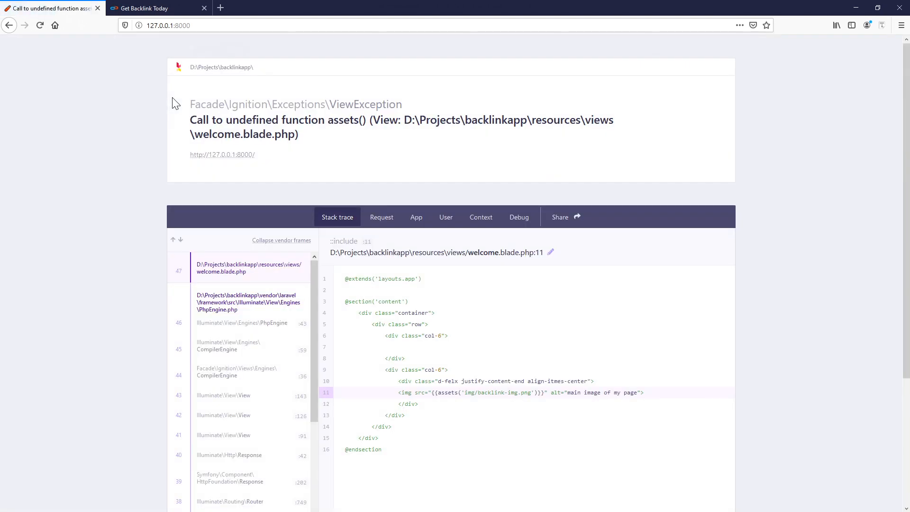
scroll("down", 3)
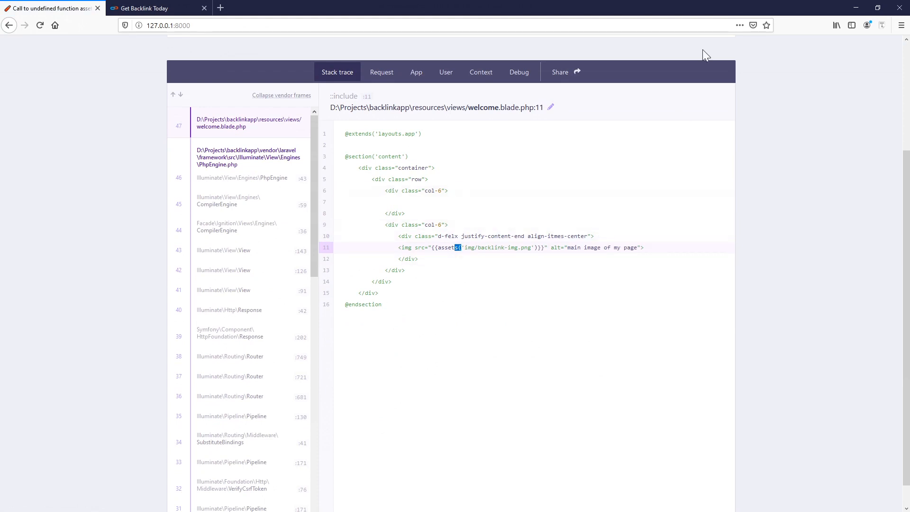
mouse_move(854, 8)
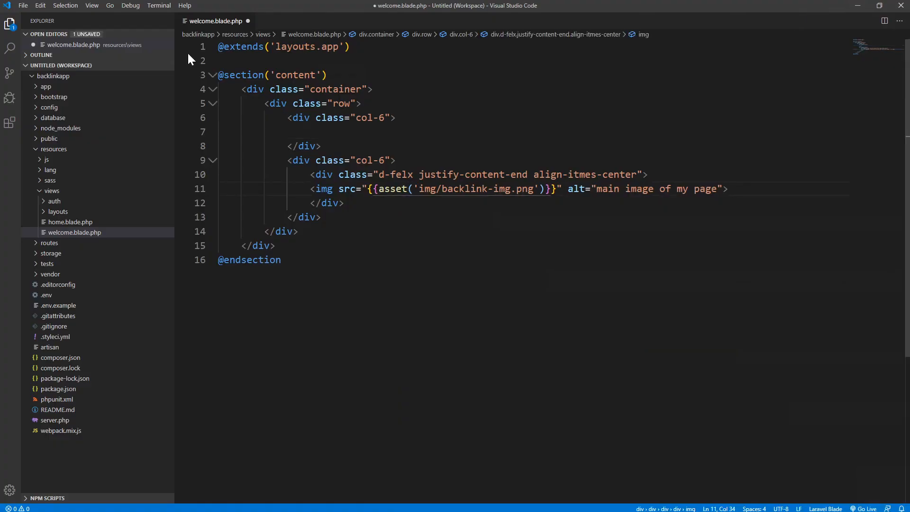
- Switch to Firefox to see the backlink illustration rendered in the right column
left_click(23, 6)
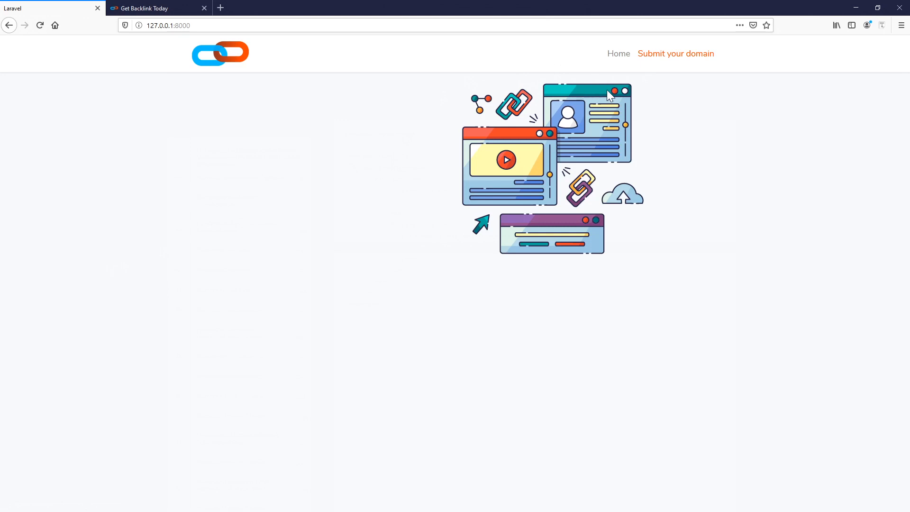
mouse_move(609, 97)
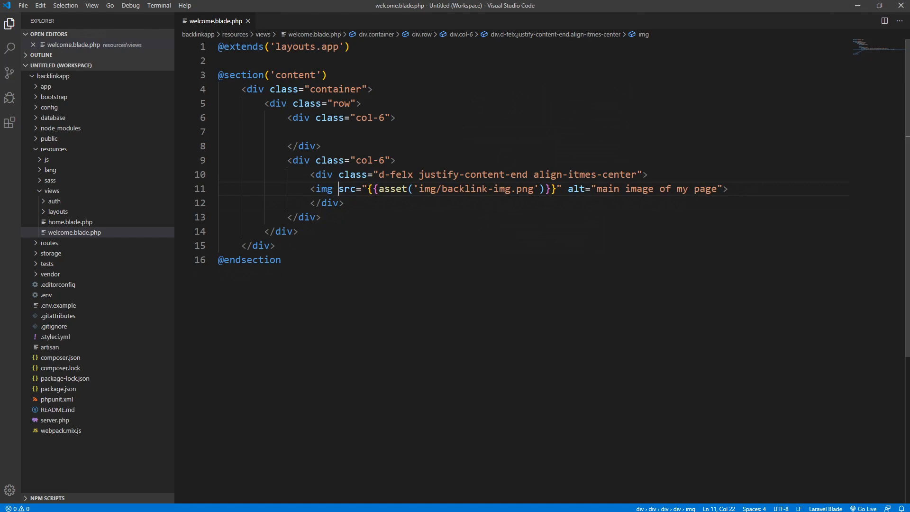
- Give the img tag class="w-100 py-5 pl-5" and switch to the browser to check it
type("class=\"i")
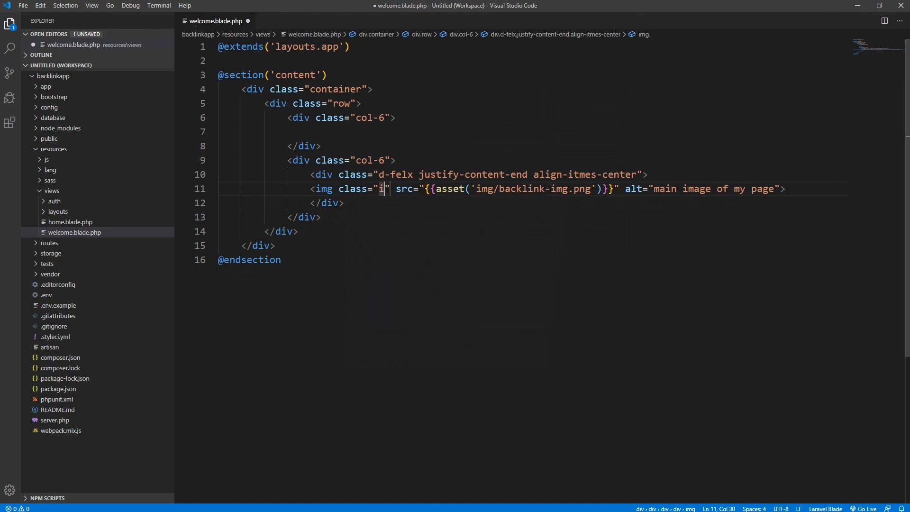
type("w")
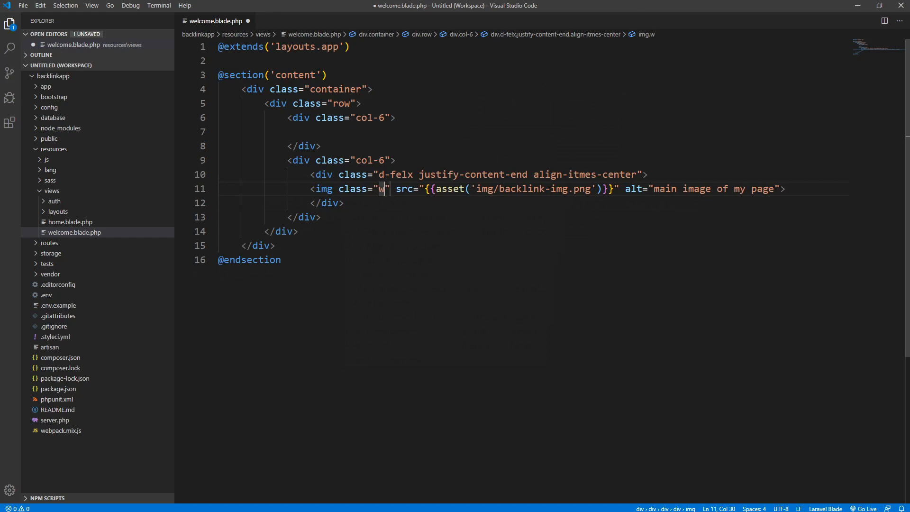
type("-")
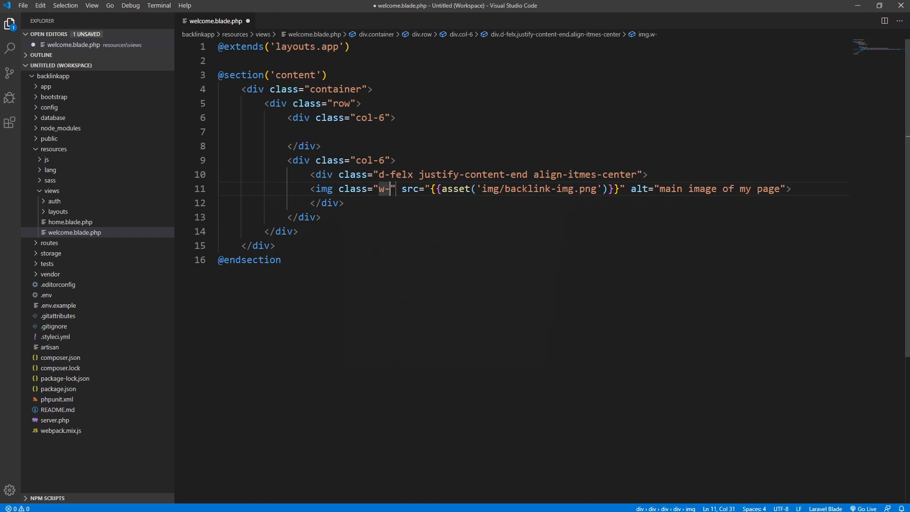
type("100")
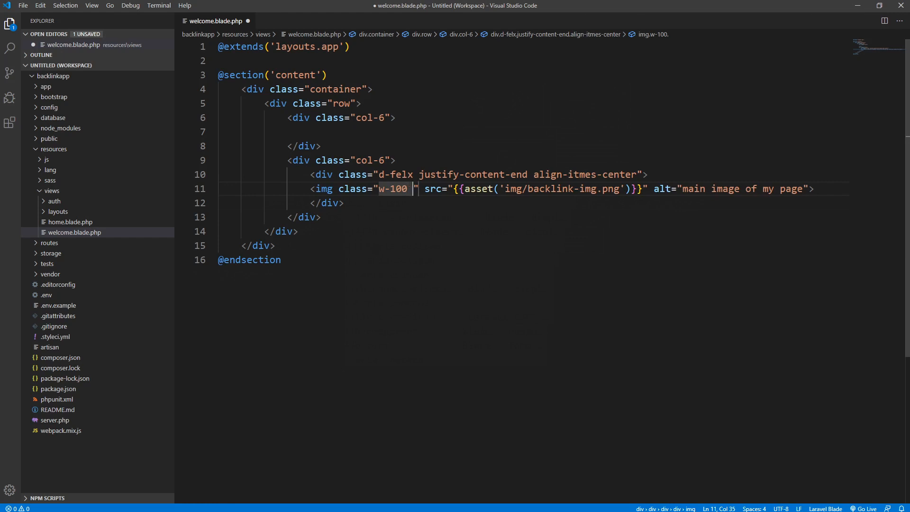
type("p")
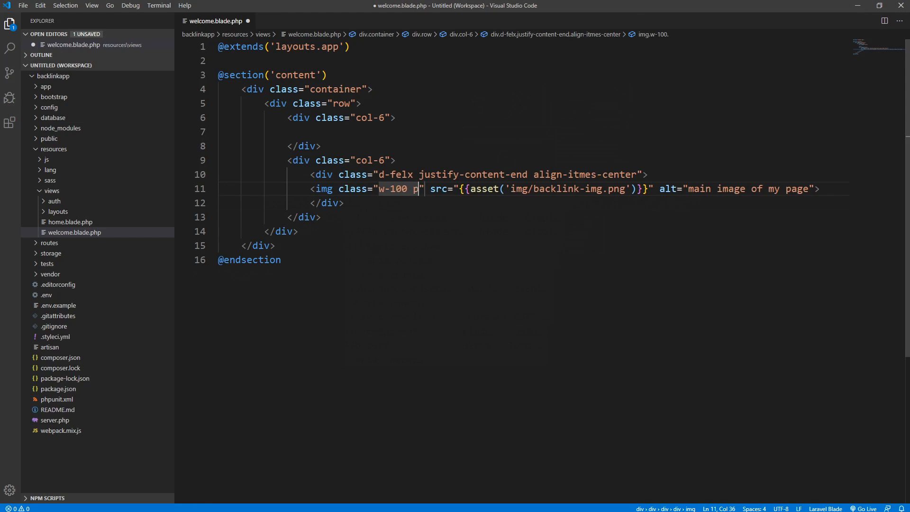
type("y")
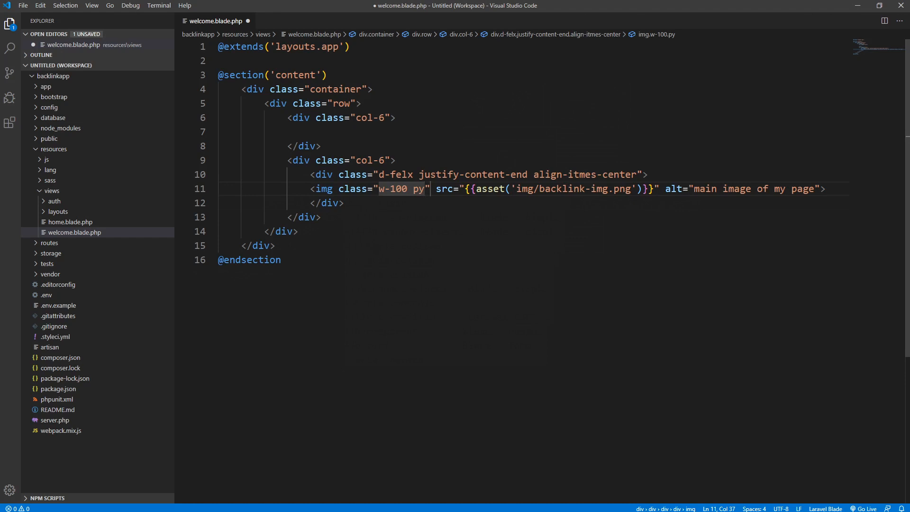
type("-5")
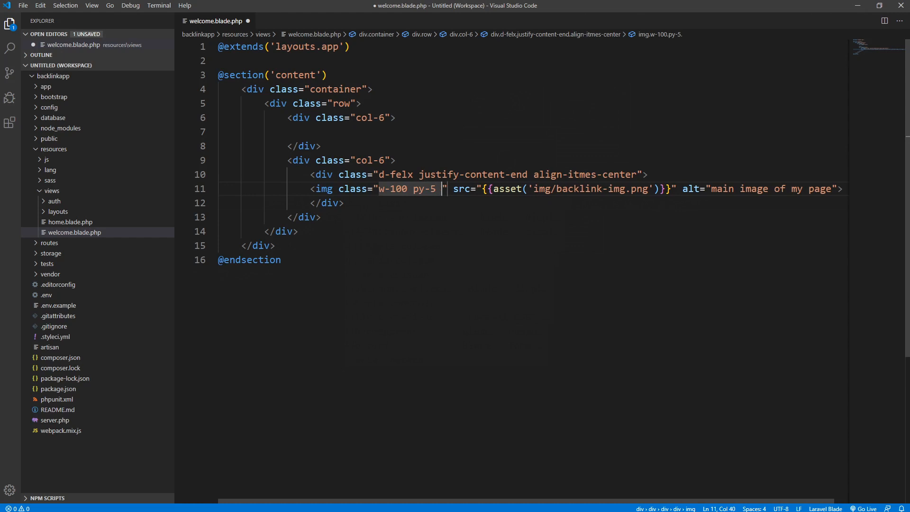
type("p")
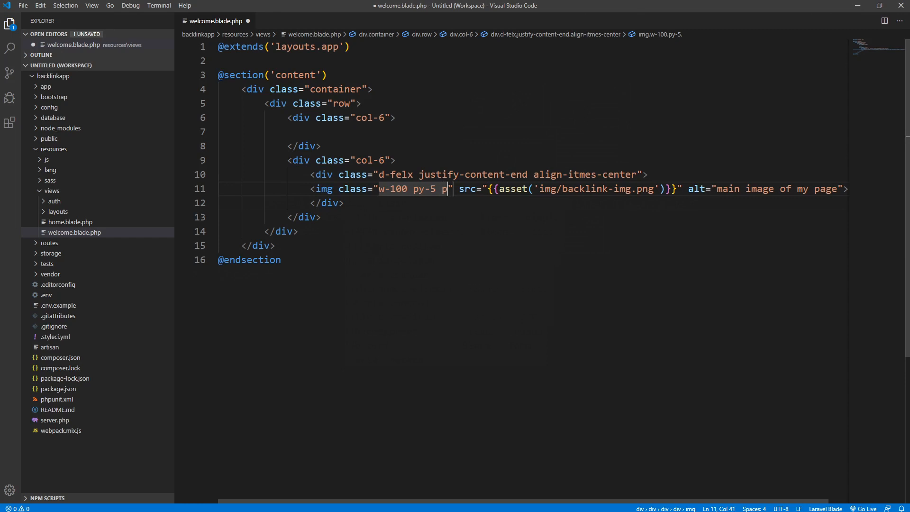
type("l-5")
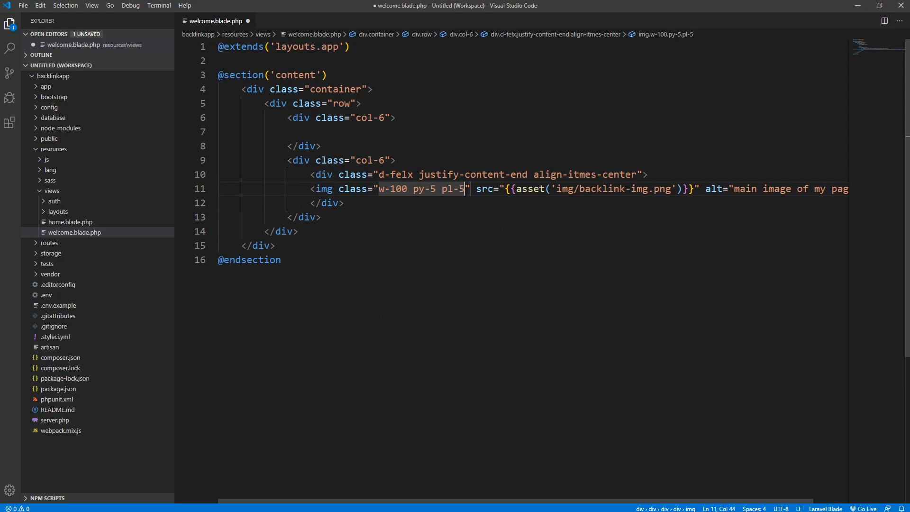
left_click(22, 6)
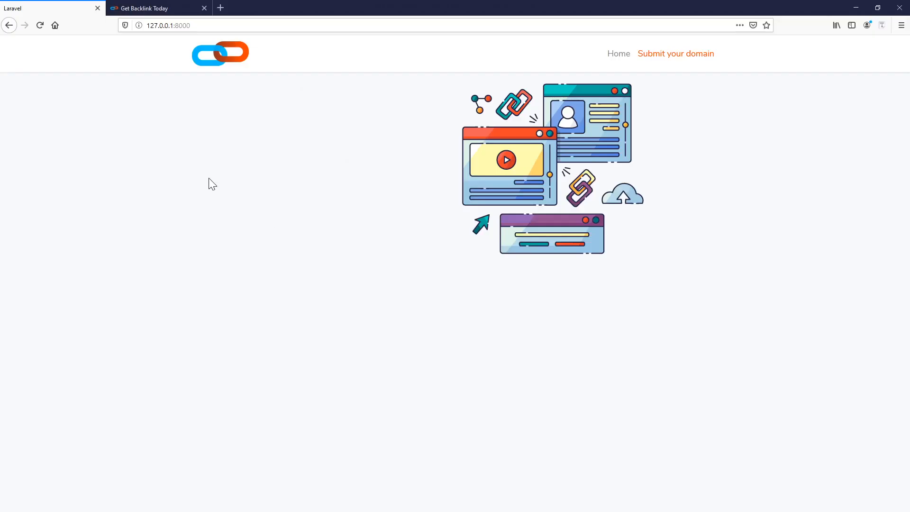
mouse_move(535, 92)
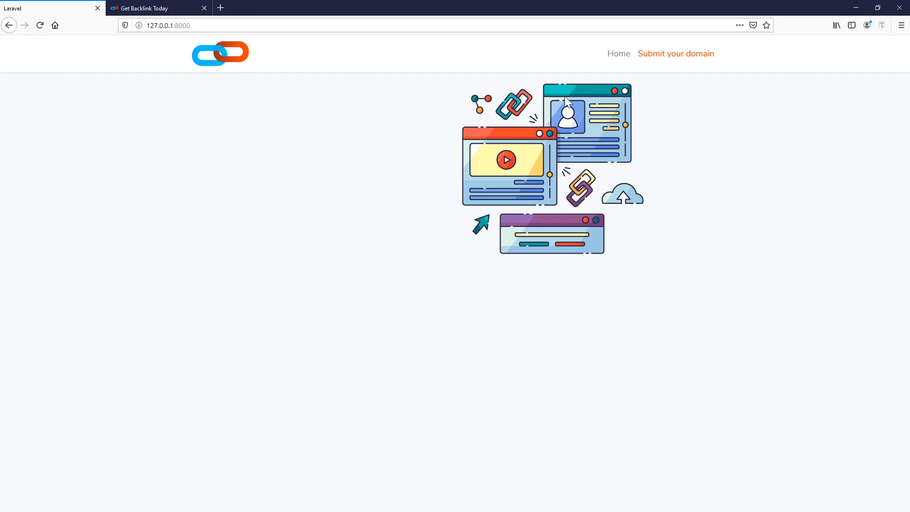
mouse_move(558, 177)
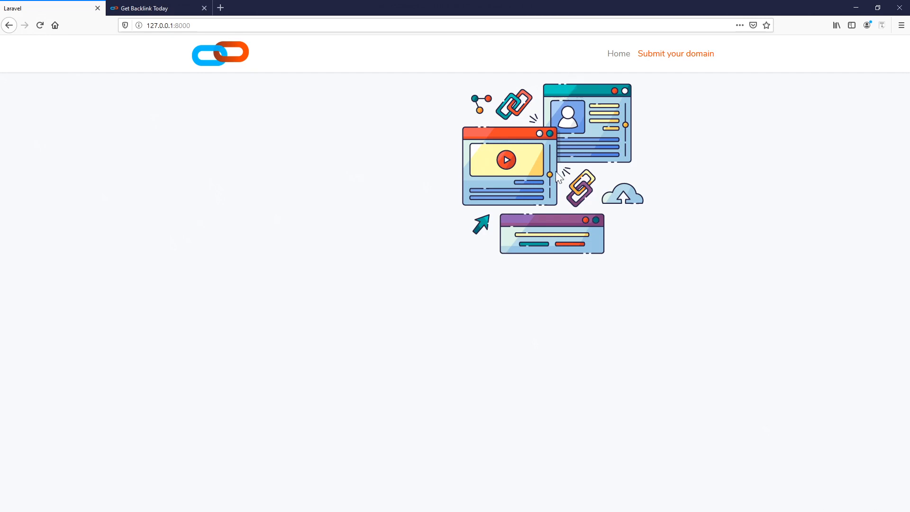
mouse_move(536, 219)
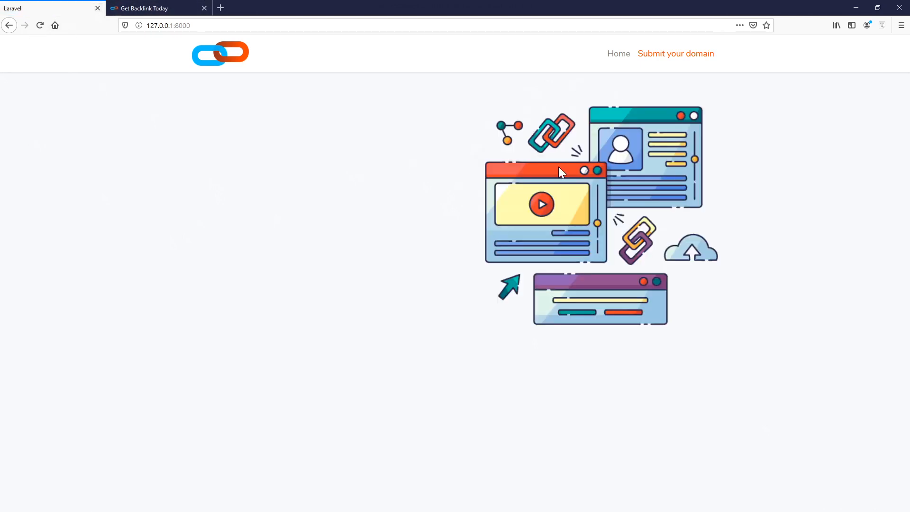
mouse_move(702, 204)
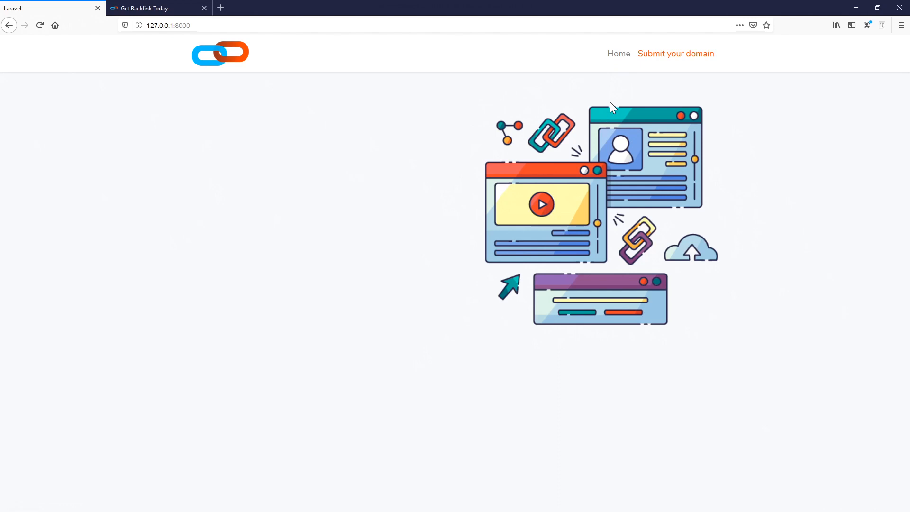
mouse_move(698, 247)
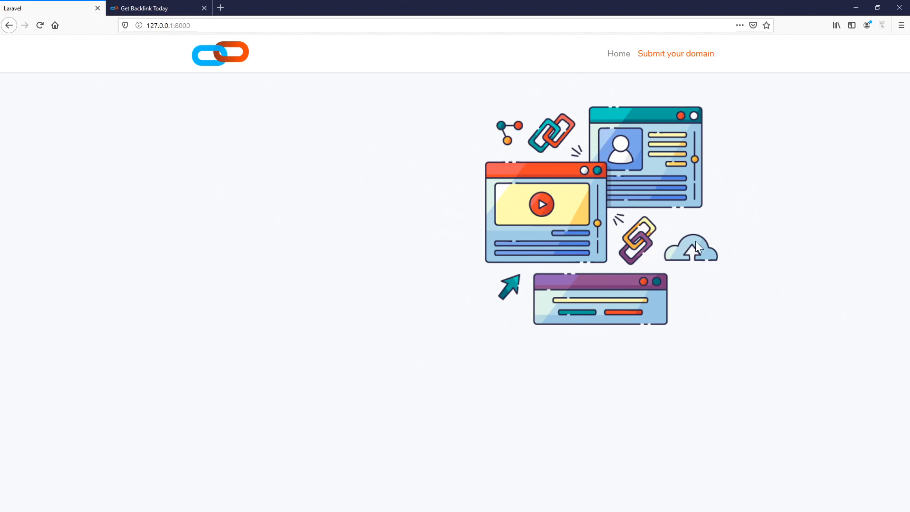
mouse_move(174, 40)
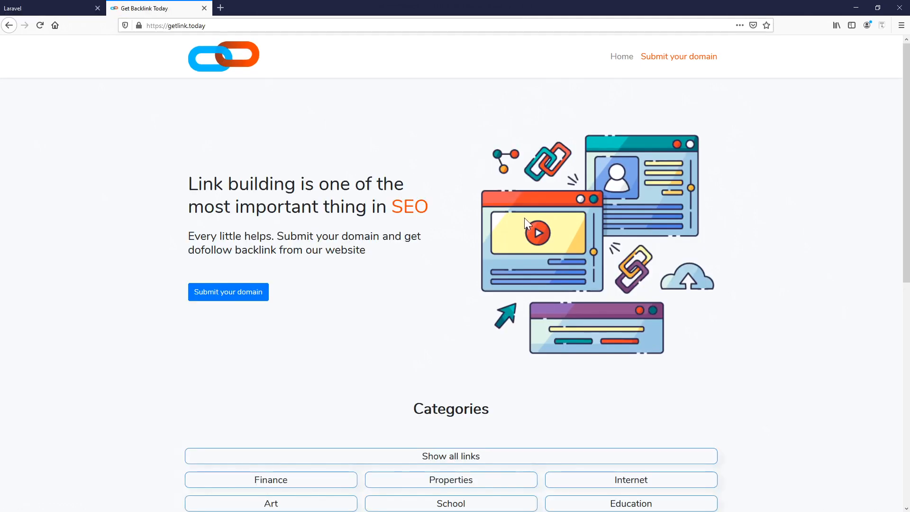
- Select and review the getlink.today hero subtext for comparison
left_click_drag(188, 182, 427, 207)
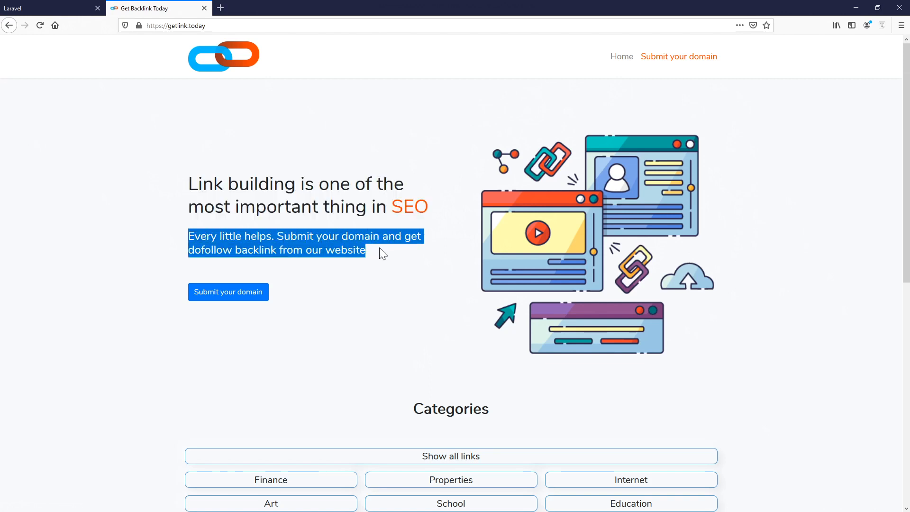
mouse_move(185, 298)
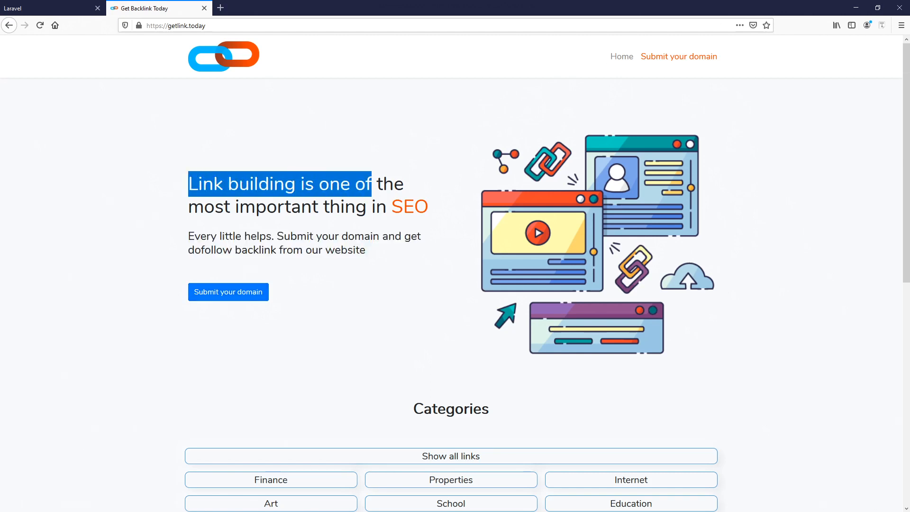
left_click(179, 229)
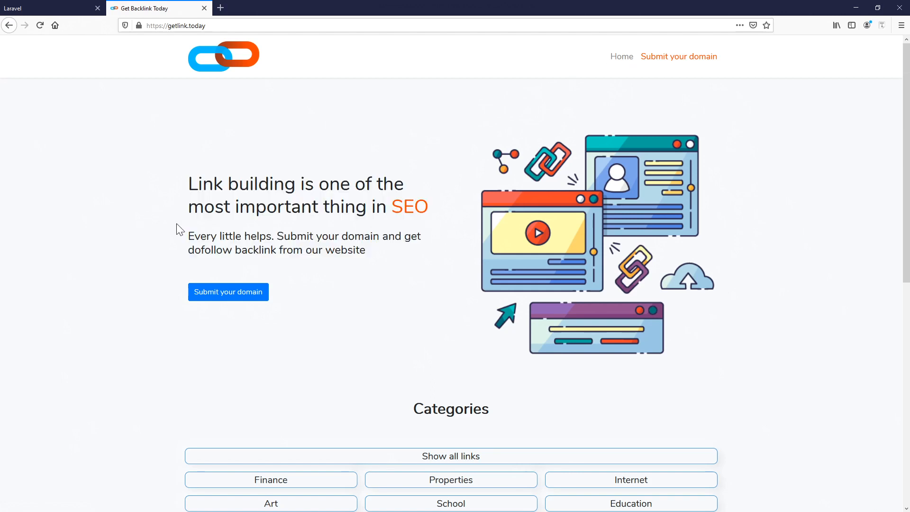
mouse_move(440, 367)
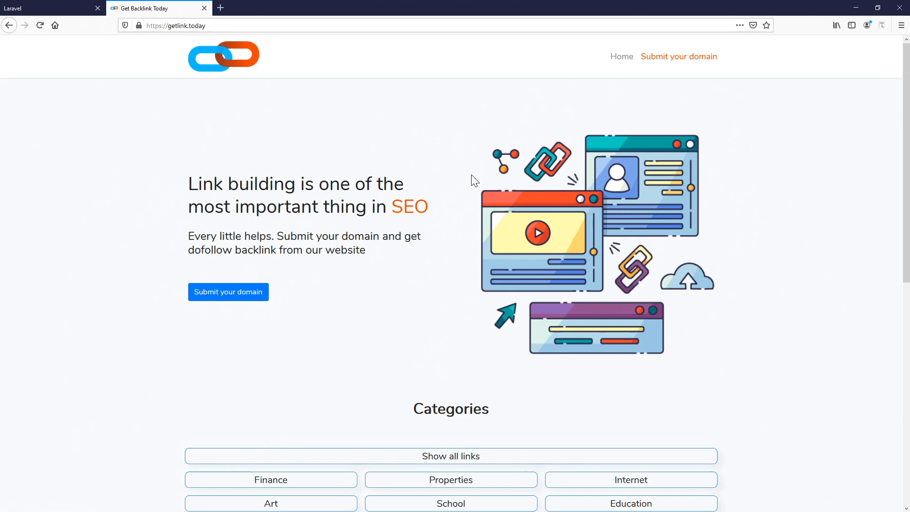
mouse_move(295, 345)
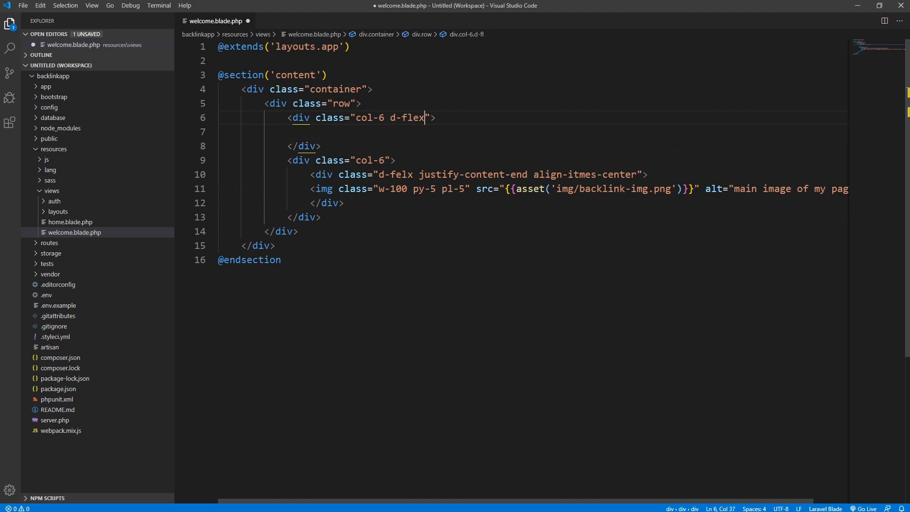
- Add flex-column justify-content-center classes to the first col-6
type("\" \"")
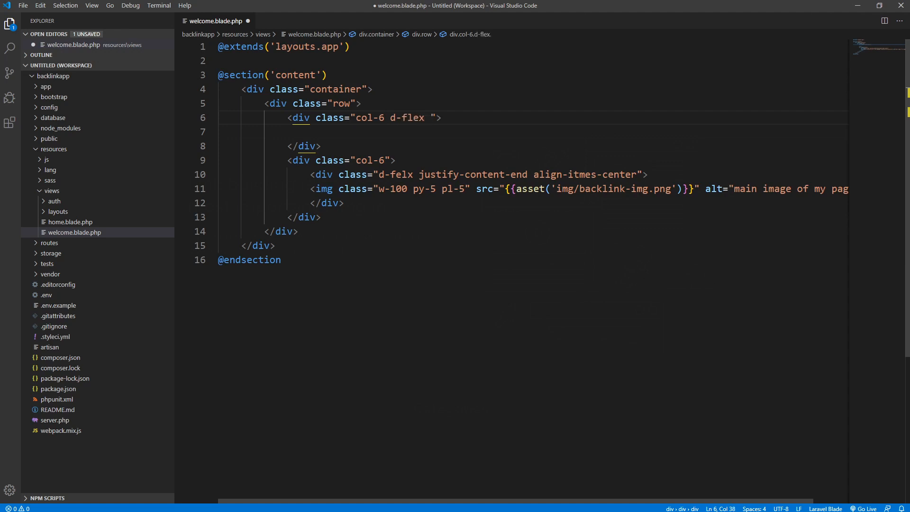
type("flex")
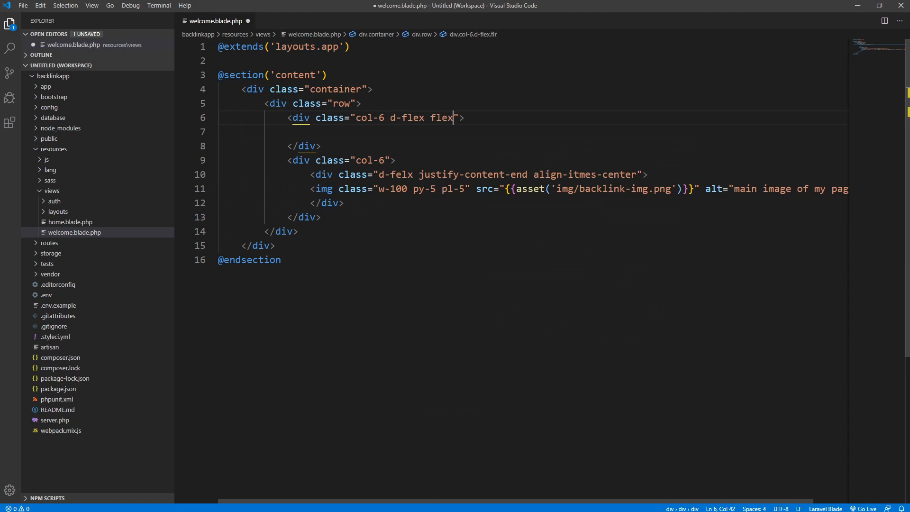
type("-colum")
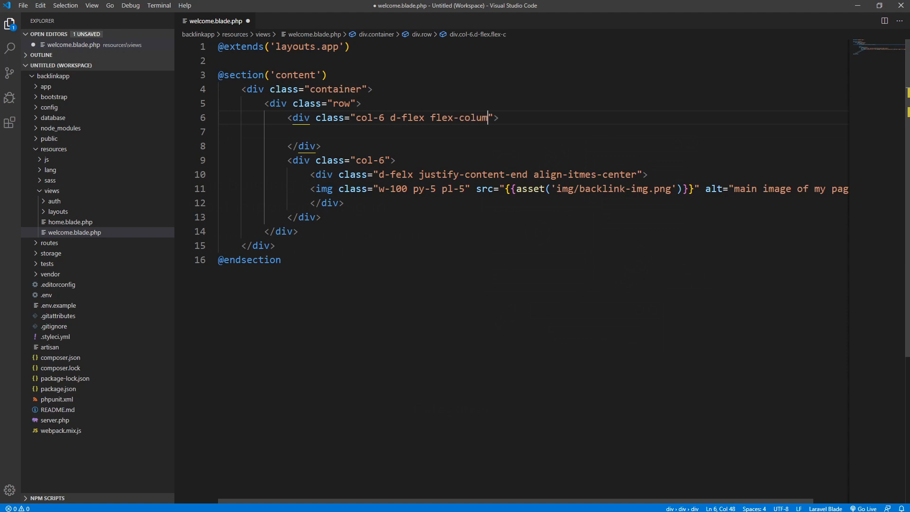
type("n")
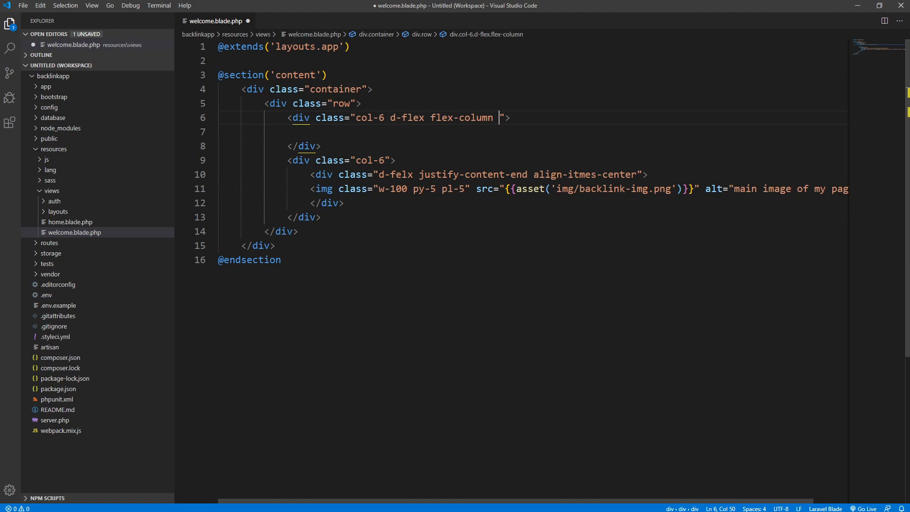
type("j")
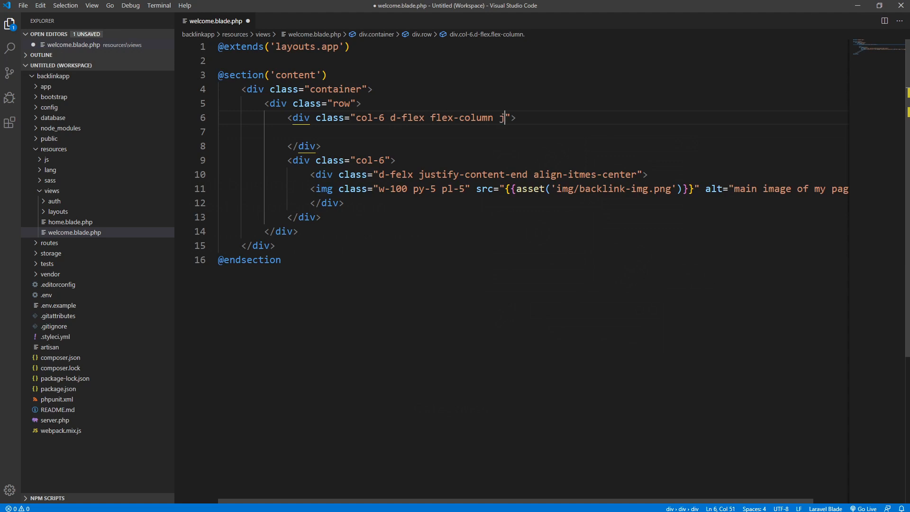
type("ustify-content-center")
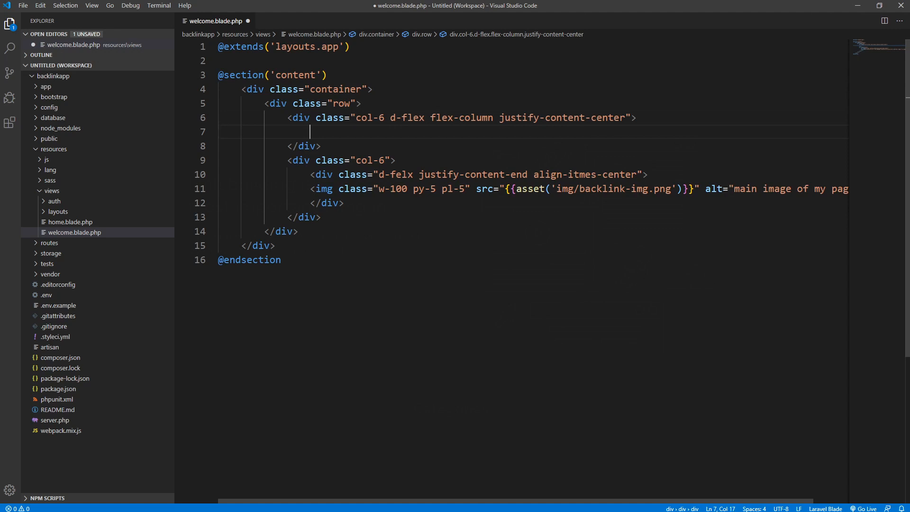
- Insert three divs and an h1 'Link building is one of the most important thing in SEO' in the first
type("div></div>")
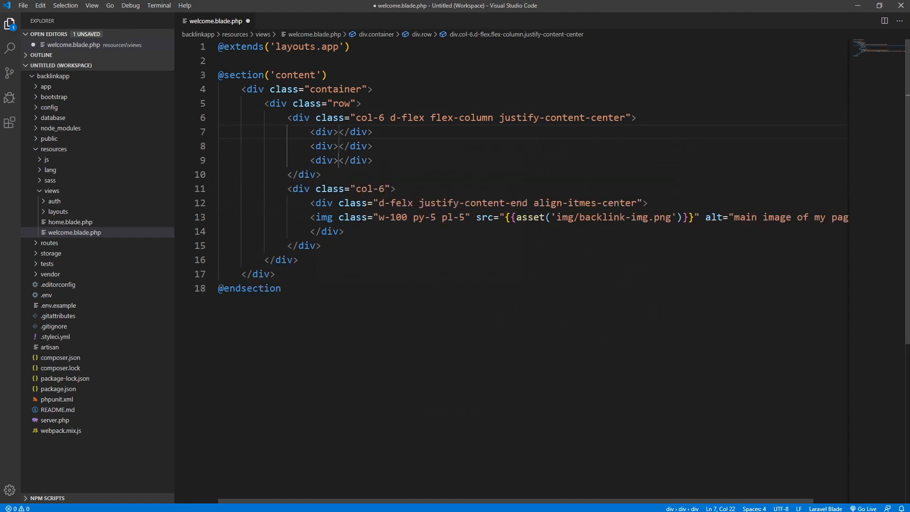
left_click(325, 131)
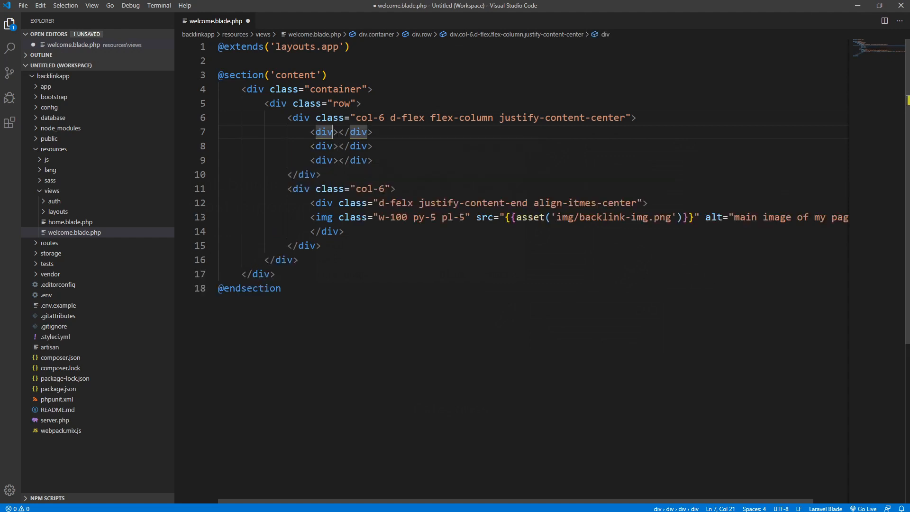
left_click(304, 146)
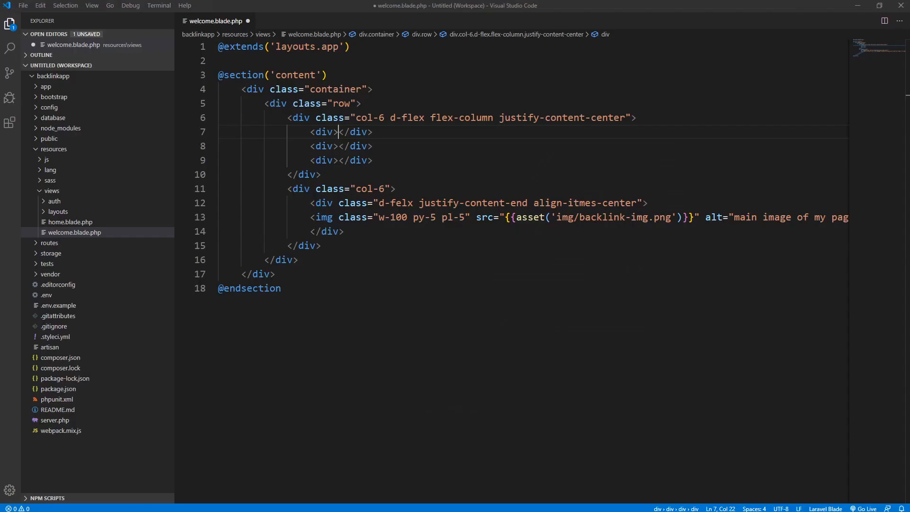
type("<h1>Link building is one of the most important thing in SEO</h1>")
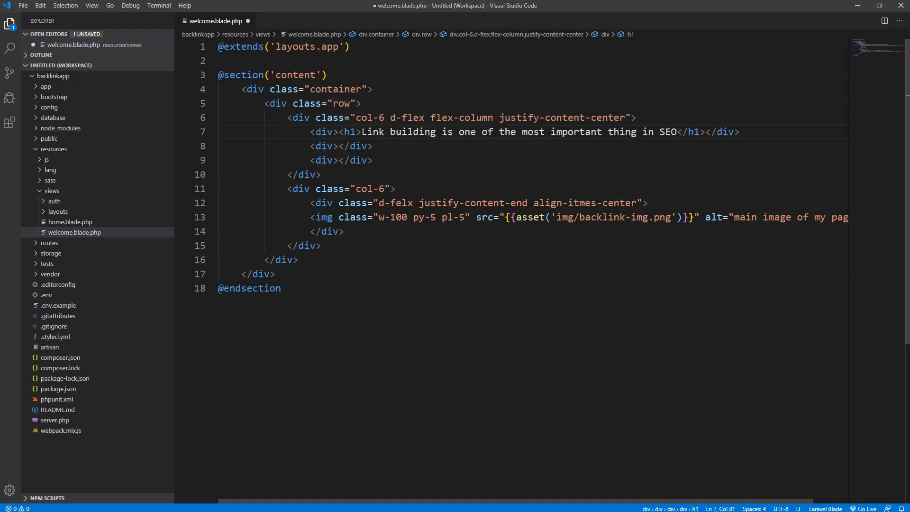
left_click(334, 146)
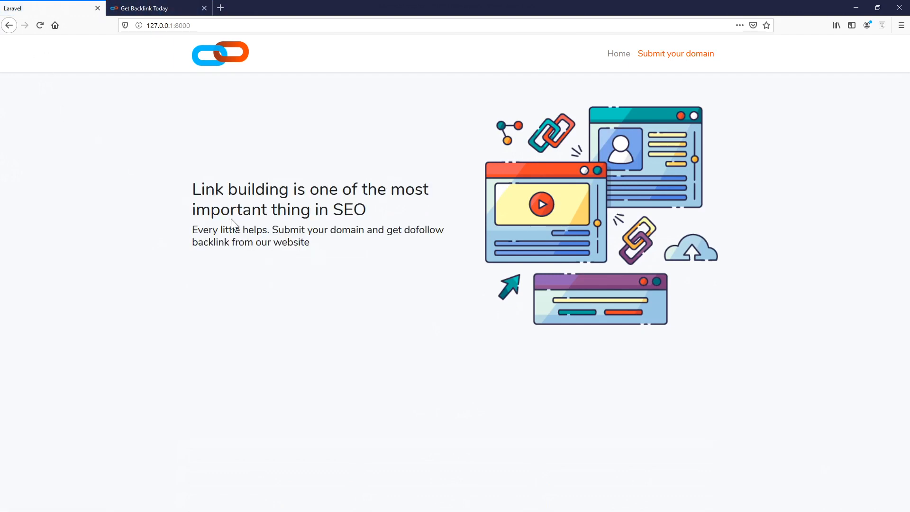
- Select the rendered hero heading and the word backlink in the local page subtext
left_click_drag(193, 189, 368, 211)
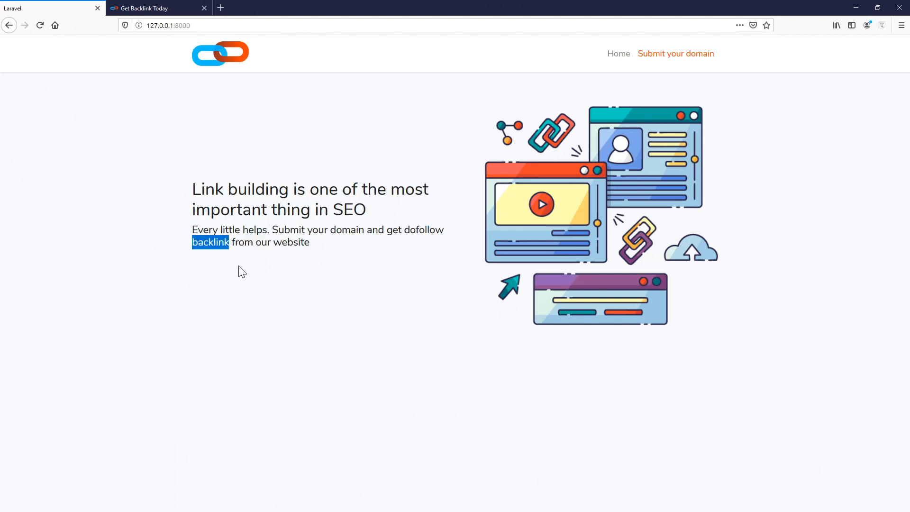
left_click_drag(211, 241, 293, 242)
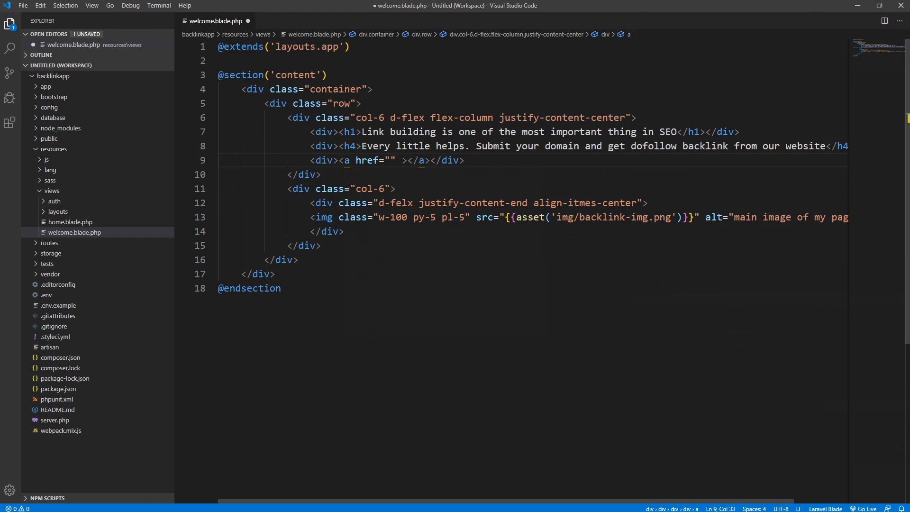
- Give the link under the subtext the class btn btn-primary
type("class=\"")
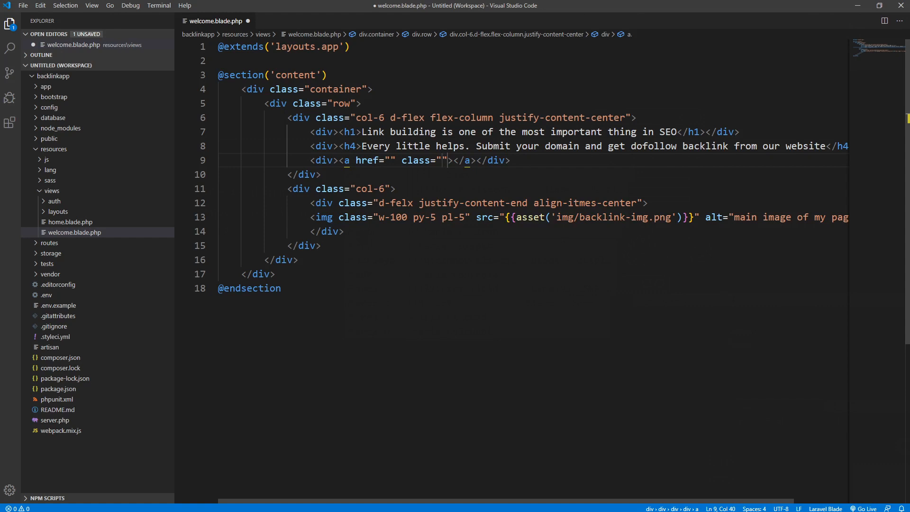
type("btn btn")
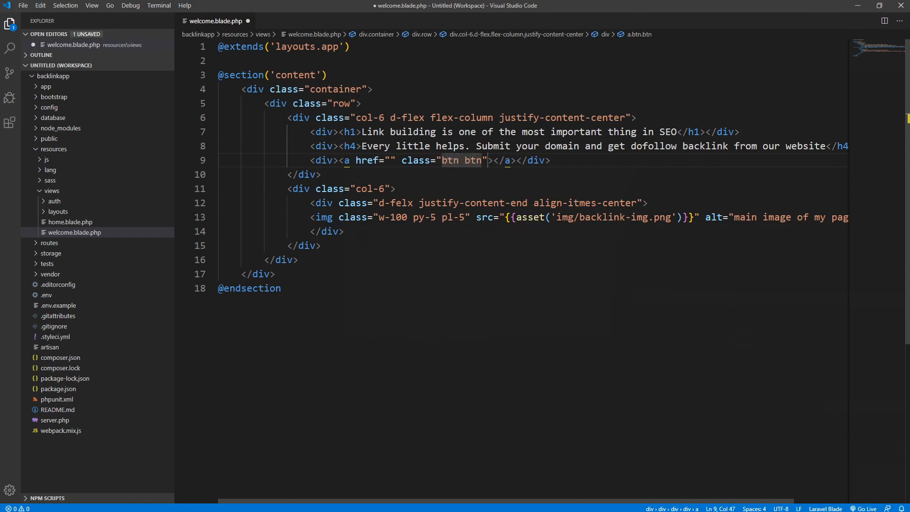
type("-pri")
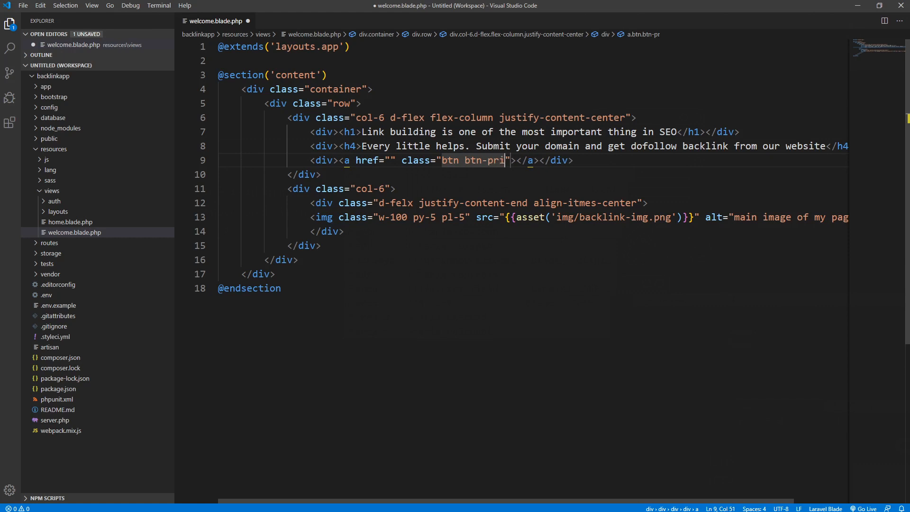
type("mary")
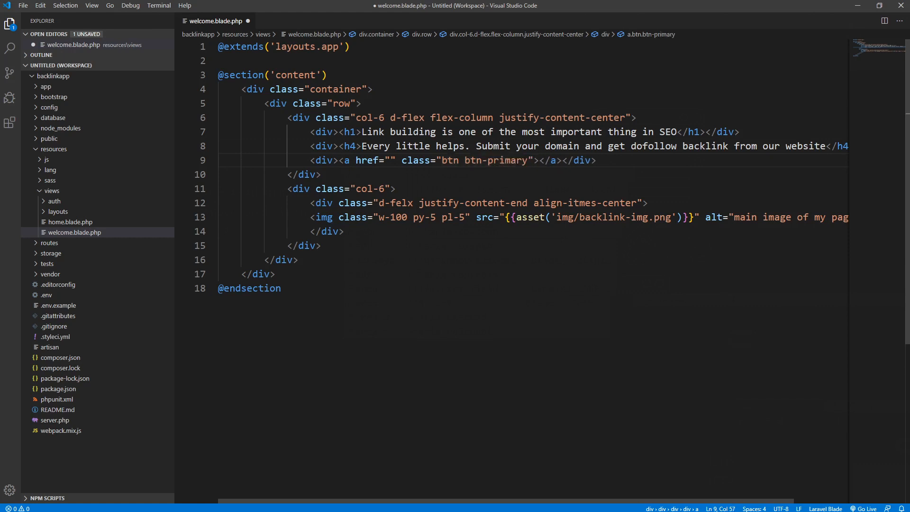
- Set the link text to 'Submit your domain' with href '#' and save the file
type("S")
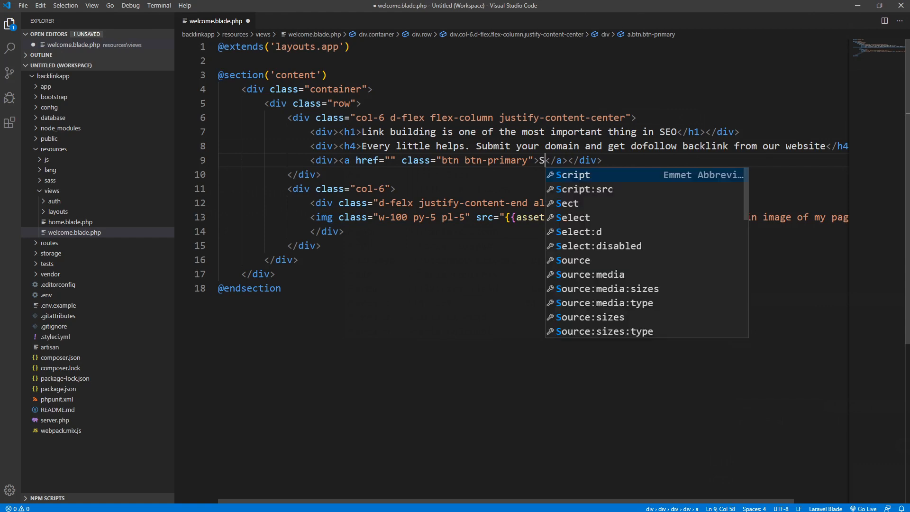
type("ubmit")
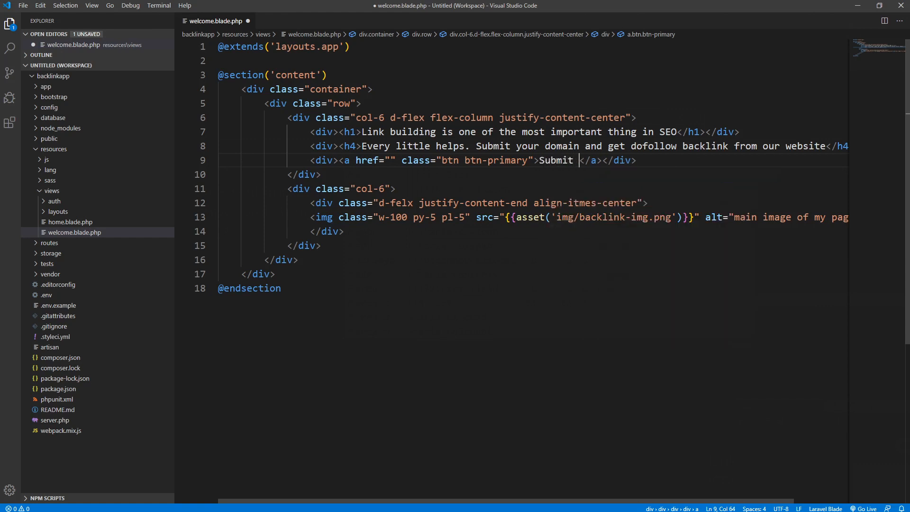
type("x")
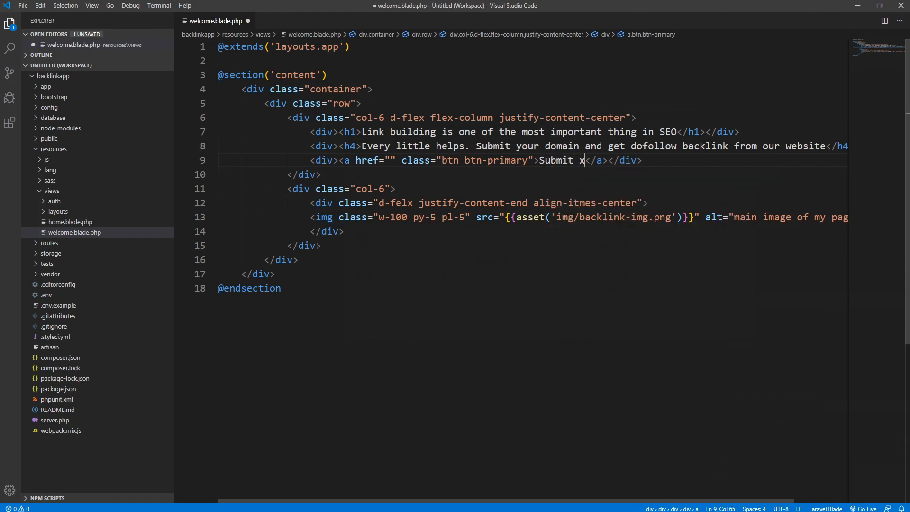
type("our domain")
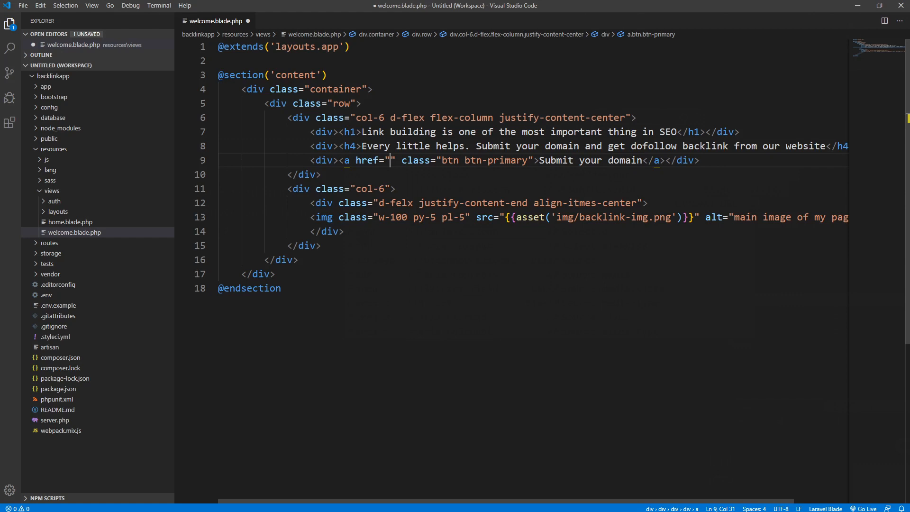
type("#")
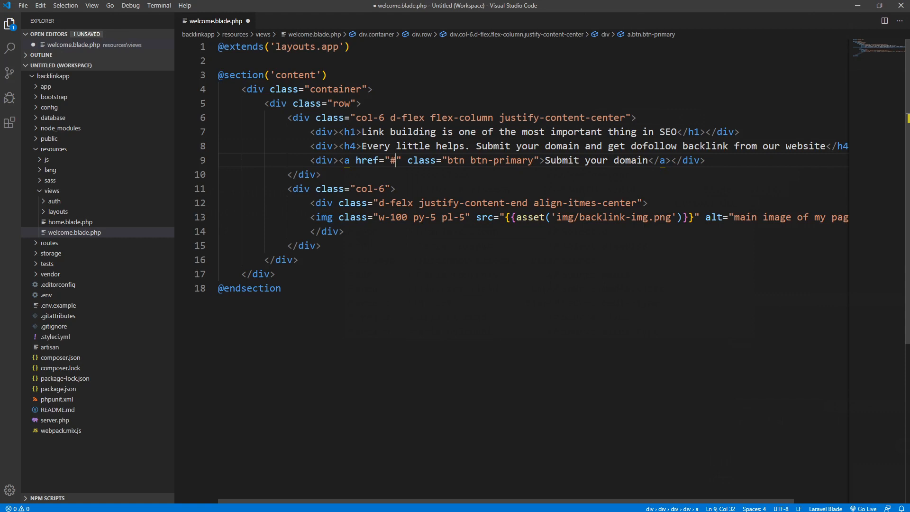
left_click(23, 5)
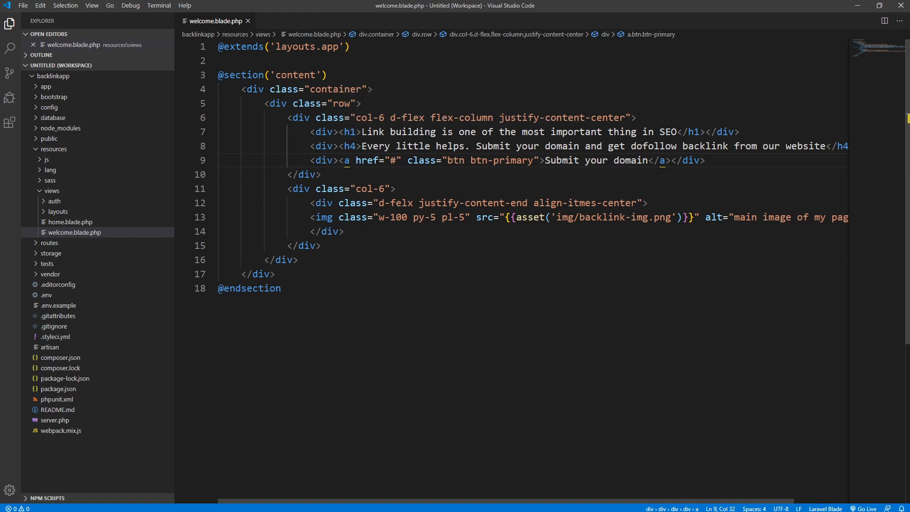
mouse_move(350, 132)
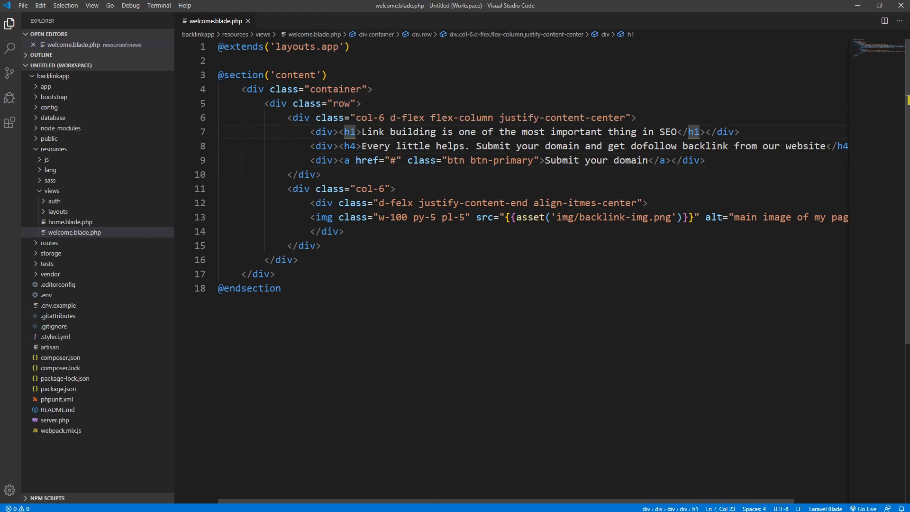
- Add class py-3 to the div wrapping the h1 heading
left_click(324, 131)
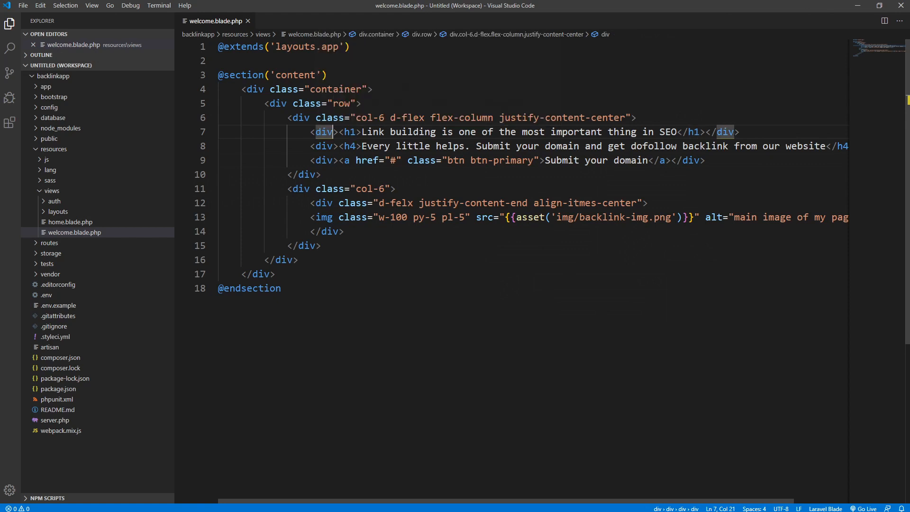
type("class=\"")
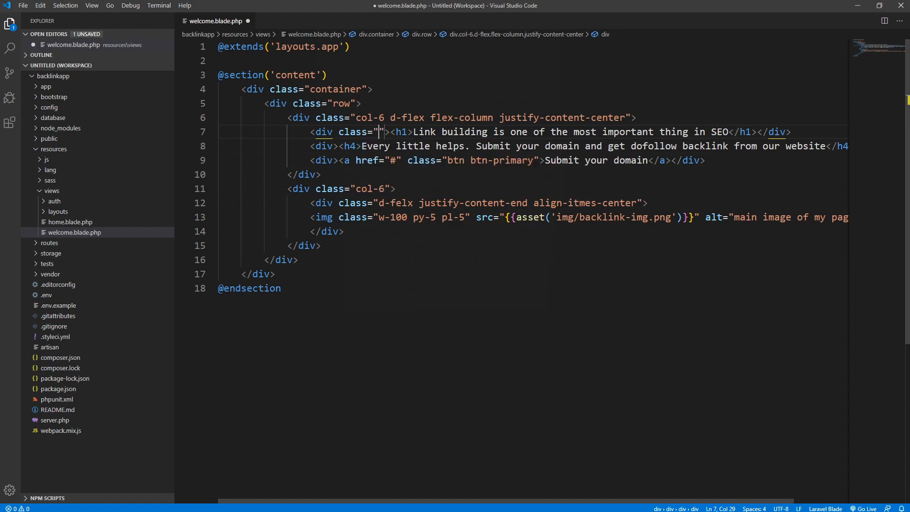
type("p")
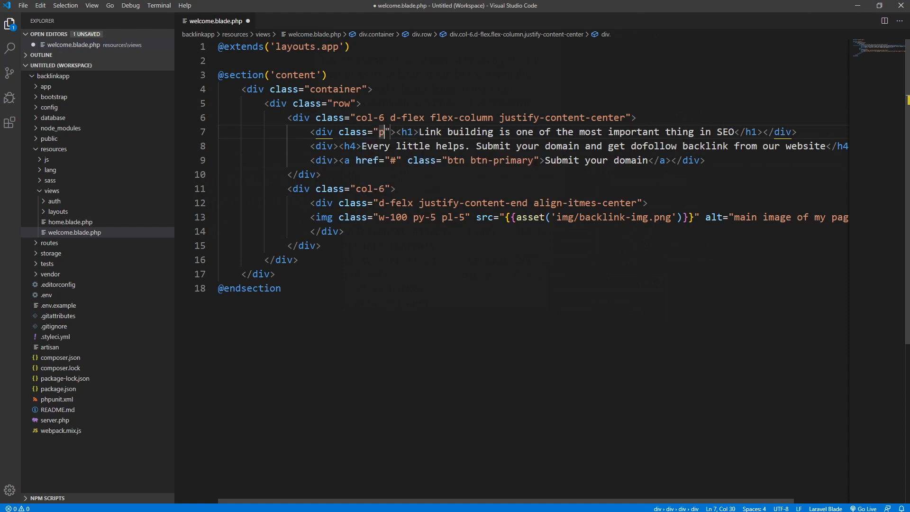
type("y-3")
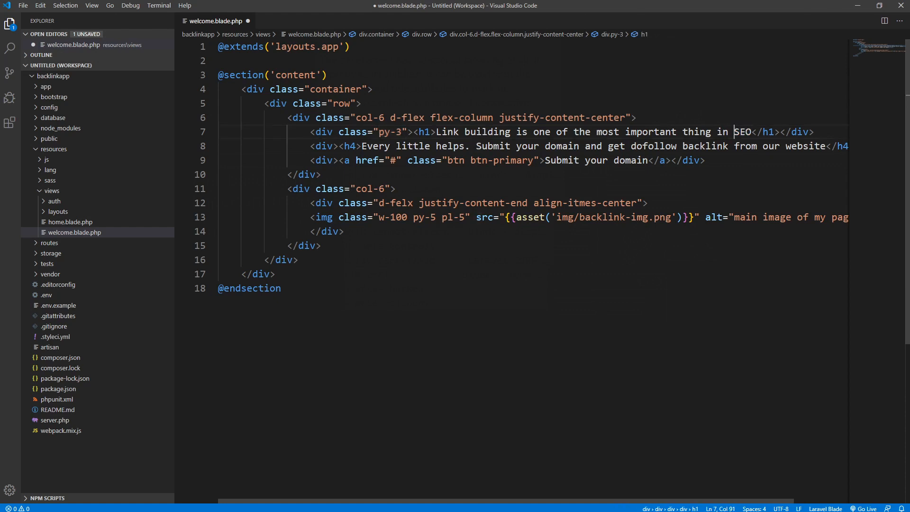
- Wrap the word SEO in a span with class textmiancolor
double_click(741, 131)
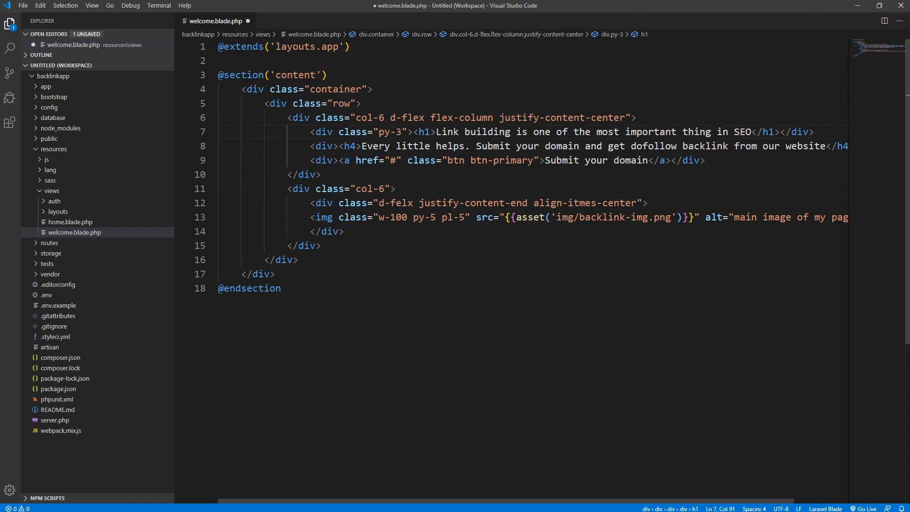
type("<span></span>")
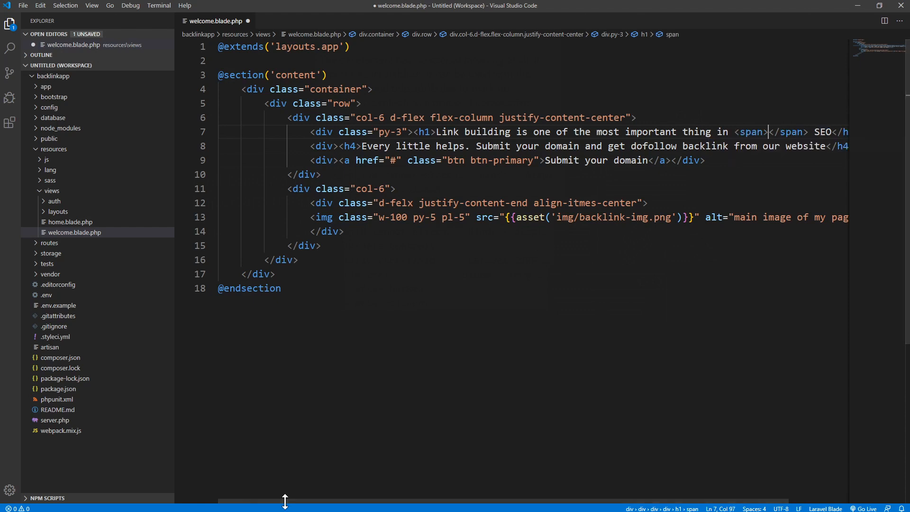
scroll("right", 3)
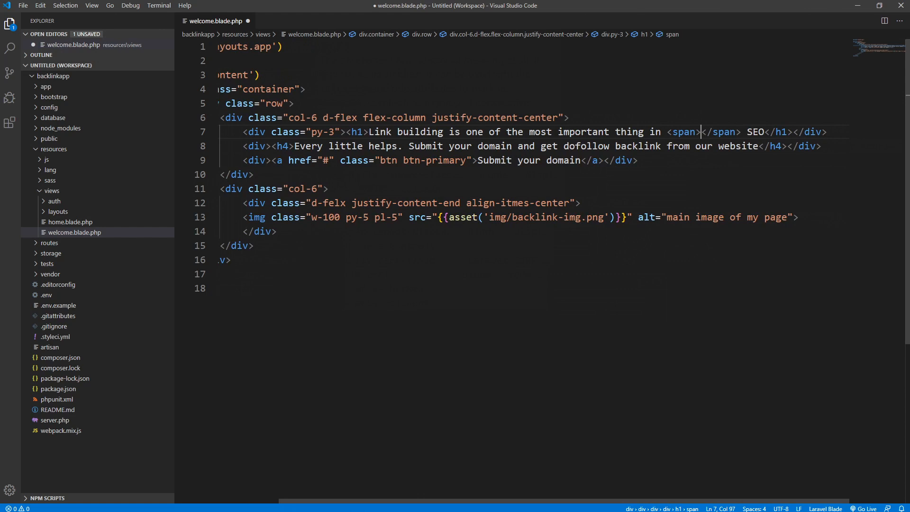
double_click(754, 132)
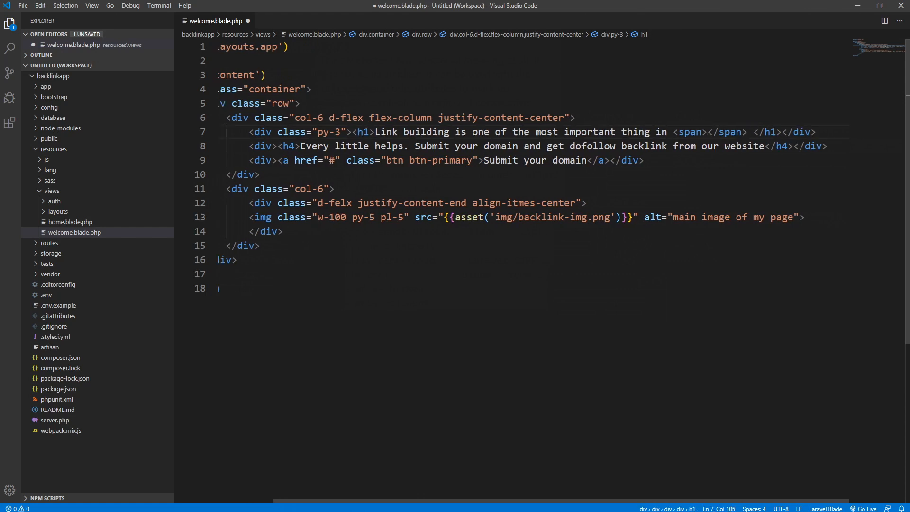
type("SEO")
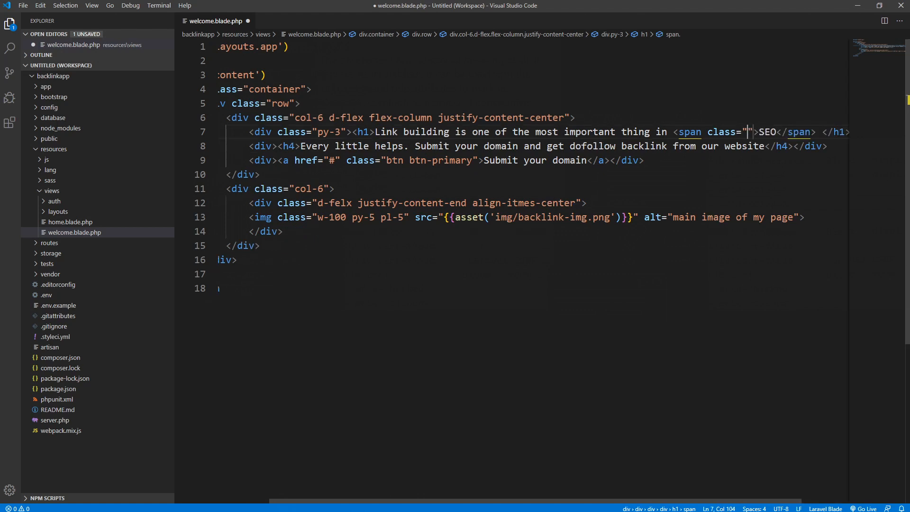
type("text")
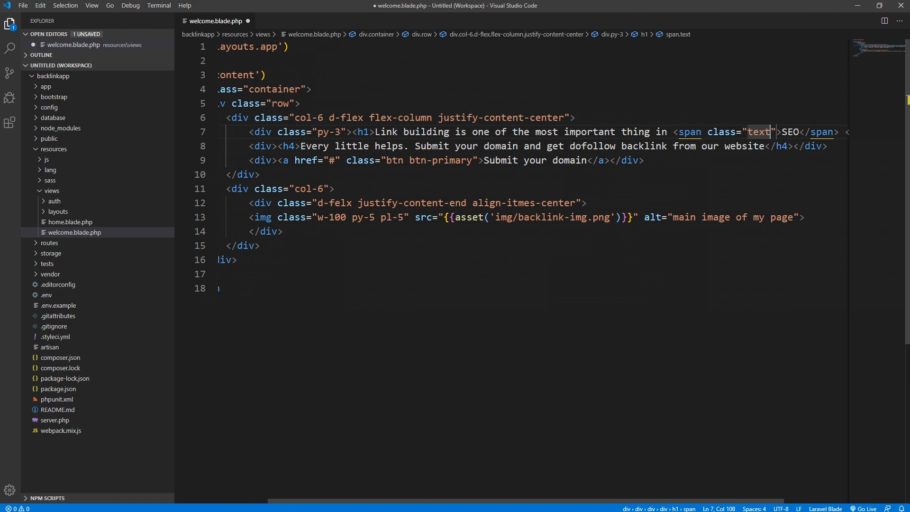
type("miancol")
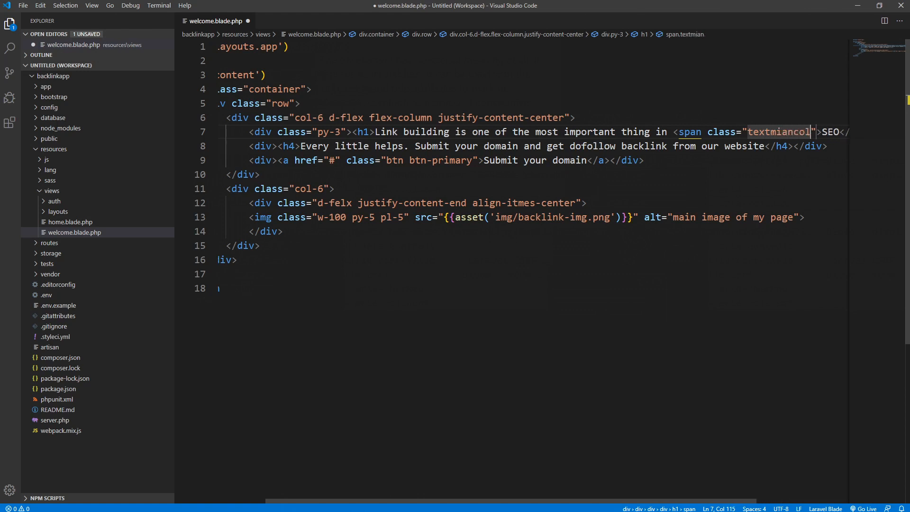
type("or")
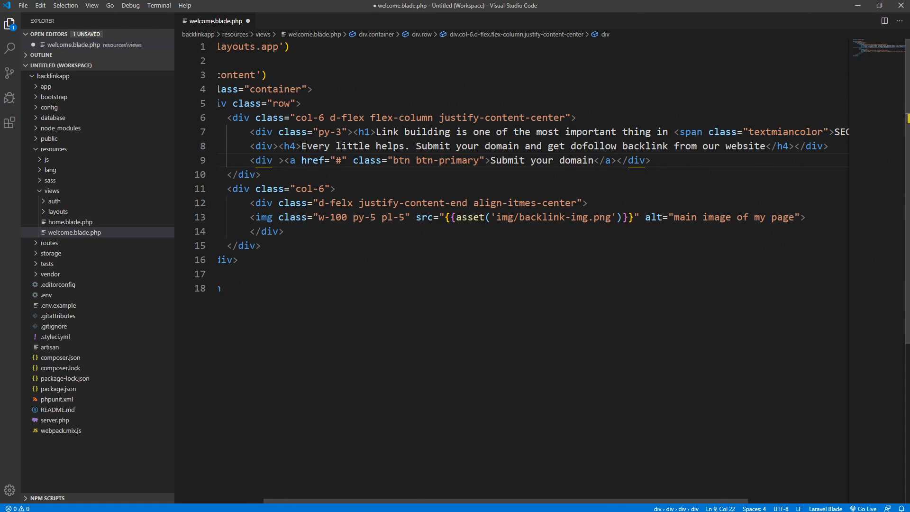
- Add class py-5 to the div wrapping the button link
type("class=\"\"")
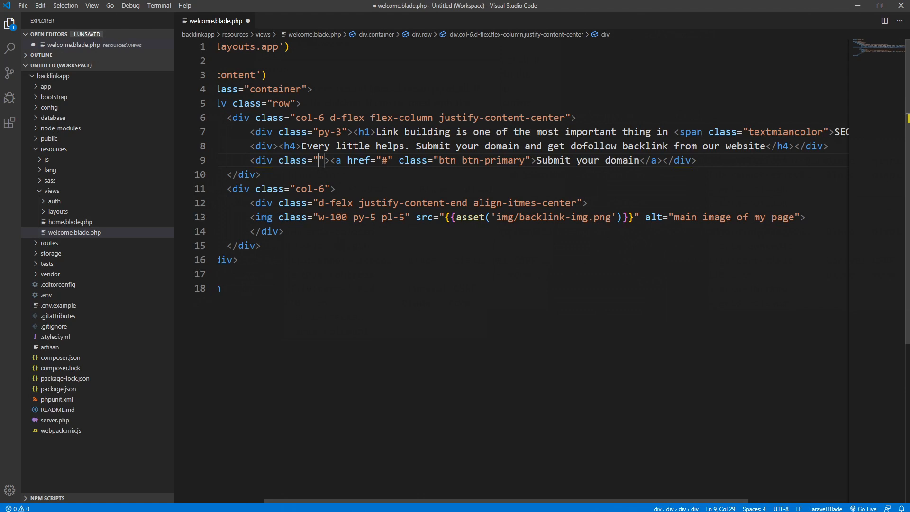
type("py-")
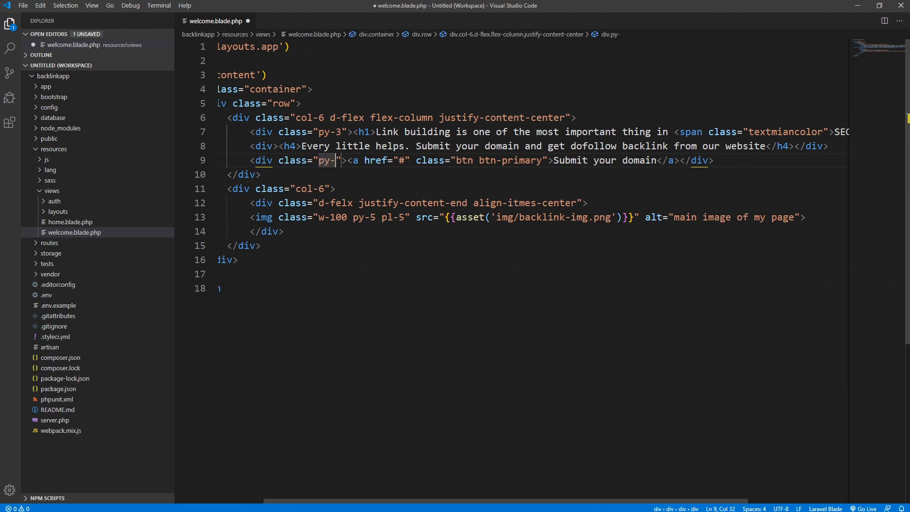
type("5")
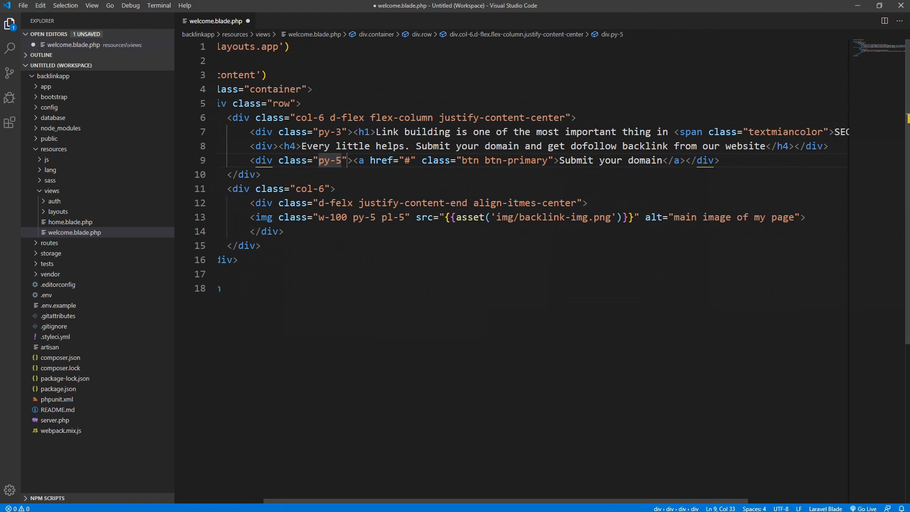
- Start a .textmainolor rule at the end of resources/sass/style.scss
double_click(755, 132)
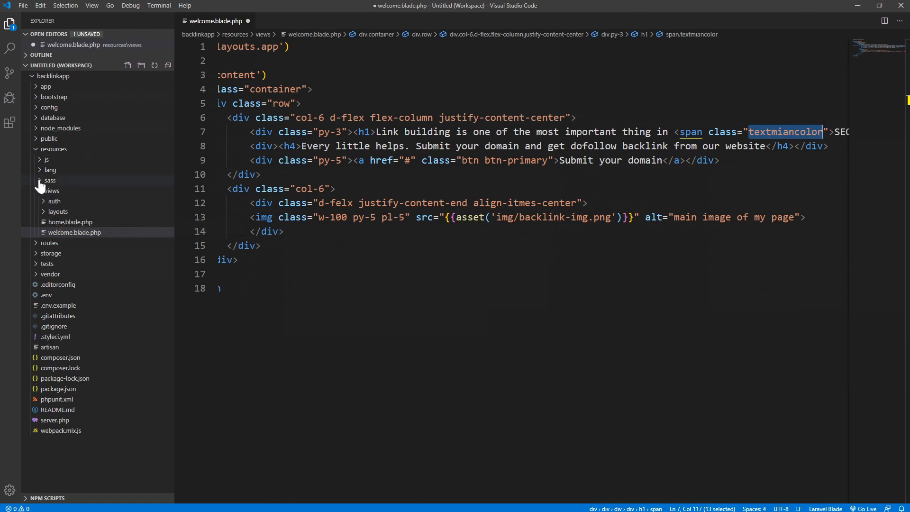
left_click(48, 180)
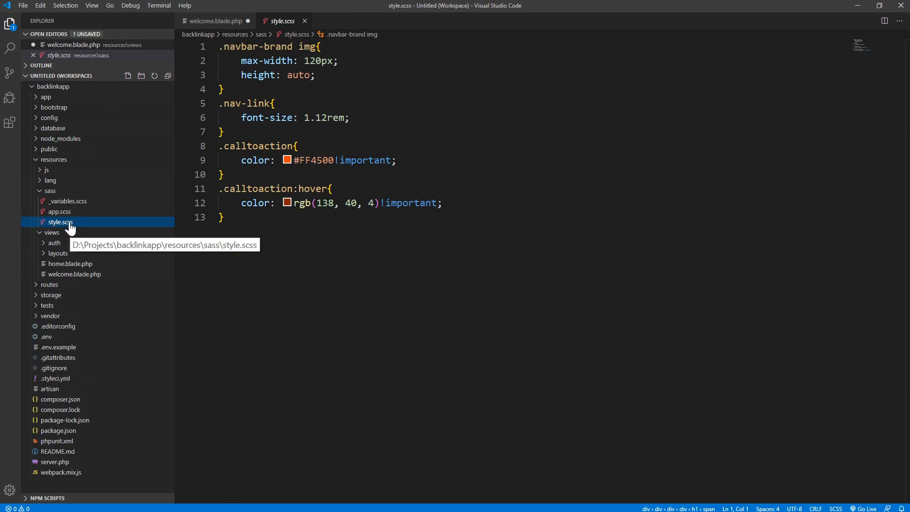
left_click(226, 217)
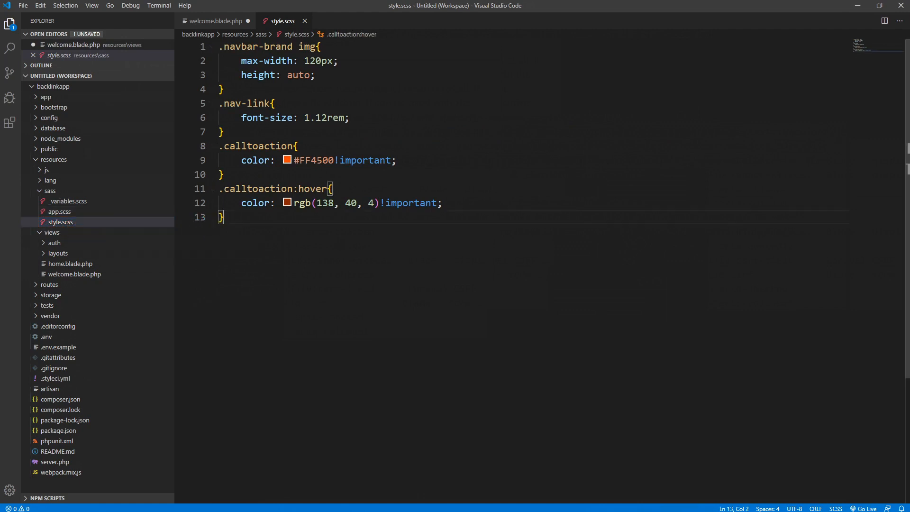
type(".")
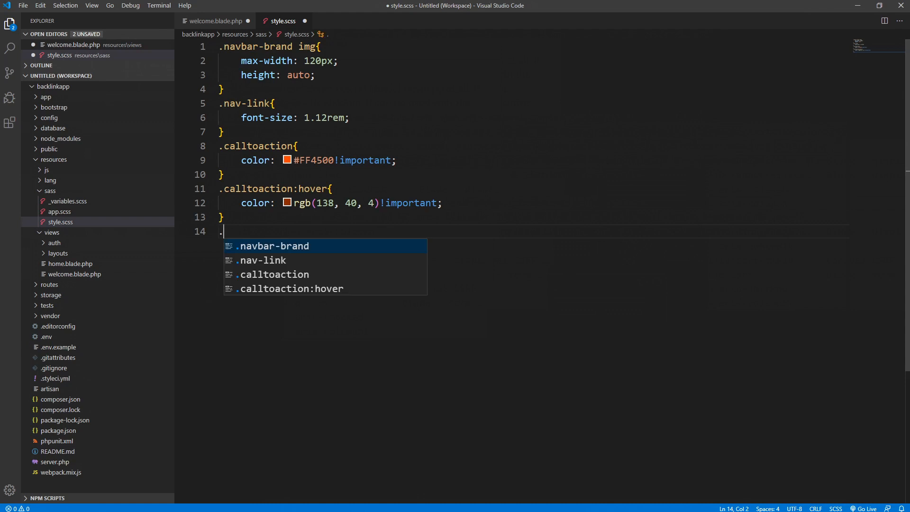
type(".textmainolor{")
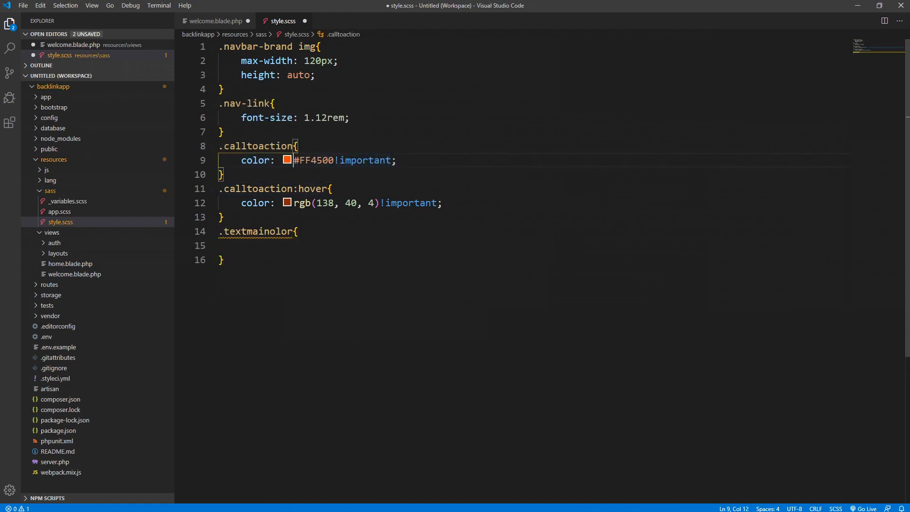
- Set the rule's color to #FF4500 !important
left_click_drag(294, 160, 385, 160)
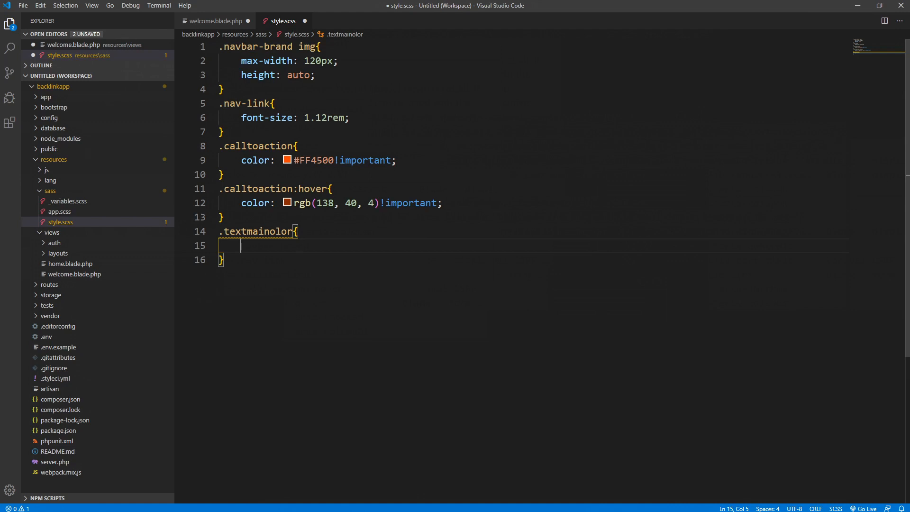
type("co")
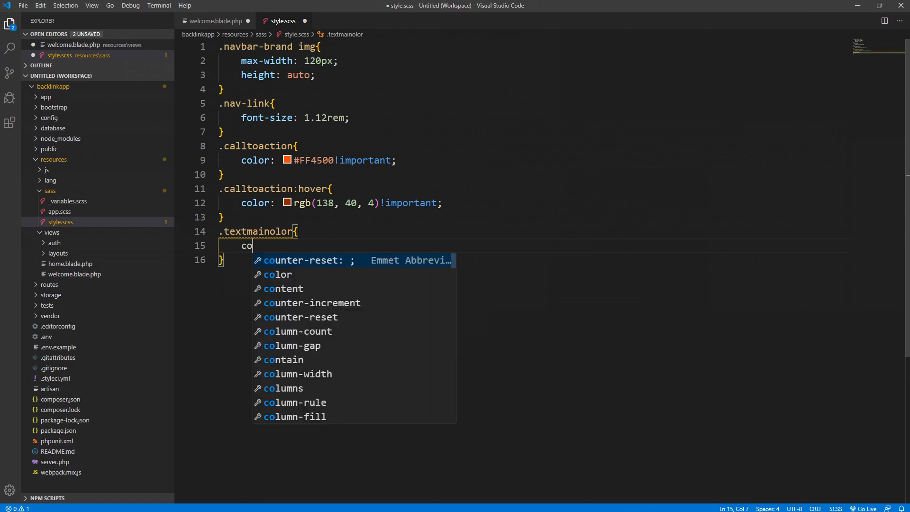
type("lor")
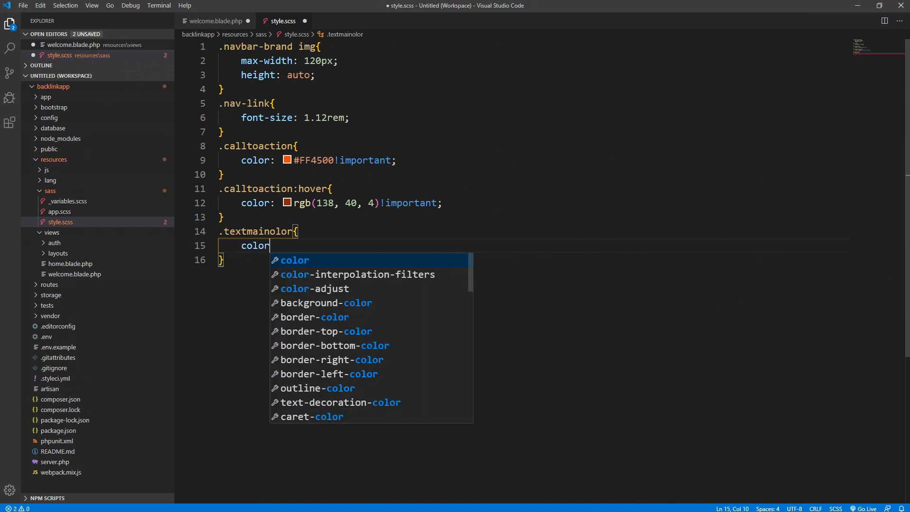
type(": #FF4500!important;")
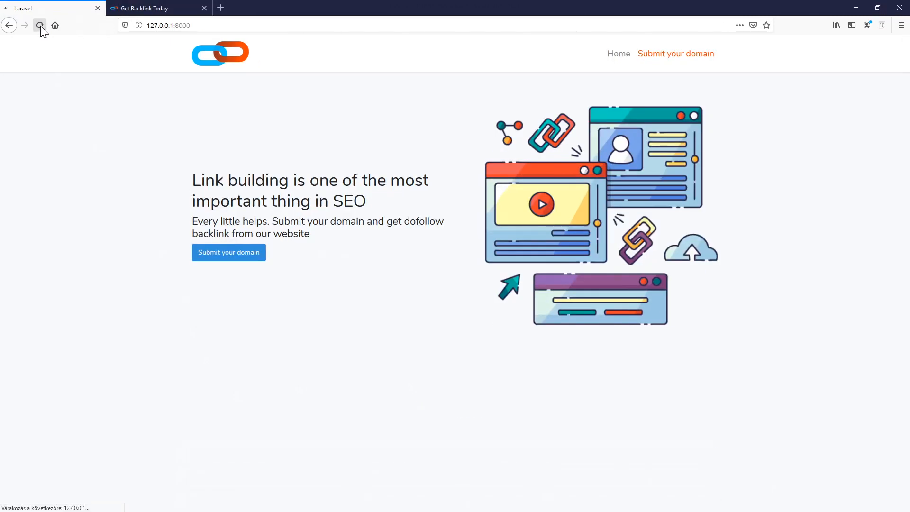
- Correct the stylesheet rule name to .textmaincolor, save, and reload the local page
left_click(39, 25)
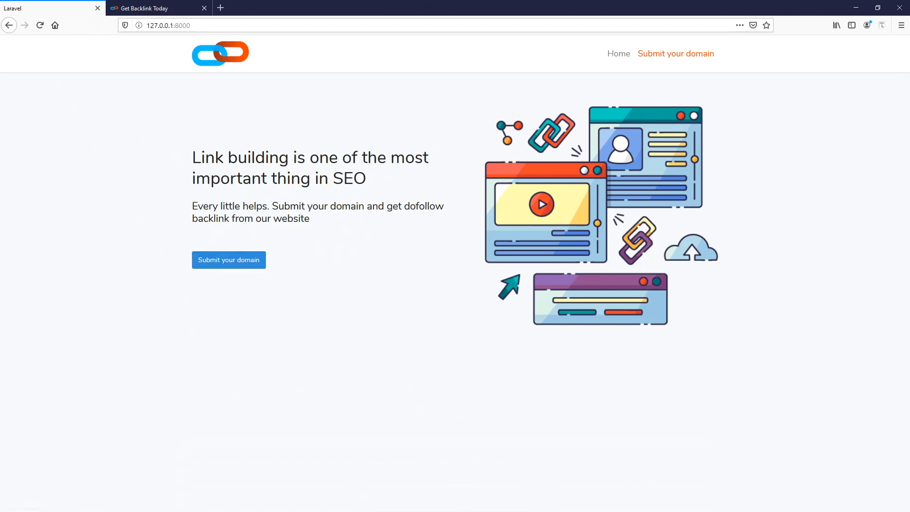
double_click(349, 179)
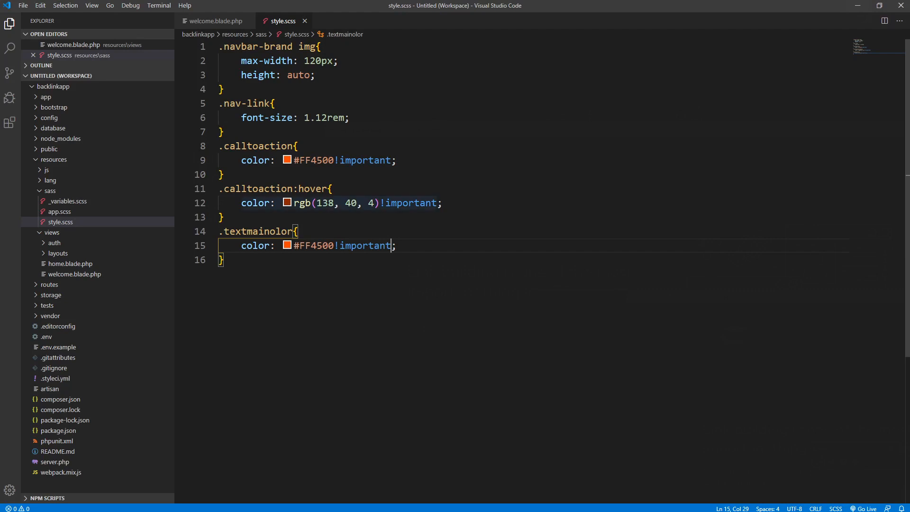
mouse_move(255, 232)
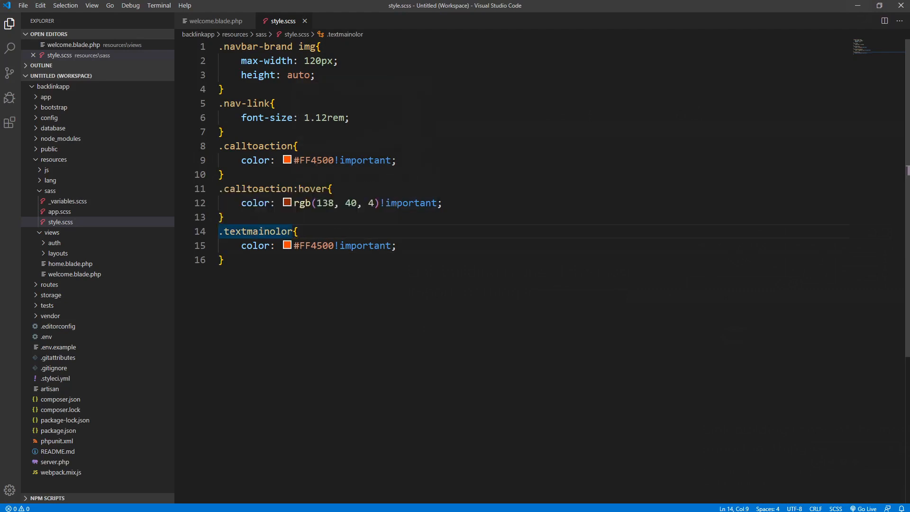
type("c")
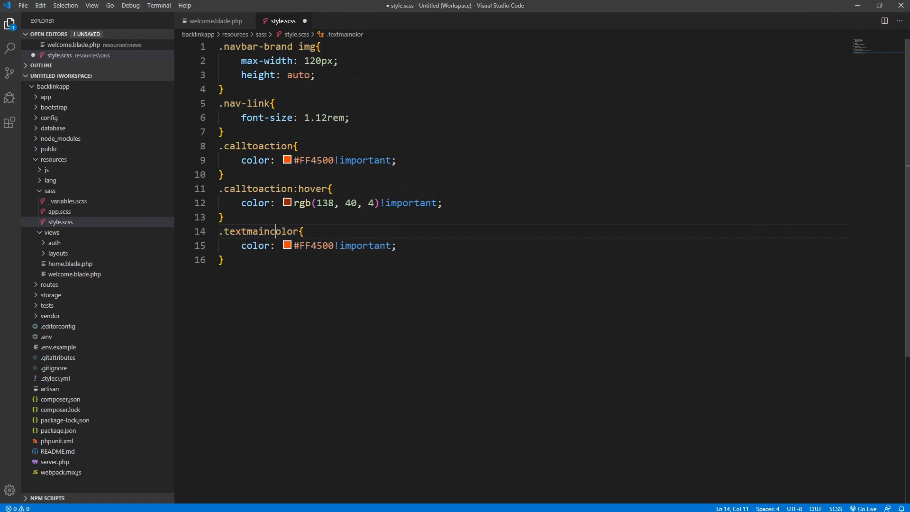
left_click(23, 5)
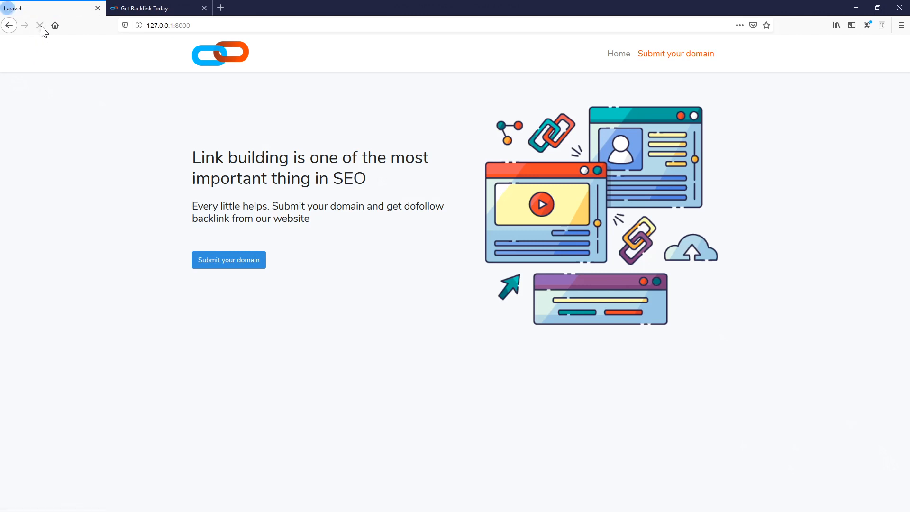
left_click(40, 25)
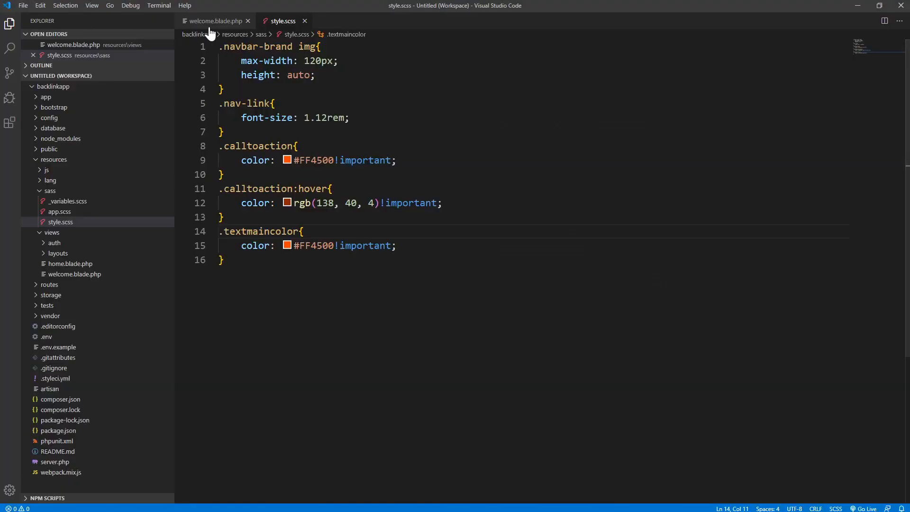
- Copy the textmaincolor class name from style.scss back to welcome.blade.php
left_click(216, 21)
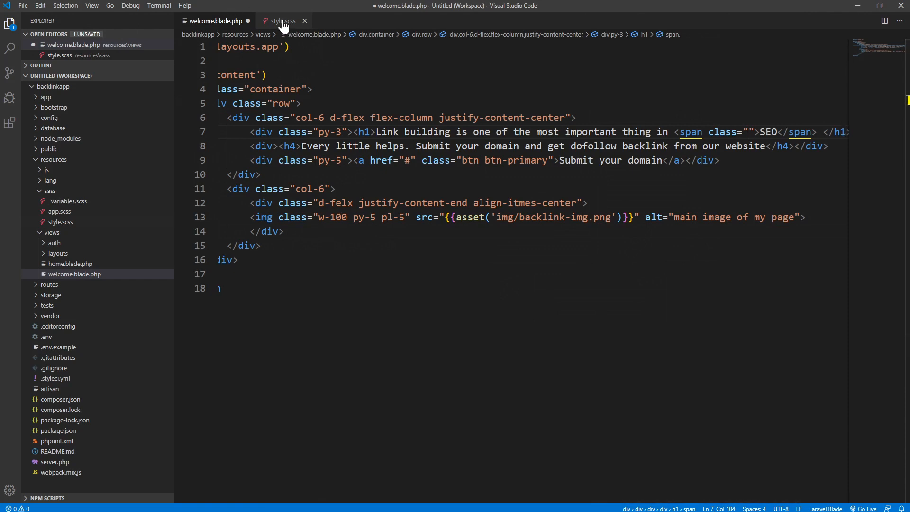
left_click(282, 21)
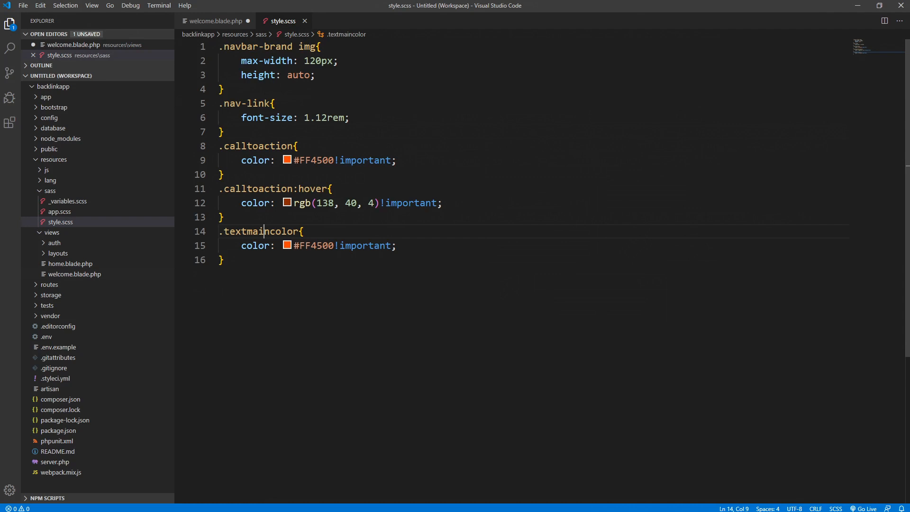
double_click(249, 231)
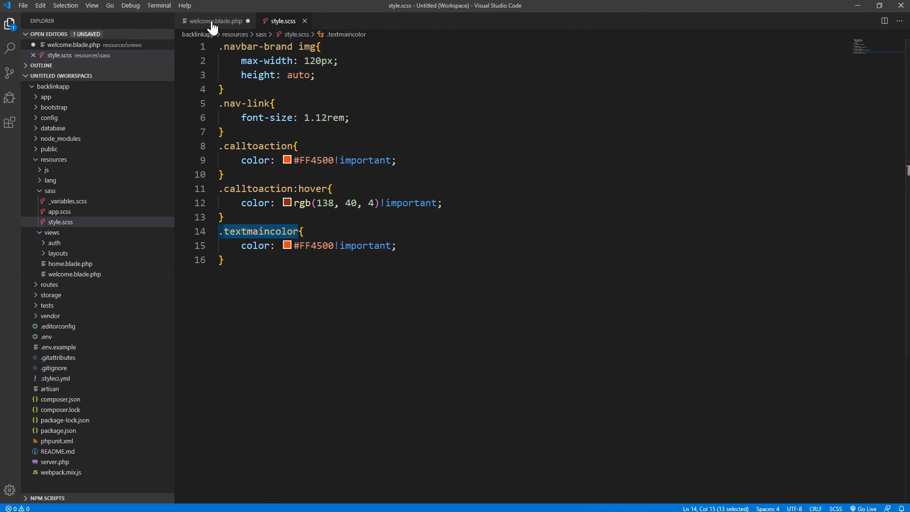
left_click(216, 21)
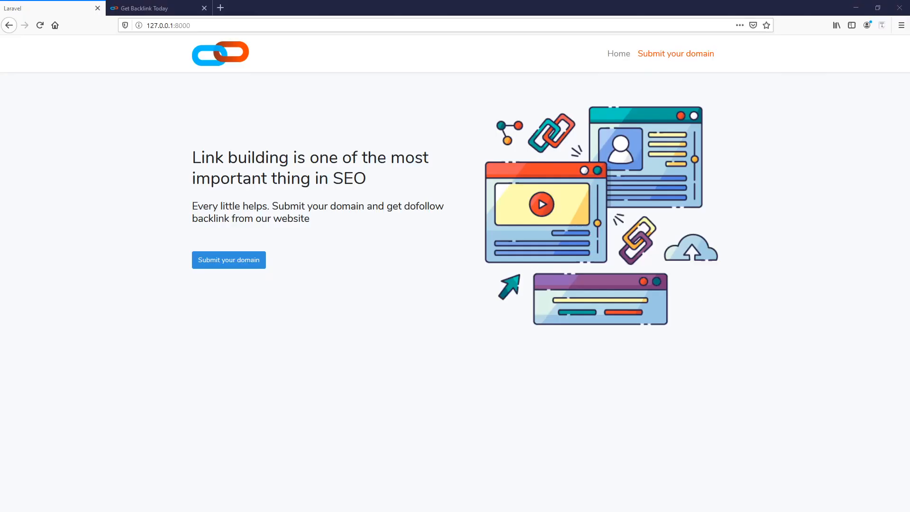
mouse_move(162, 169)
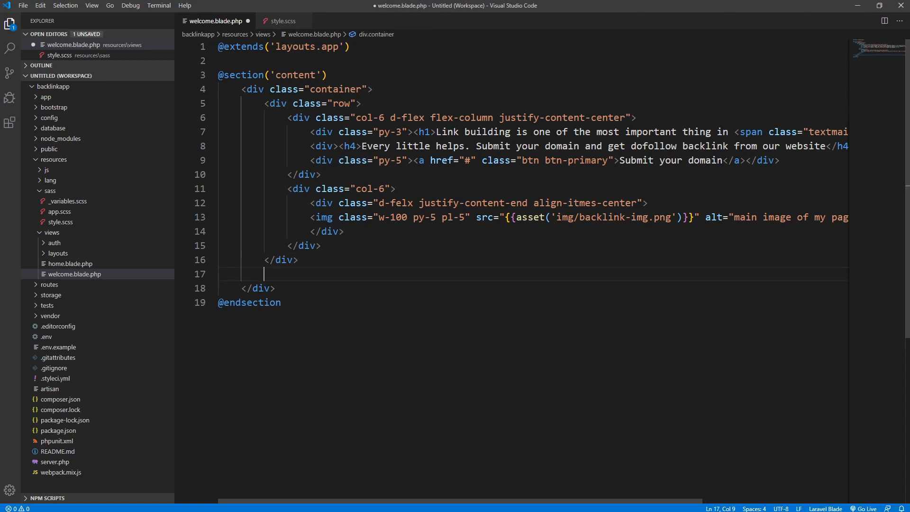
- Expand div.d-flex.justify-content-center with Emmet below the hero row
type("div.")
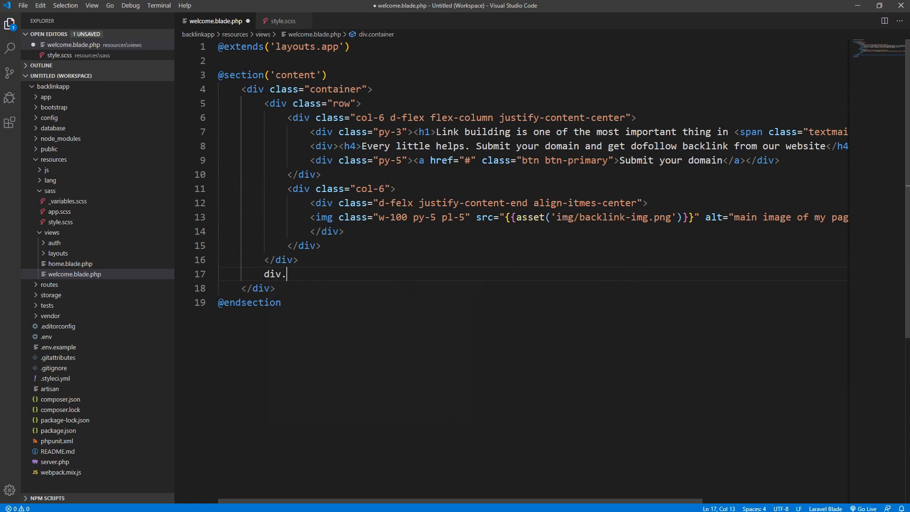
type("d-flex")
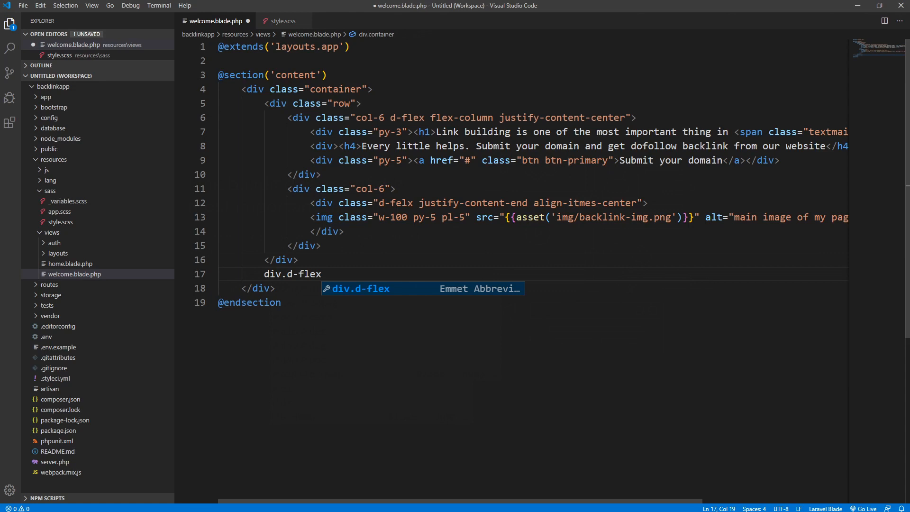
type(".")
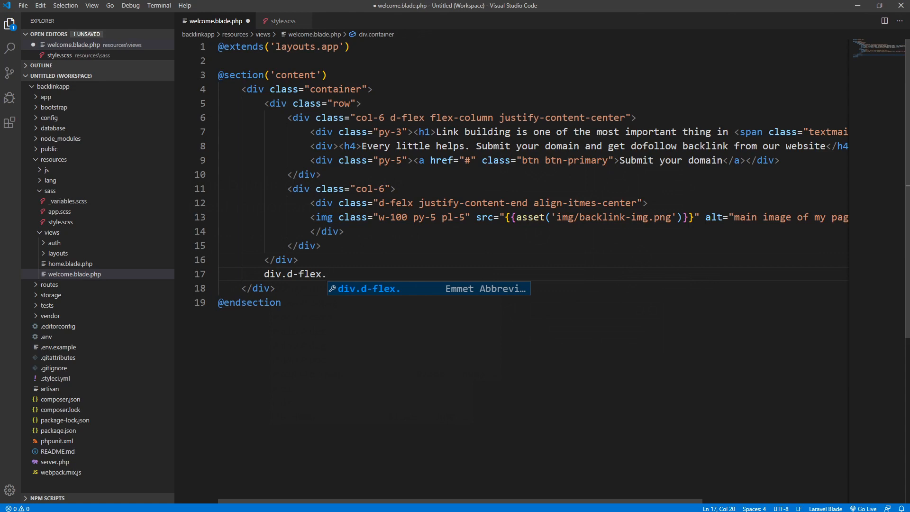
key("Tab")
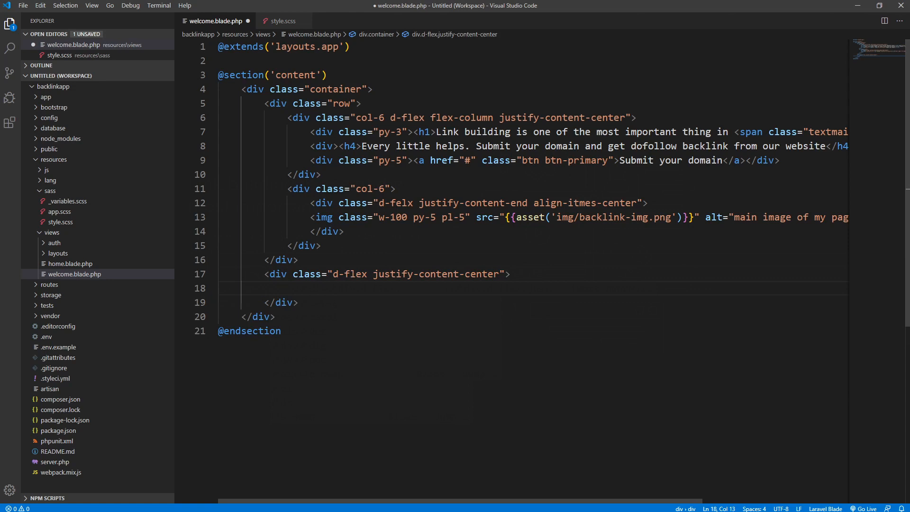
- Add an h2 reading Categories with class font-weight-bolder inside it
type("<h2></h2>")
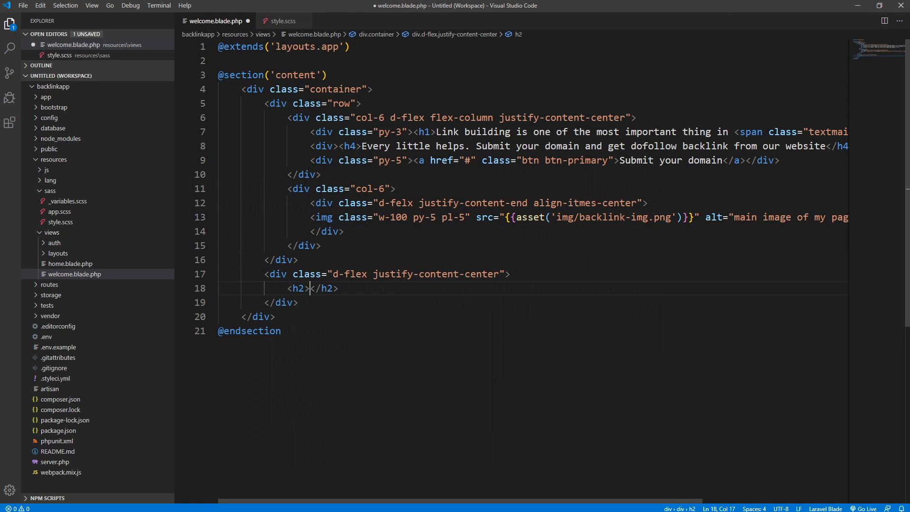
type("Ca")
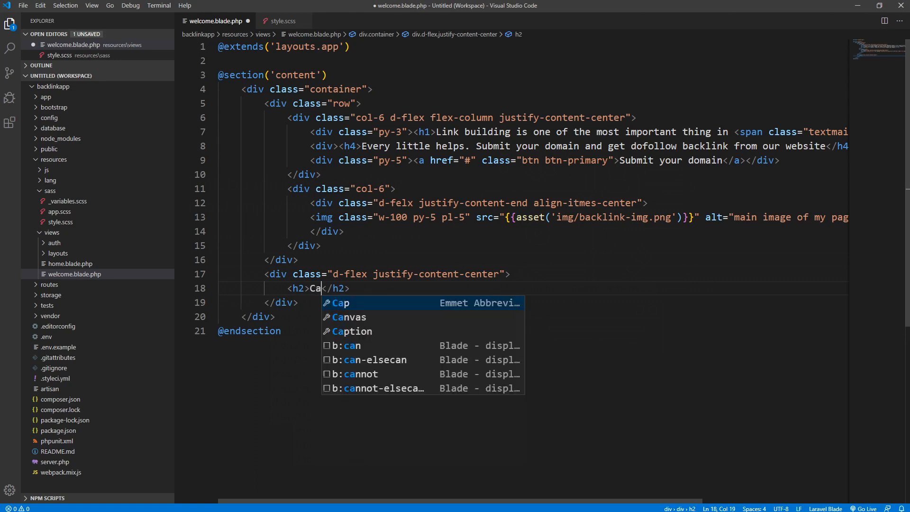
type("tegories")
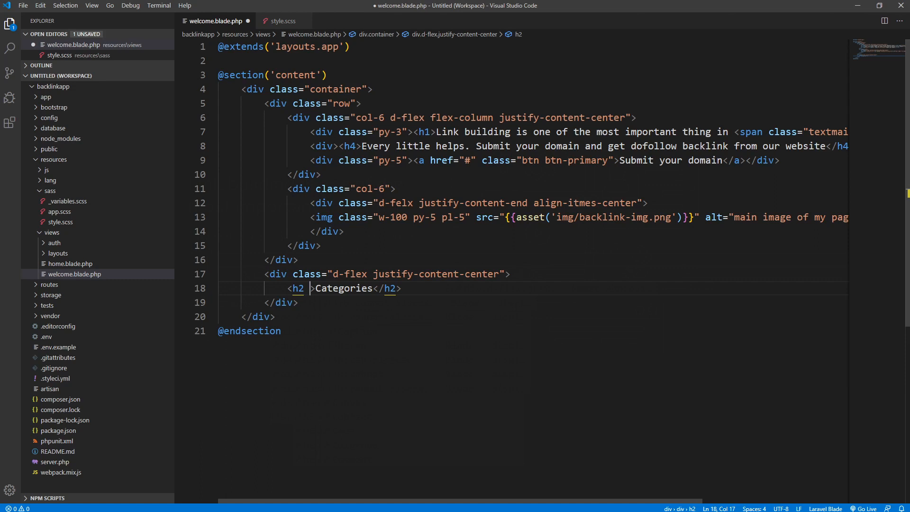
type("class=\"\"")
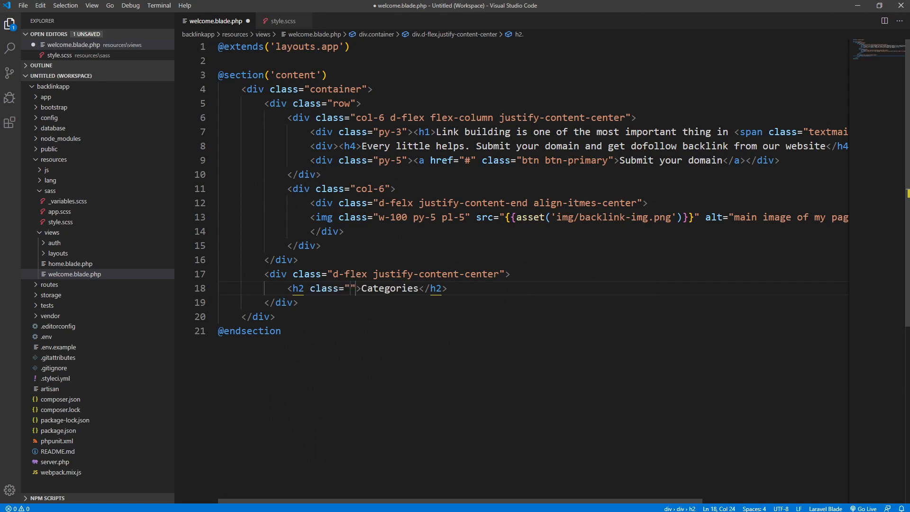
type("font-")
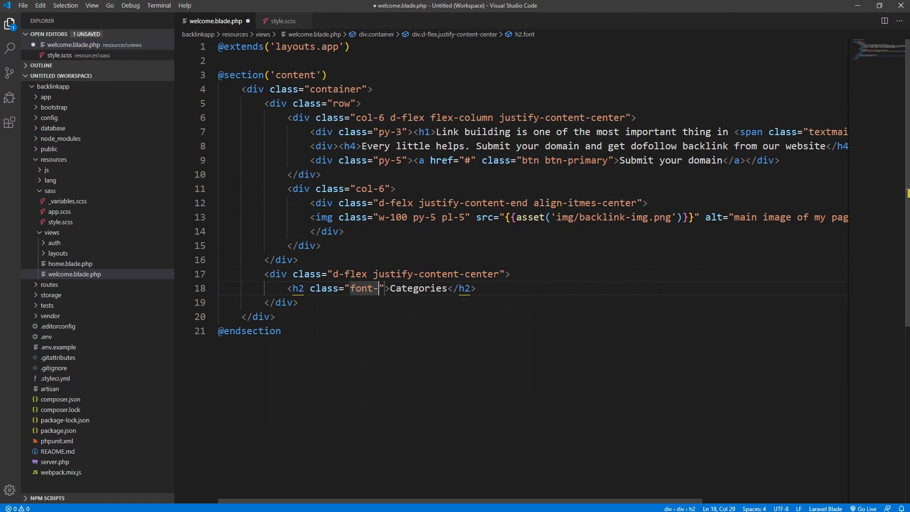
type("wei")
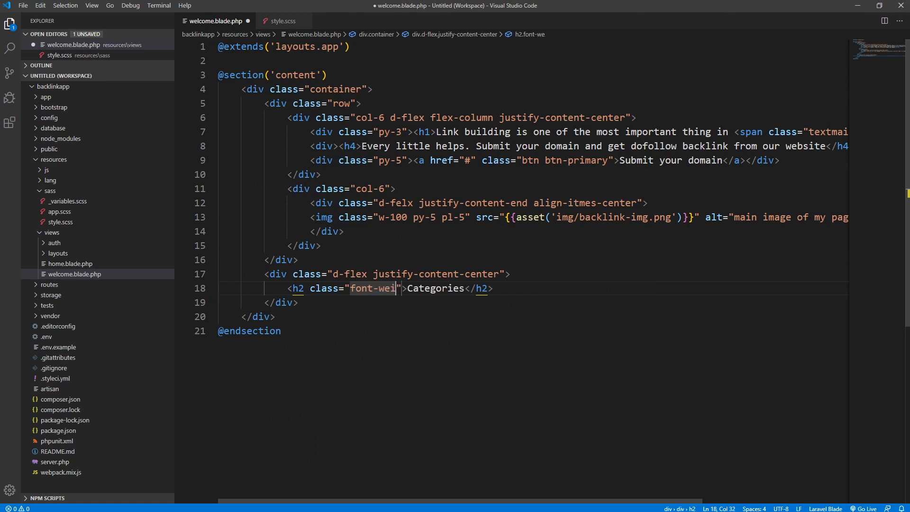
type("ght-")
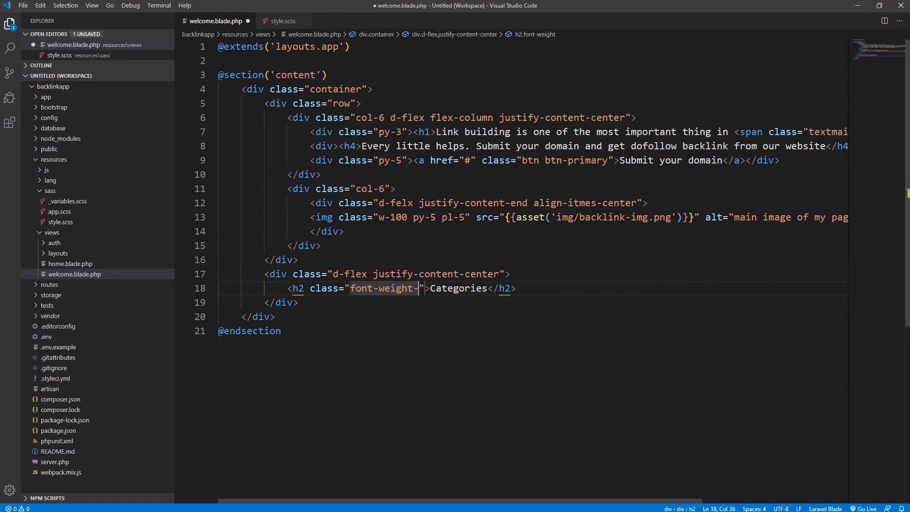
type("bolder")
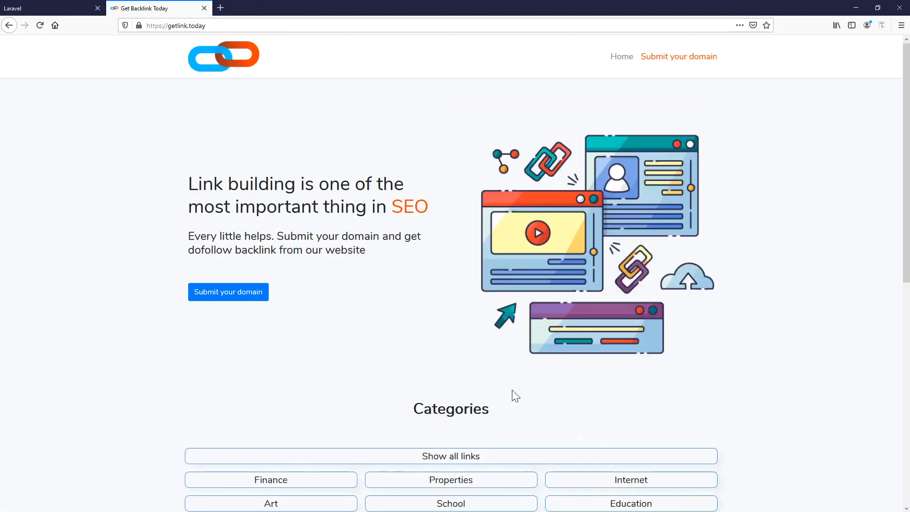
mouse_move(475, 395)
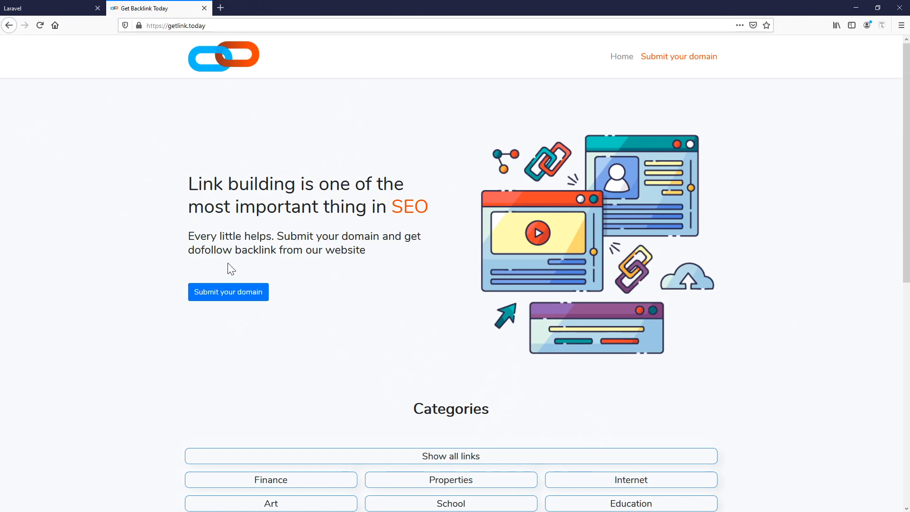
- Scroll past Categories on getlink.today and follow Submit your domain to /domain/create
left_click_drag(188, 183, 410, 183)
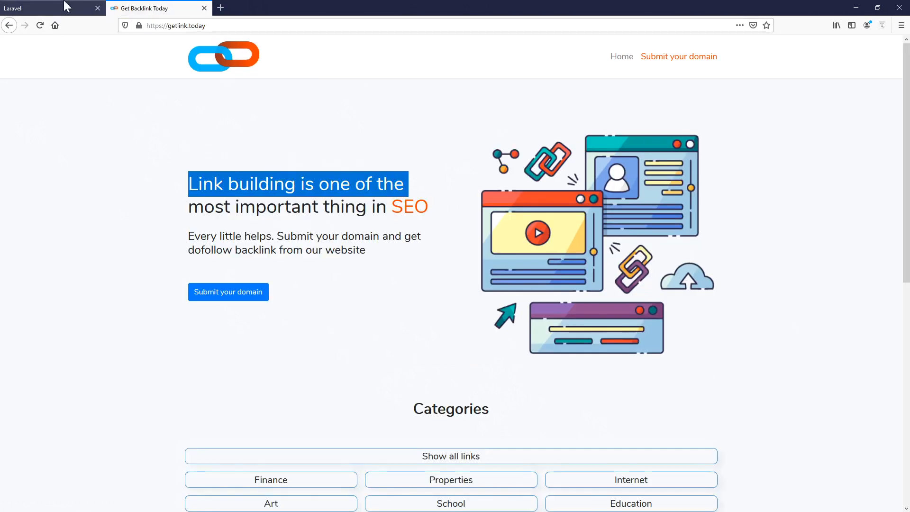
scroll("down", 3)
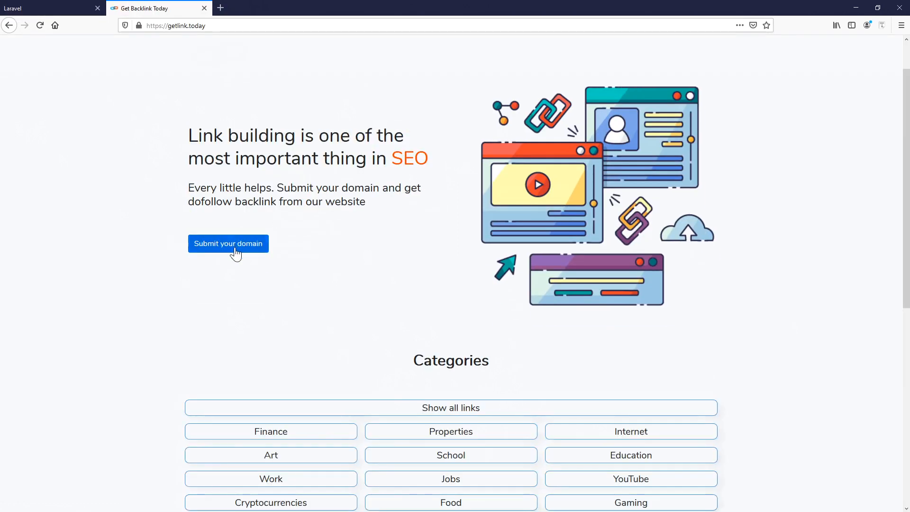
left_click(228, 243)
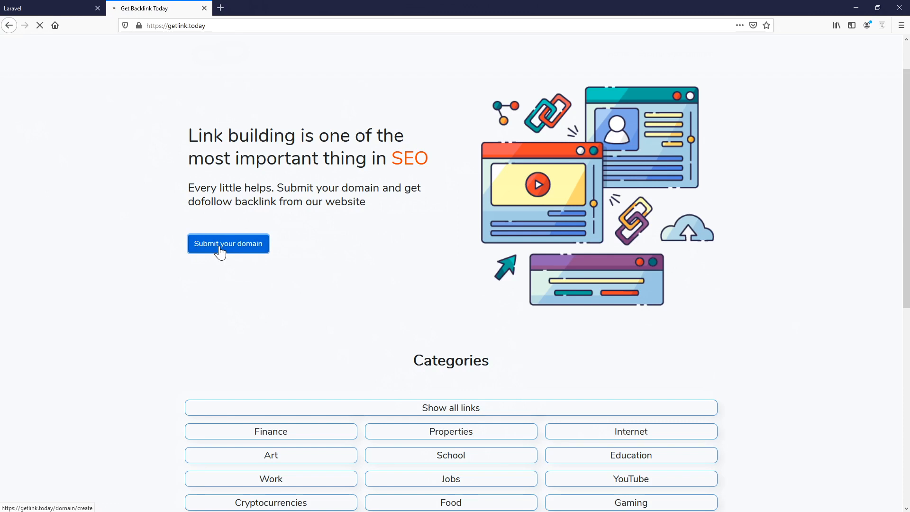
left_click(227, 244)
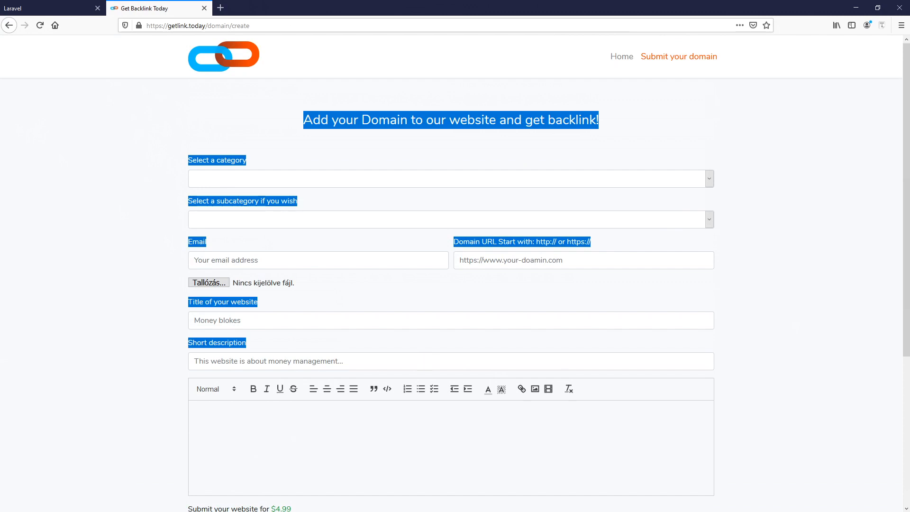
mouse_move(77, 123)
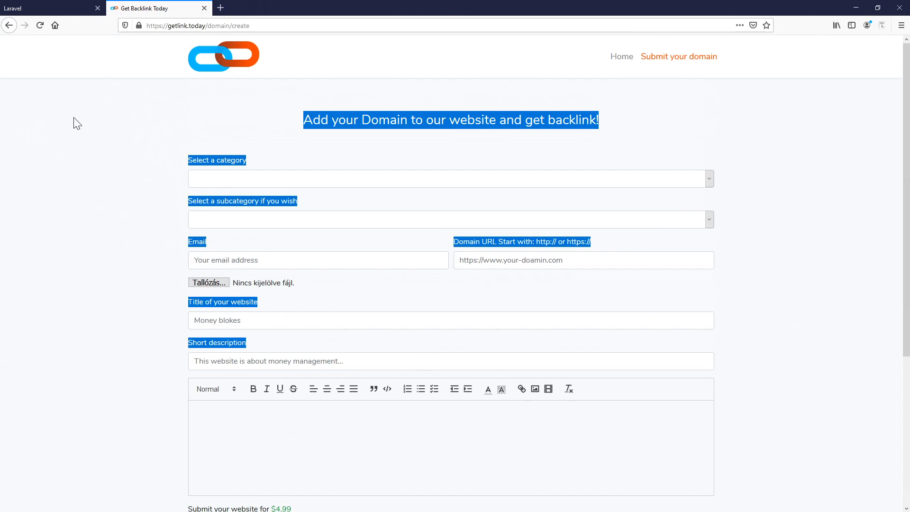
mouse_move(95, 143)
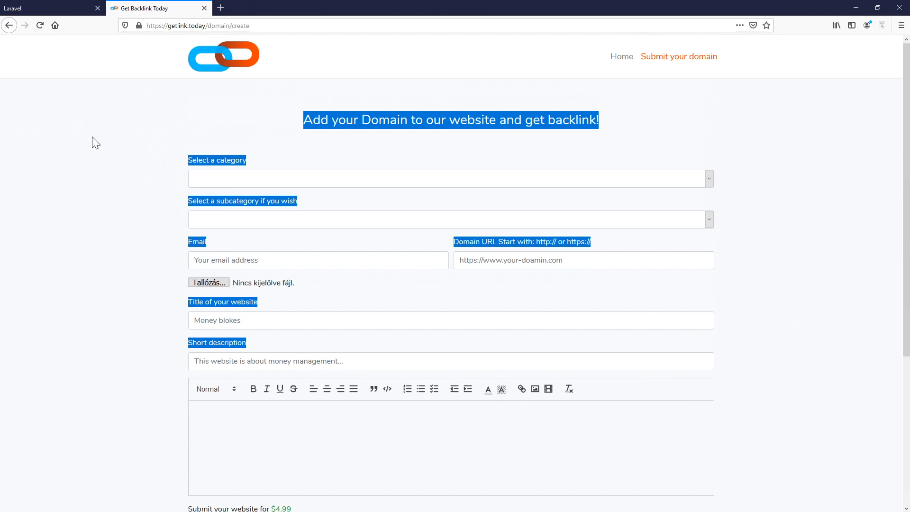